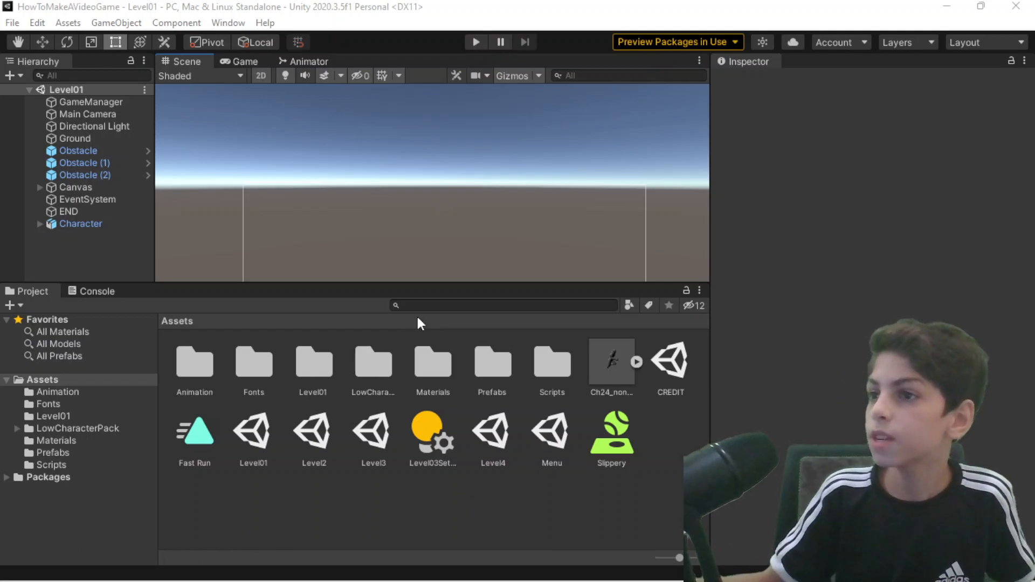
pyautogui.moveTo(450, 299)
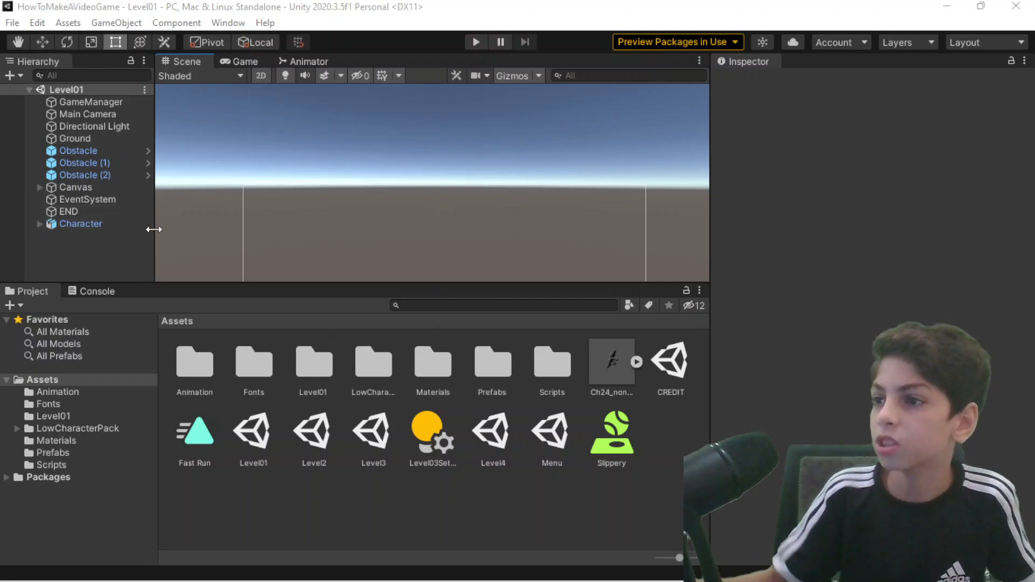
pyautogui.moveTo(195, 11)
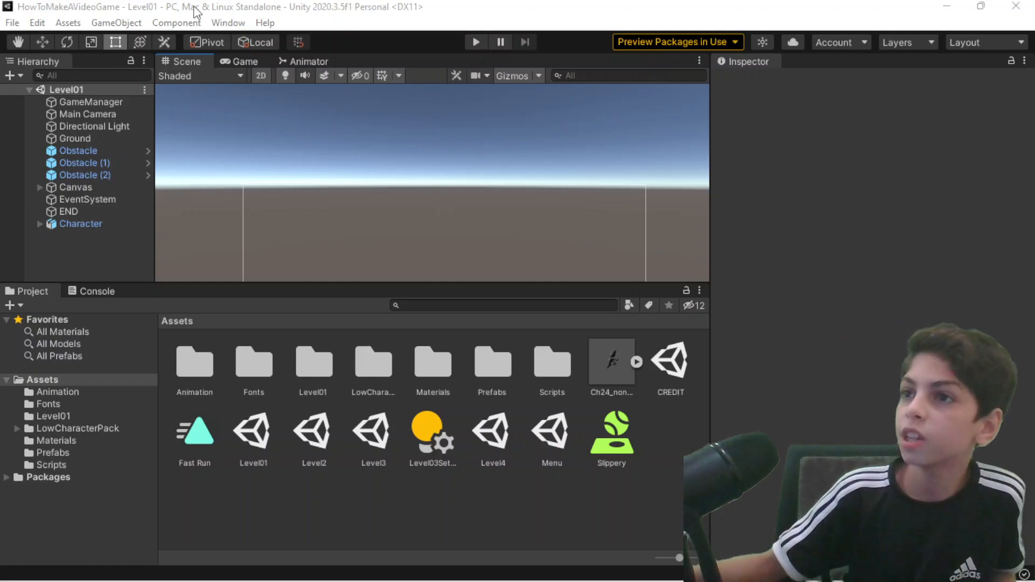
pyautogui.moveTo(159, 54)
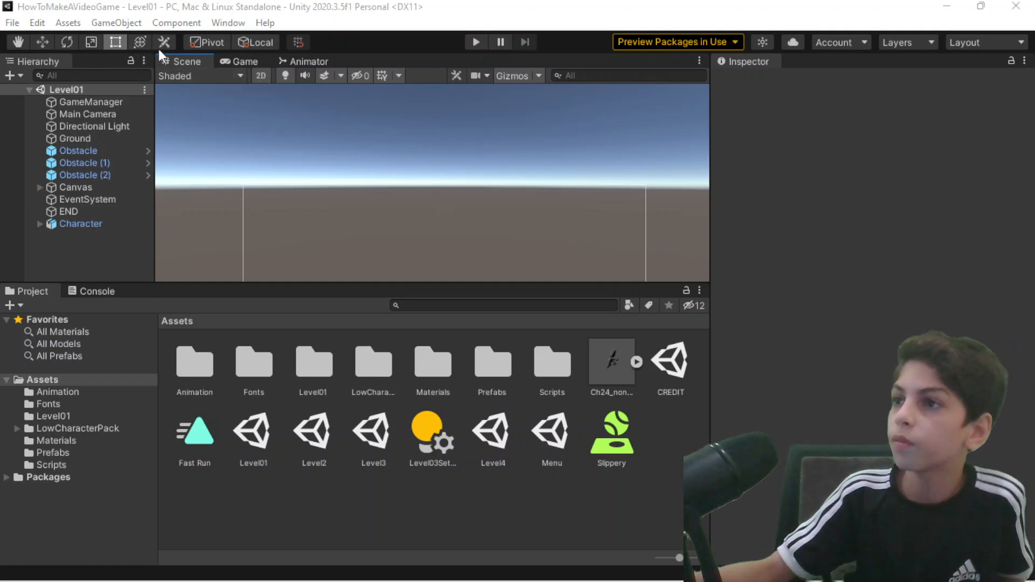
# - Browse the File, Window and Edit menus to locate Build Settings
pyautogui.click(12, 23)
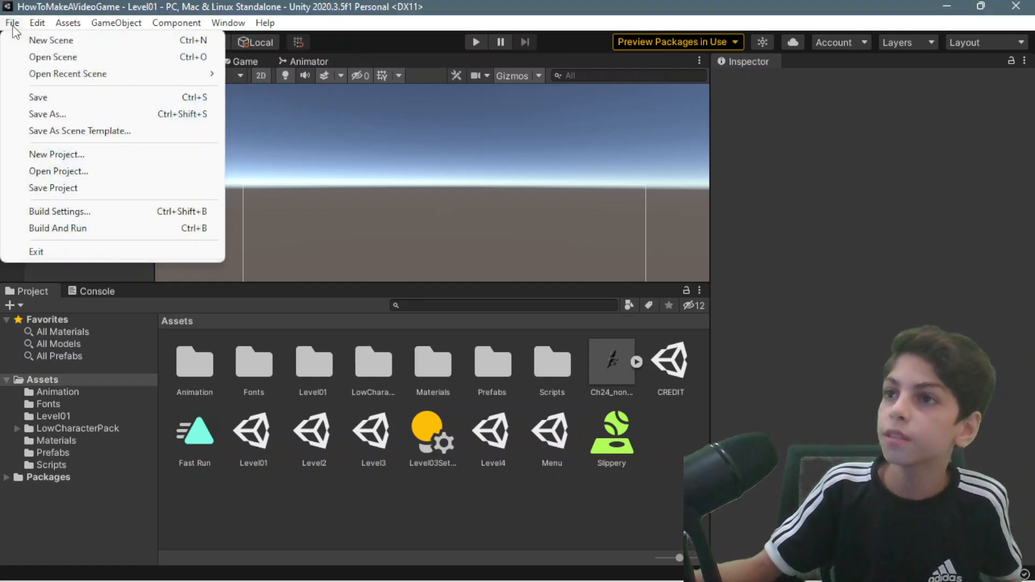
pyautogui.moveTo(117, 212)
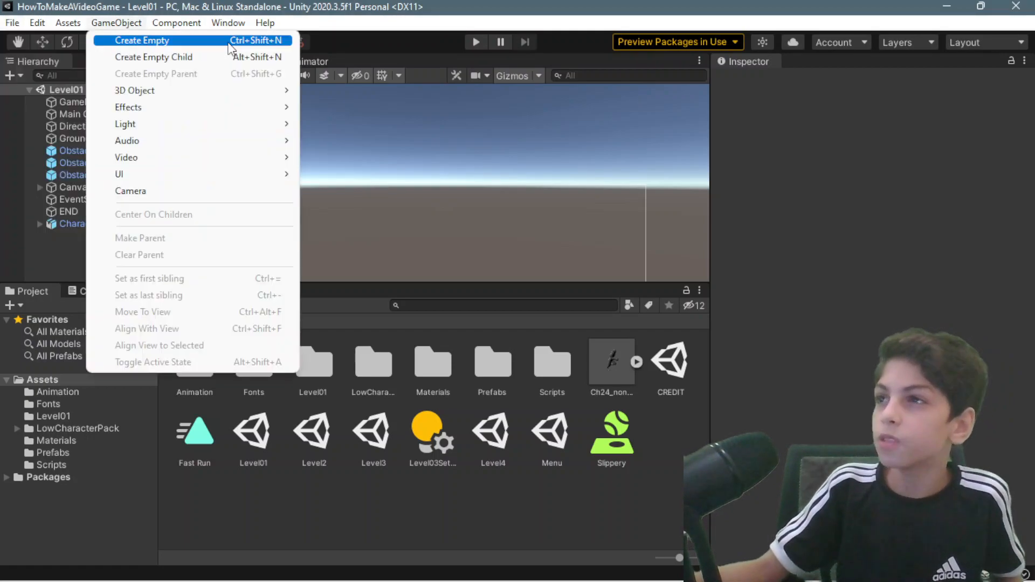
pyautogui.click(228, 23)
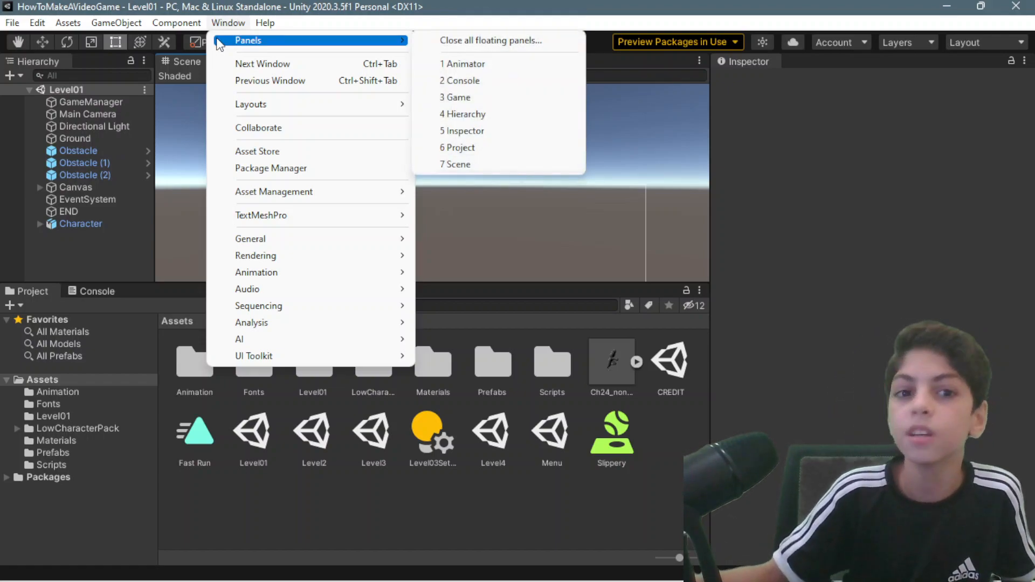
pyautogui.moveTo(192, 42)
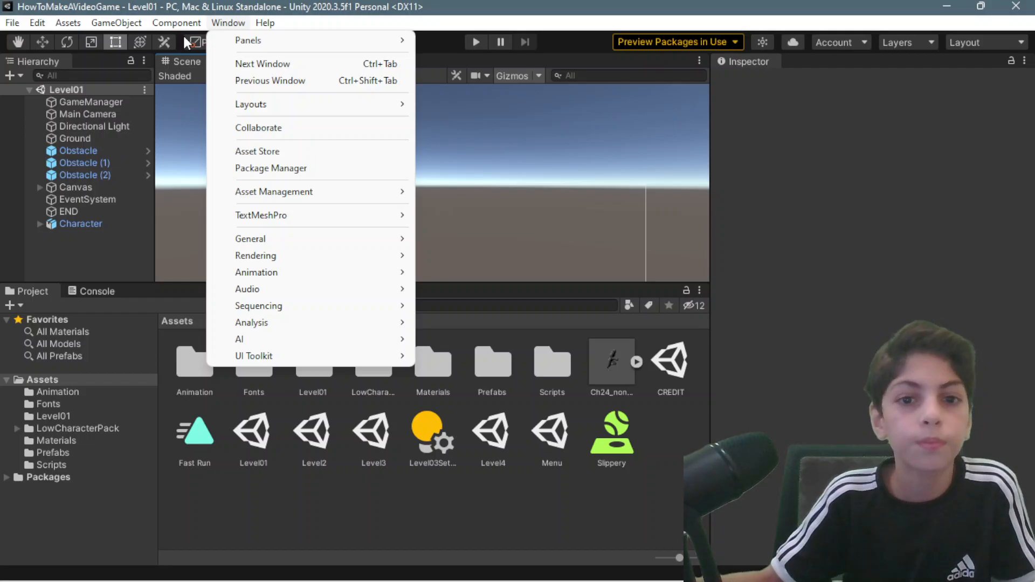
pyautogui.moveTo(90, 43)
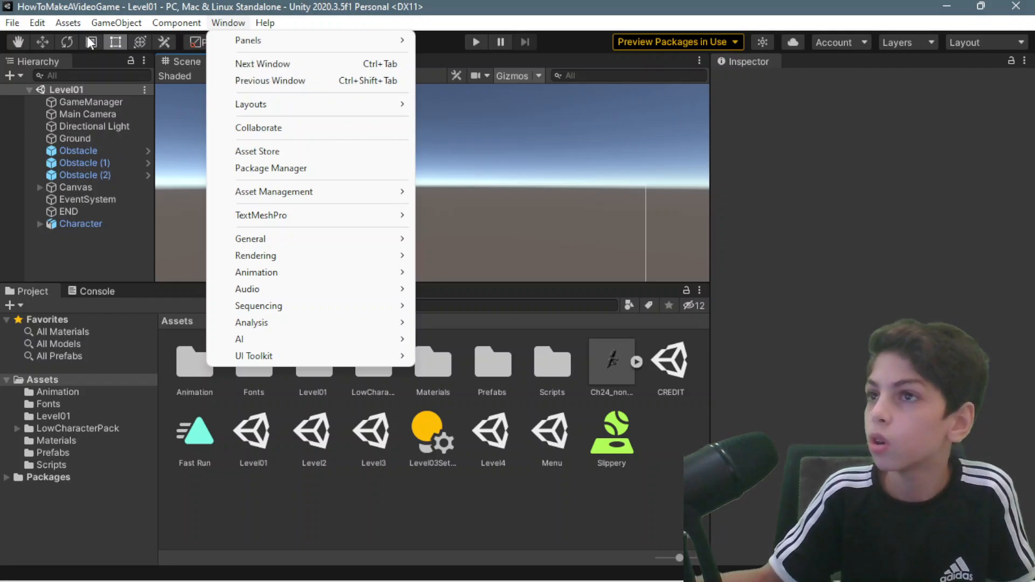
pyautogui.click(11, 22)
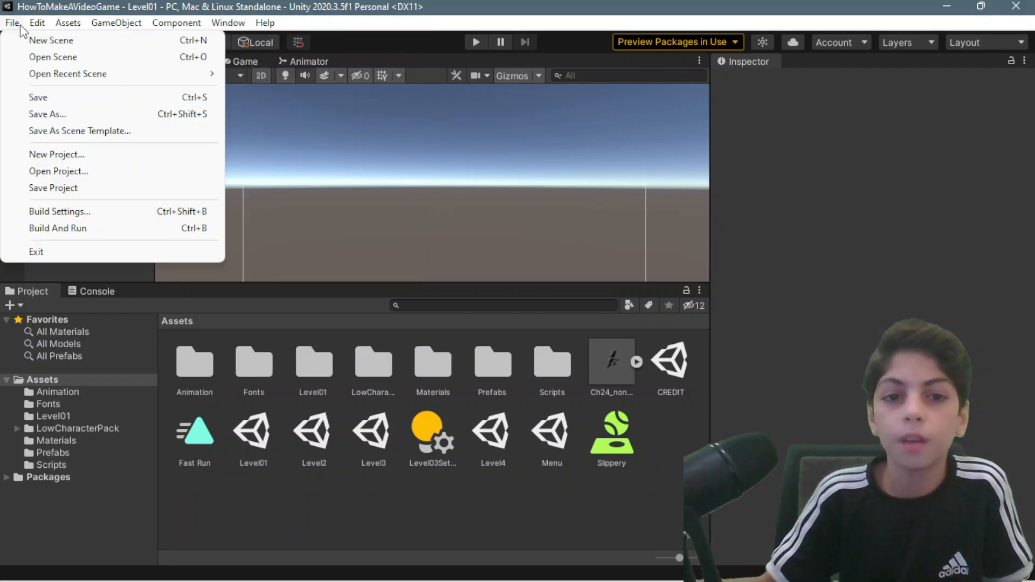
pyautogui.click(37, 23)
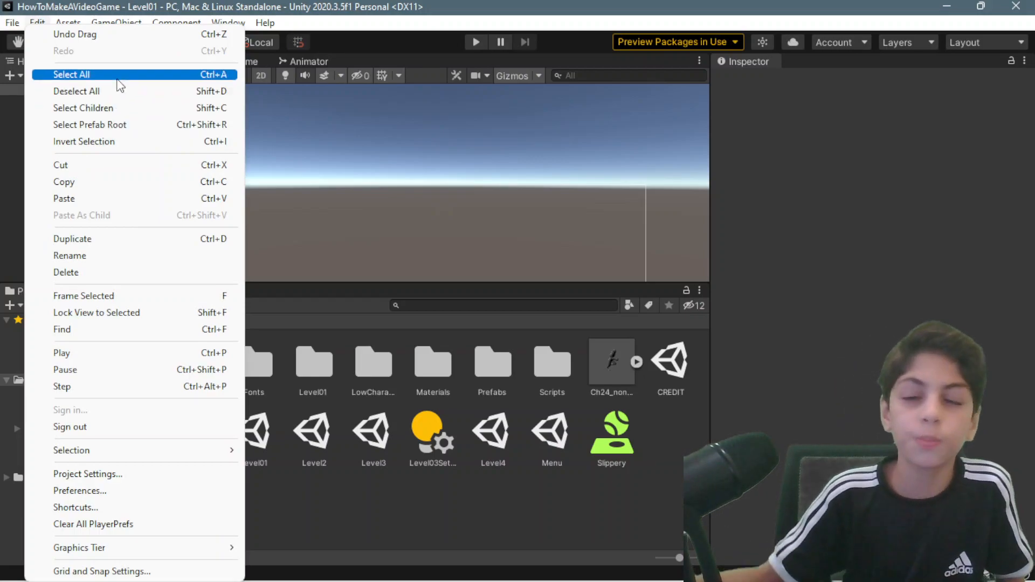
pyautogui.moveTo(16, 33)
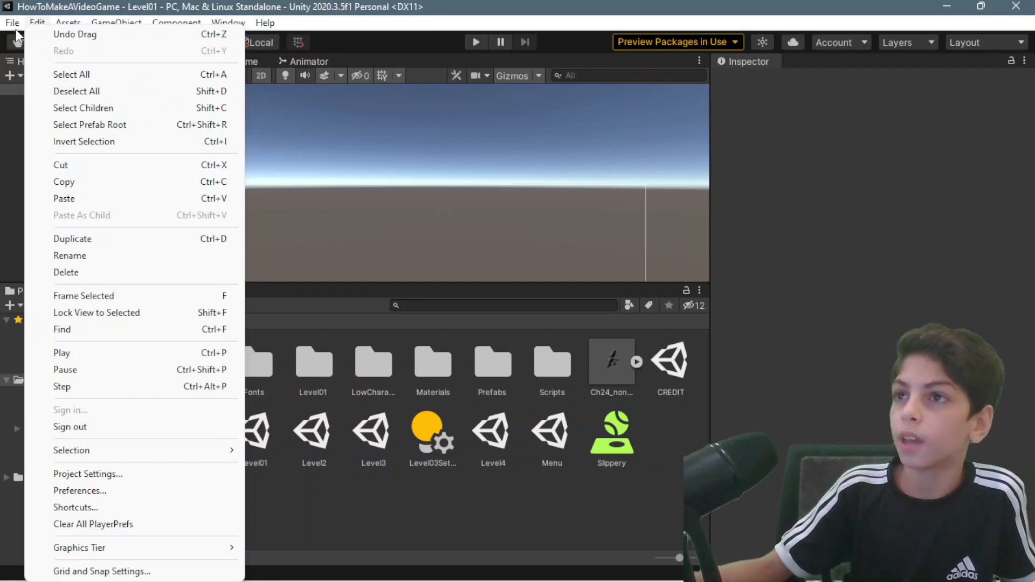
pyautogui.click(11, 23)
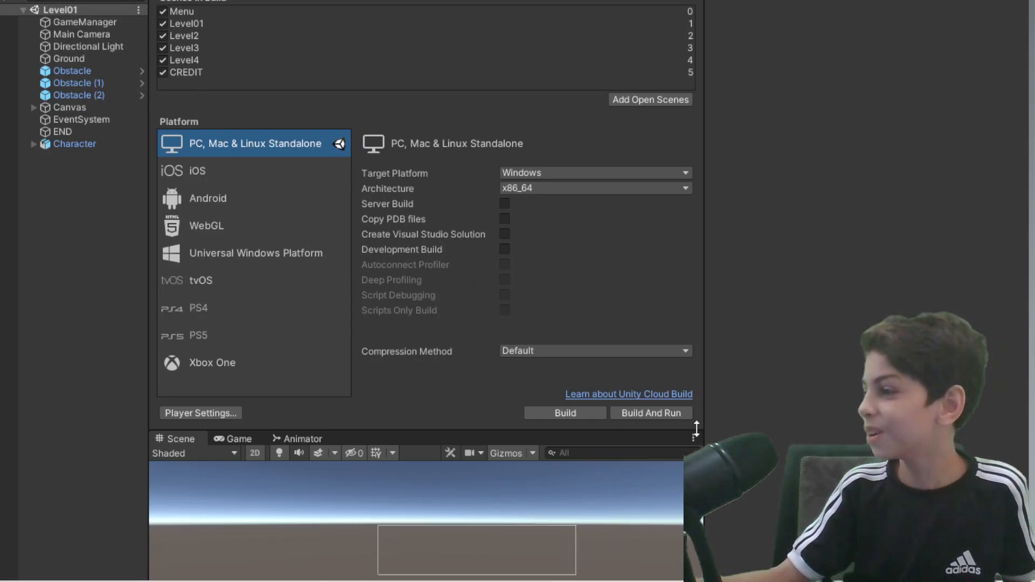
pyautogui.moveTo(761, 55)
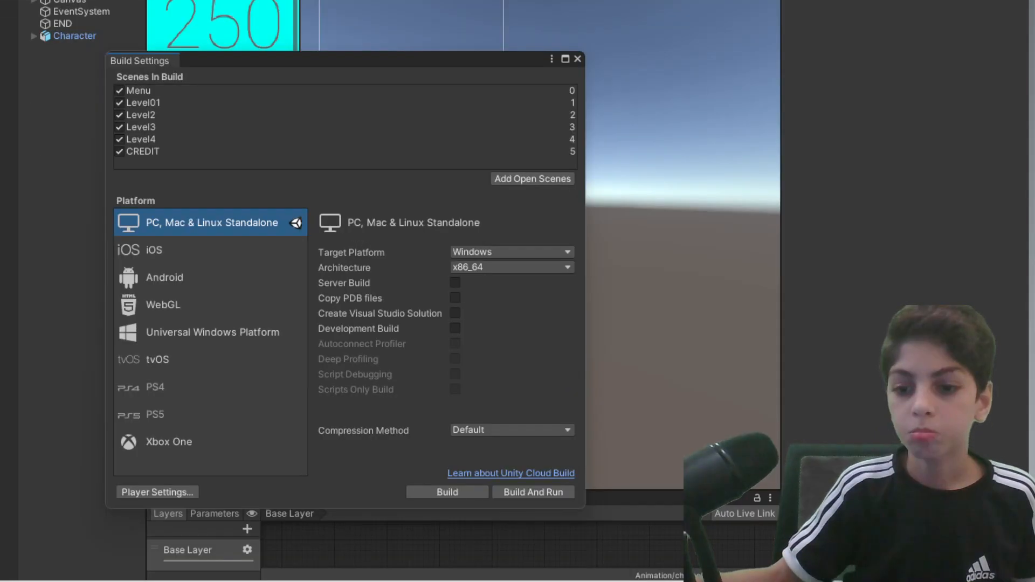
pyautogui.moveTo(332, 418)
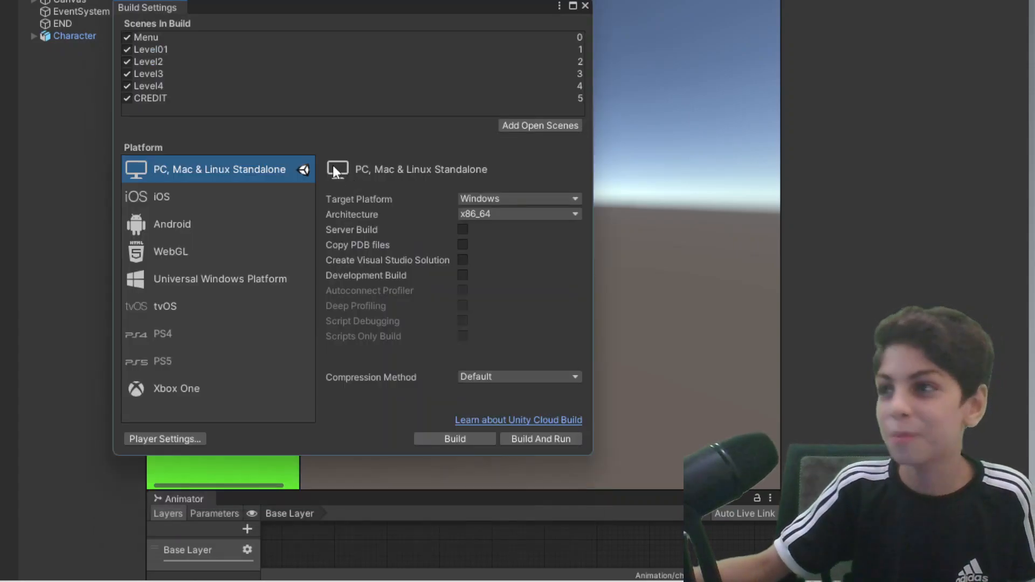
pyautogui.moveTo(174, 23)
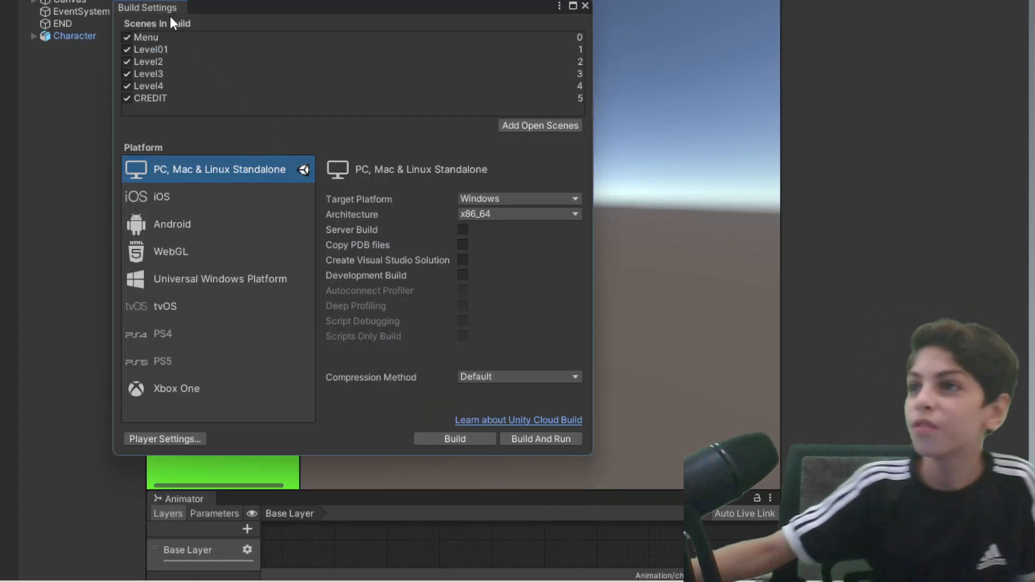
pyautogui.moveTo(187, 28)
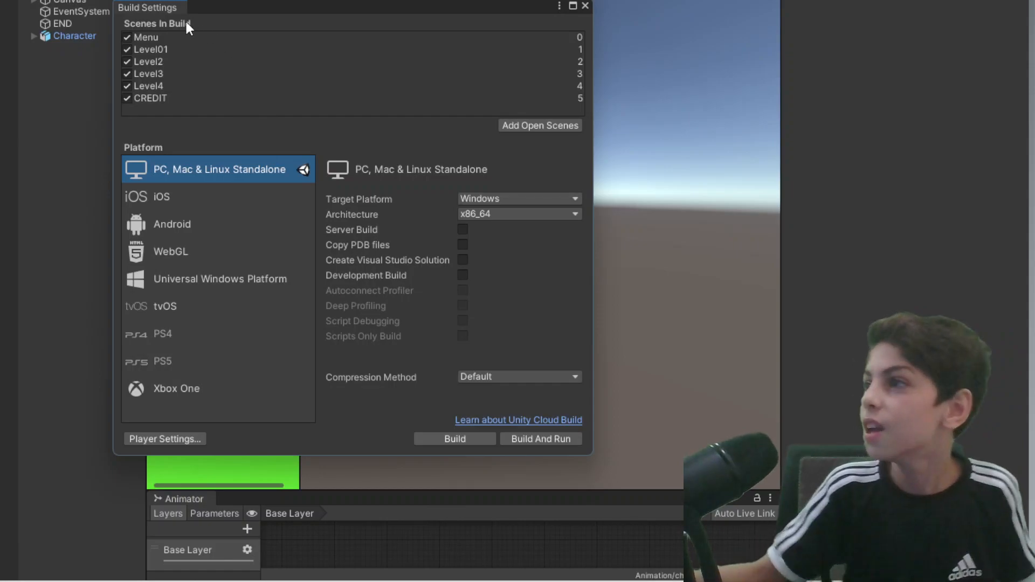
pyautogui.moveTo(122, 81)
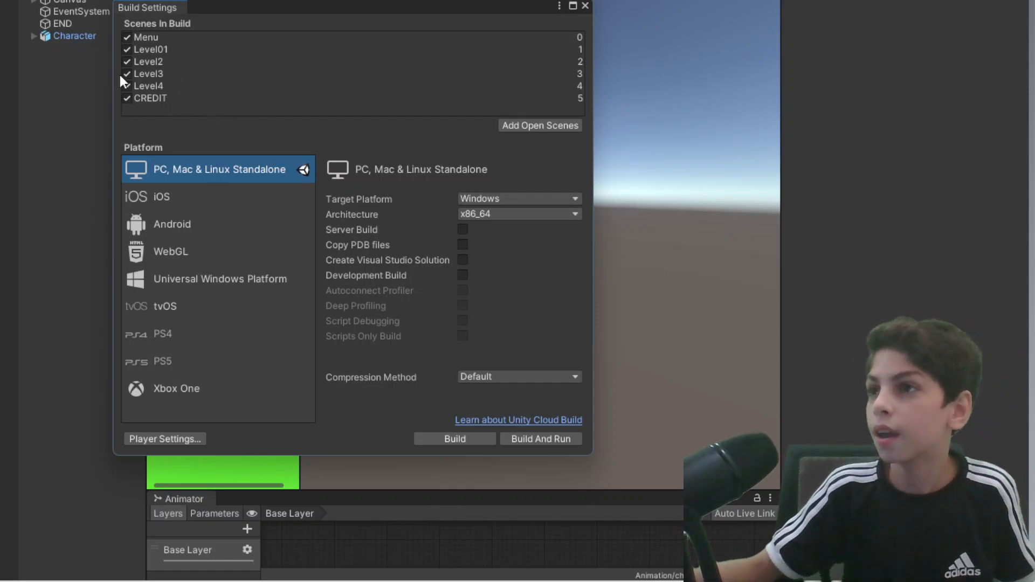
pyautogui.moveTo(183, 23)
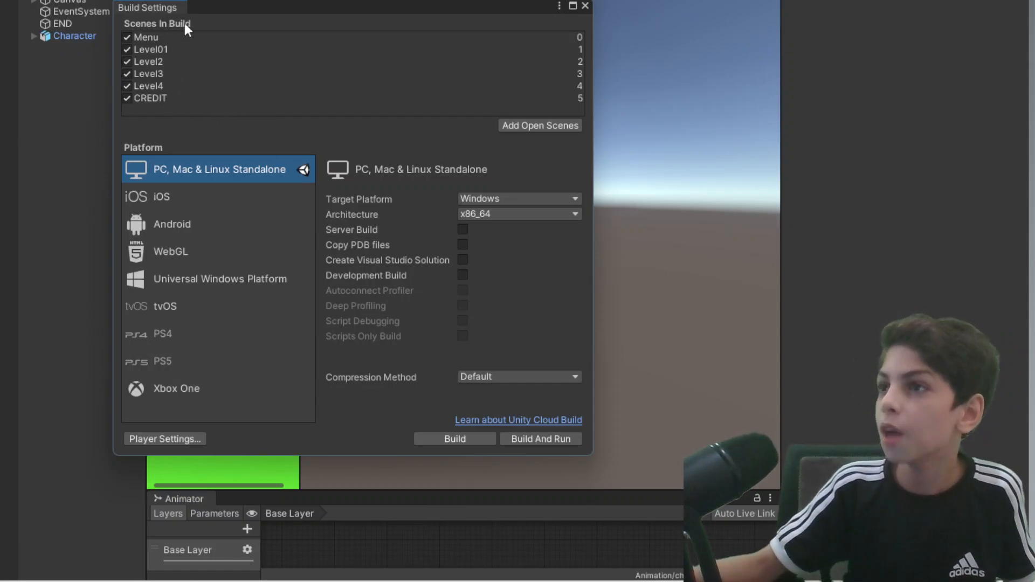
pyautogui.moveTo(181, 59)
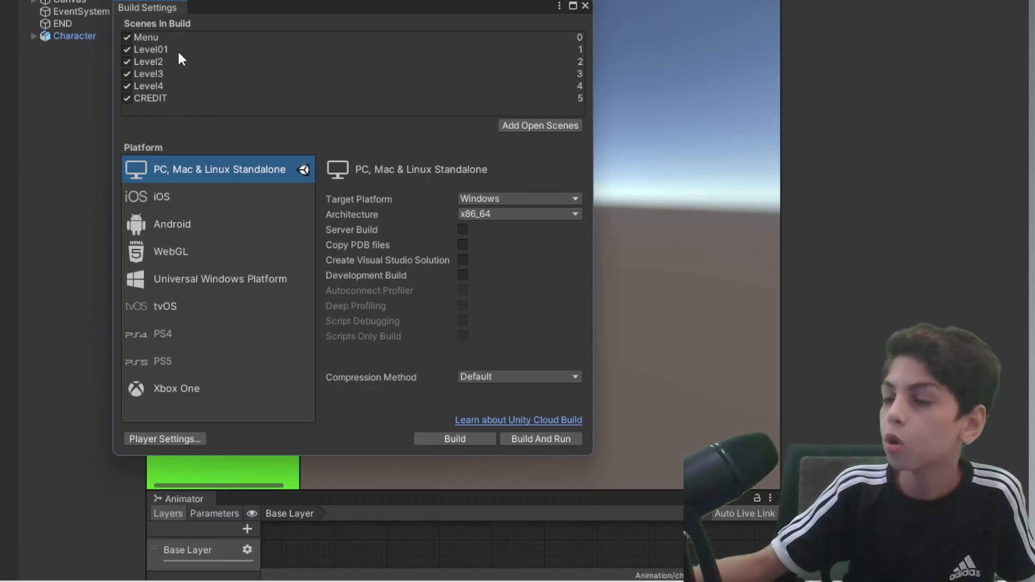
pyautogui.moveTo(176, 26)
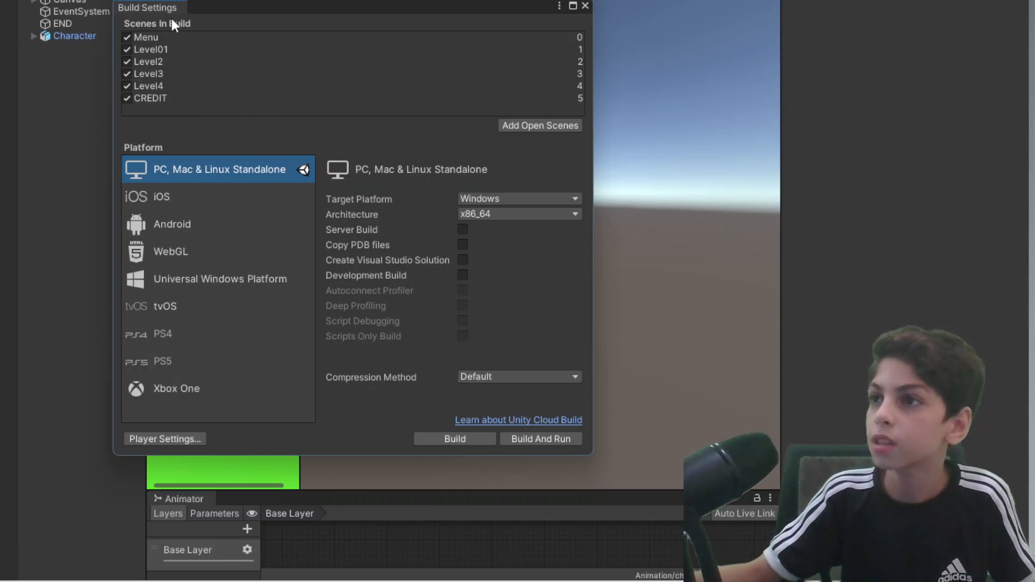
pyautogui.moveTo(467, 164)
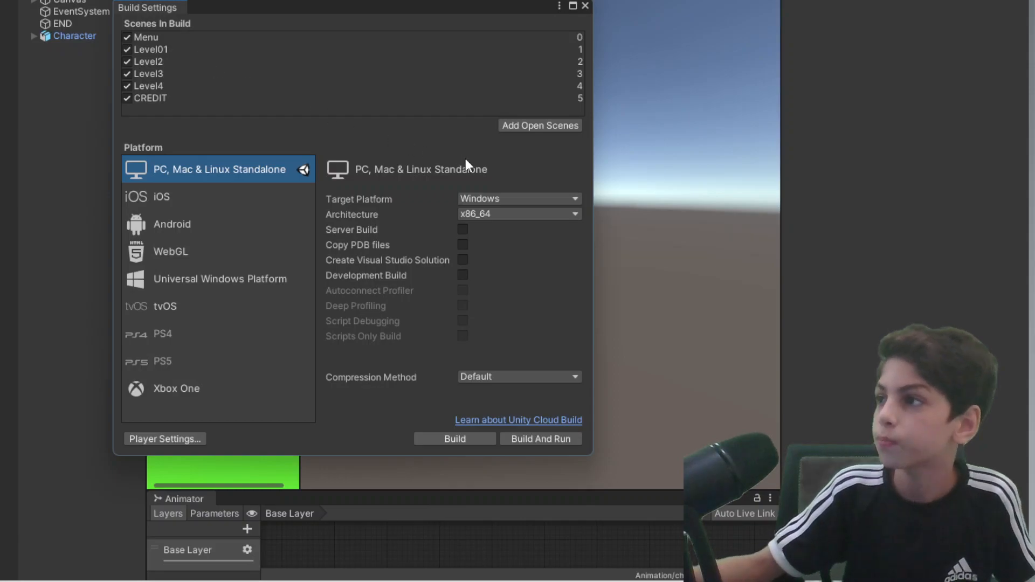
pyautogui.moveTo(302, 195)
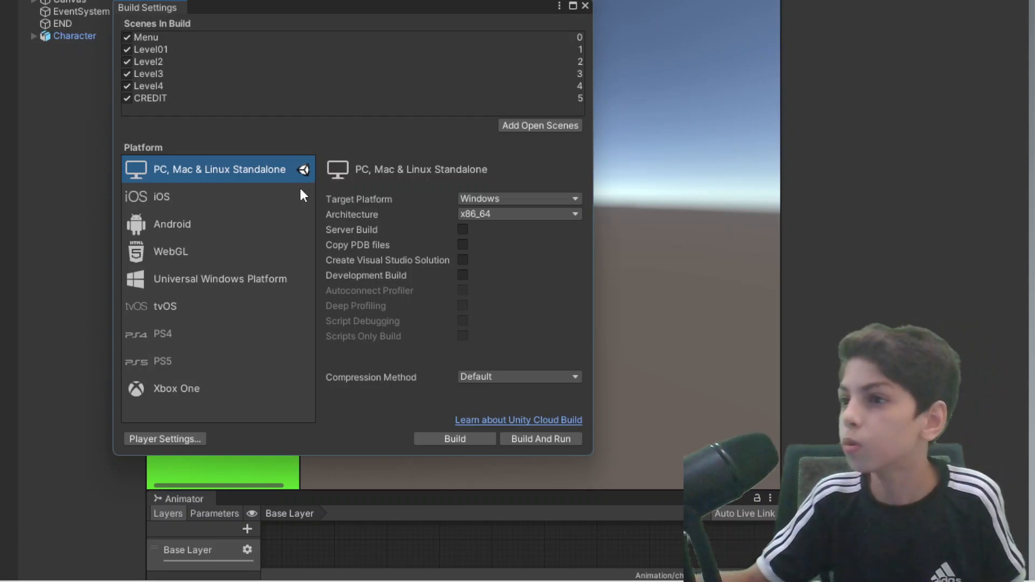
pyautogui.moveTo(149, 147)
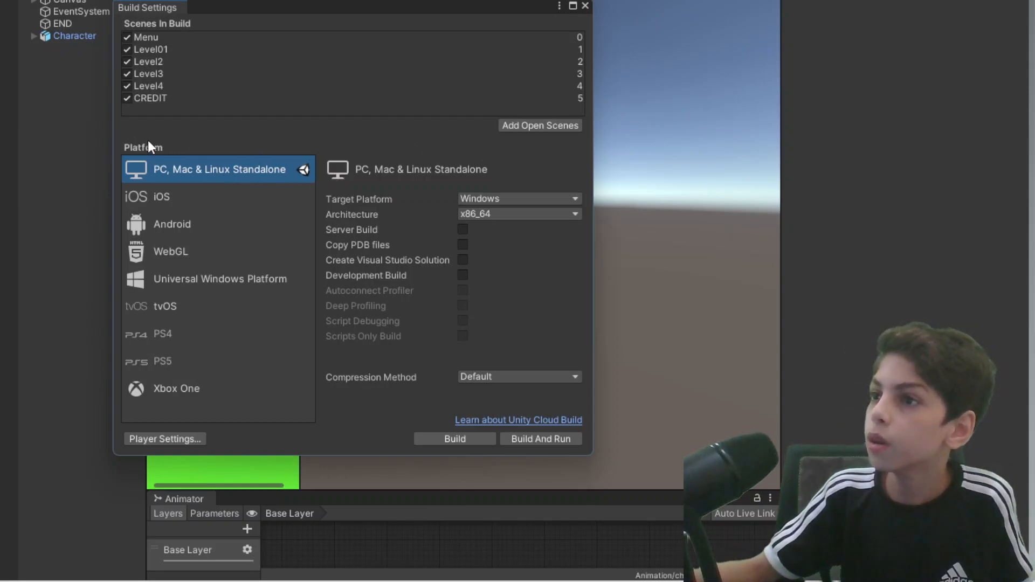
pyautogui.moveTo(181, 183)
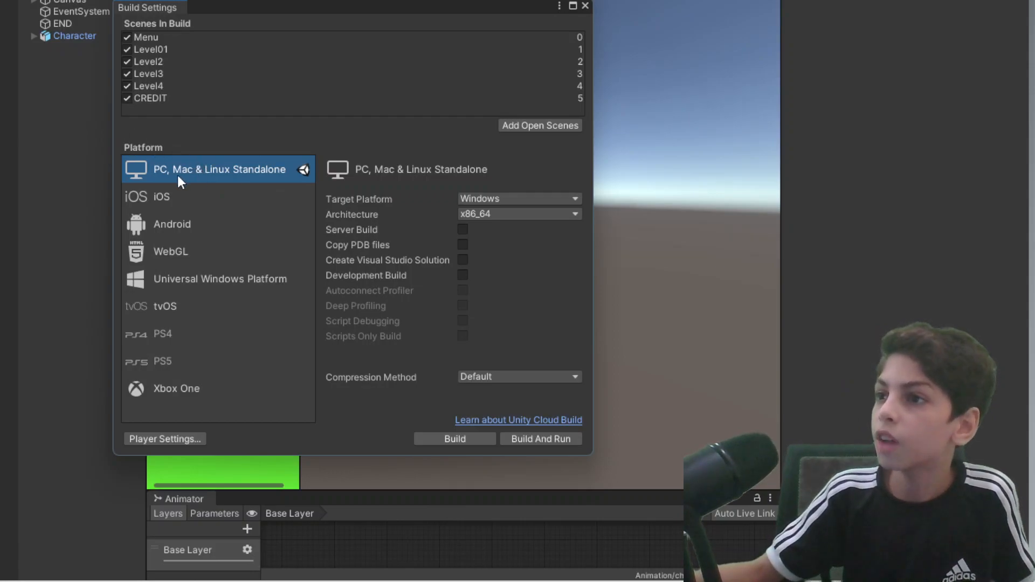
pyautogui.moveTo(252, 177)
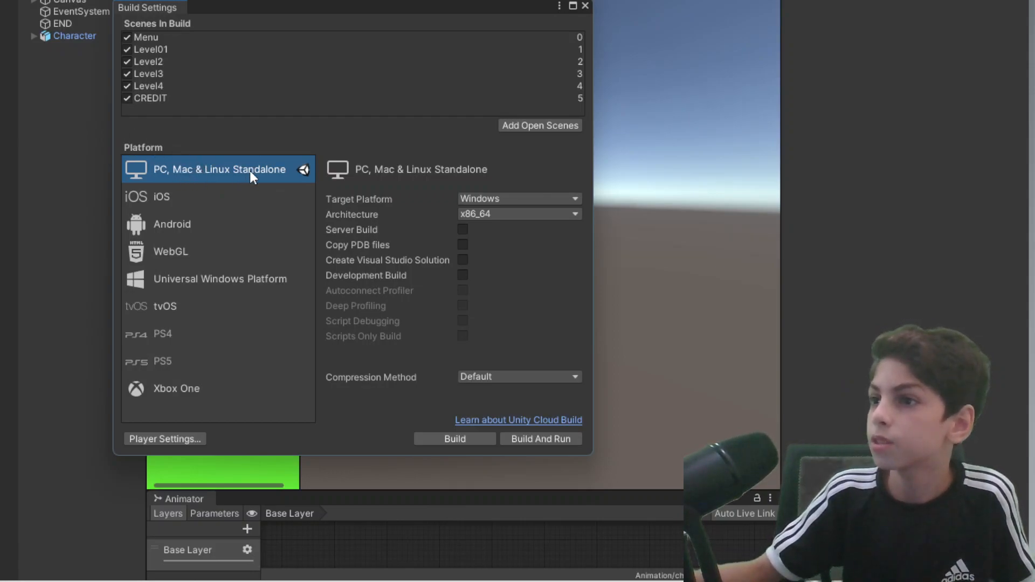
pyautogui.moveTo(276, 167)
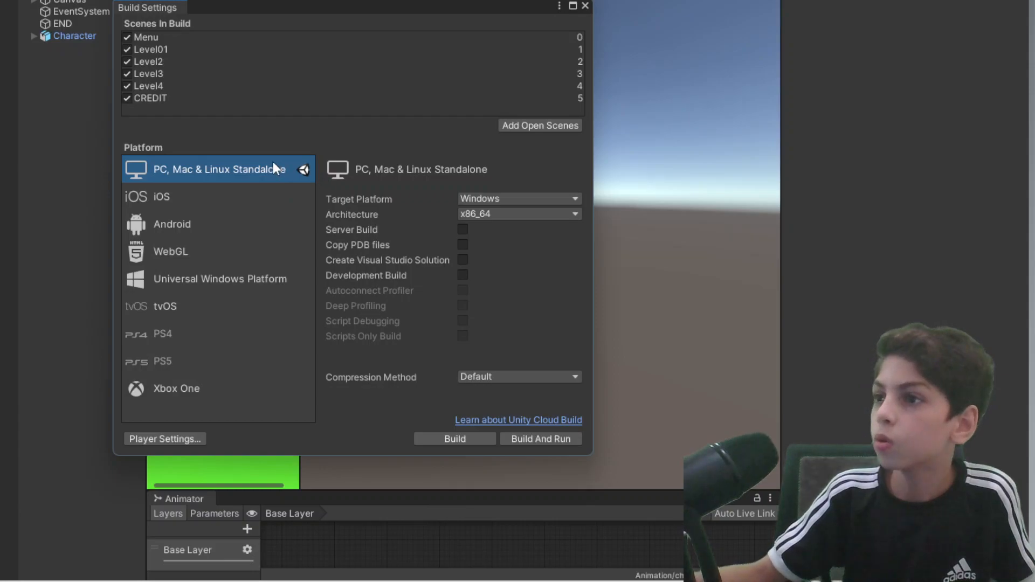
pyautogui.moveTo(319, 217)
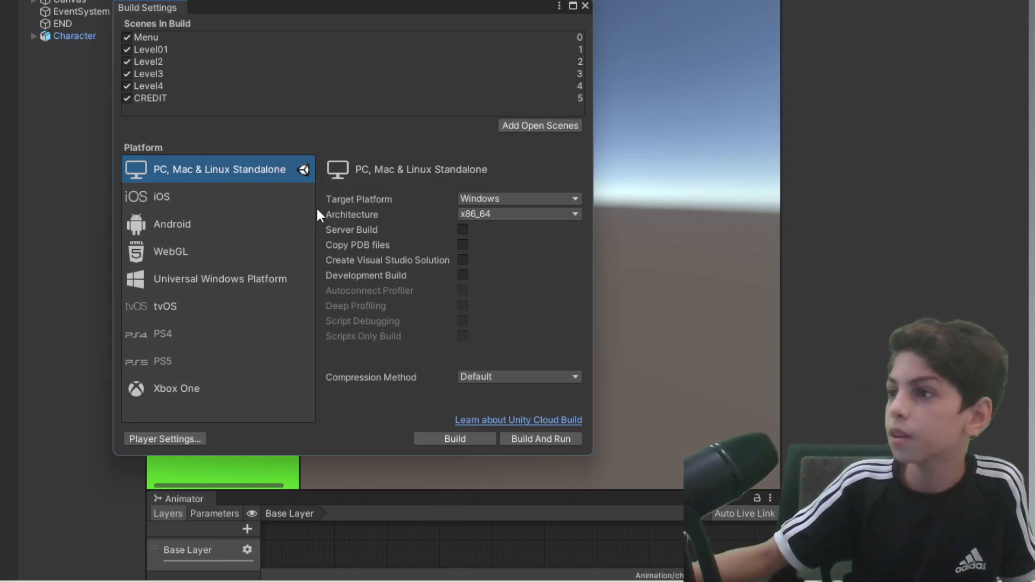
pyautogui.moveTo(142, 218)
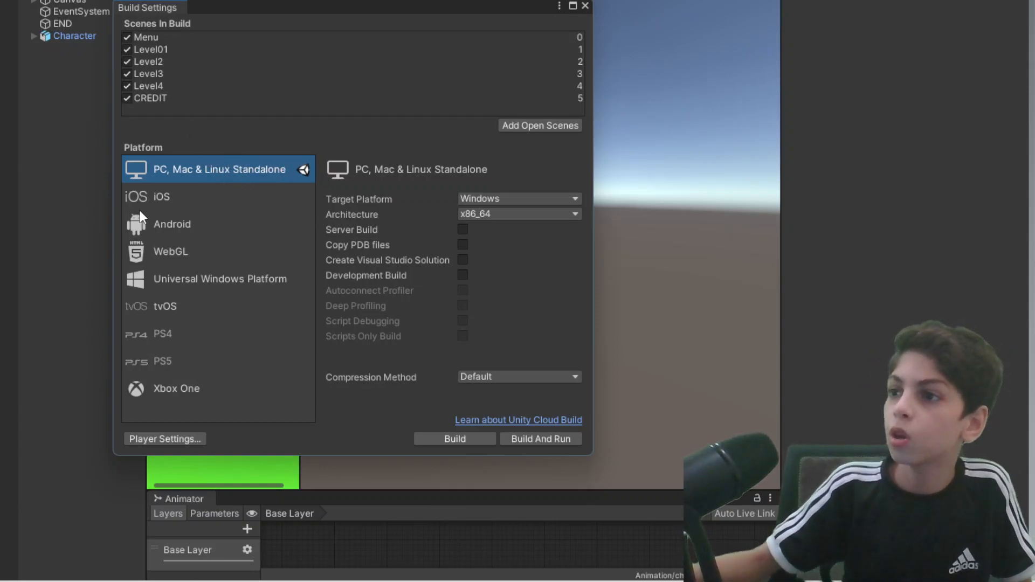
pyautogui.moveTo(208, 217)
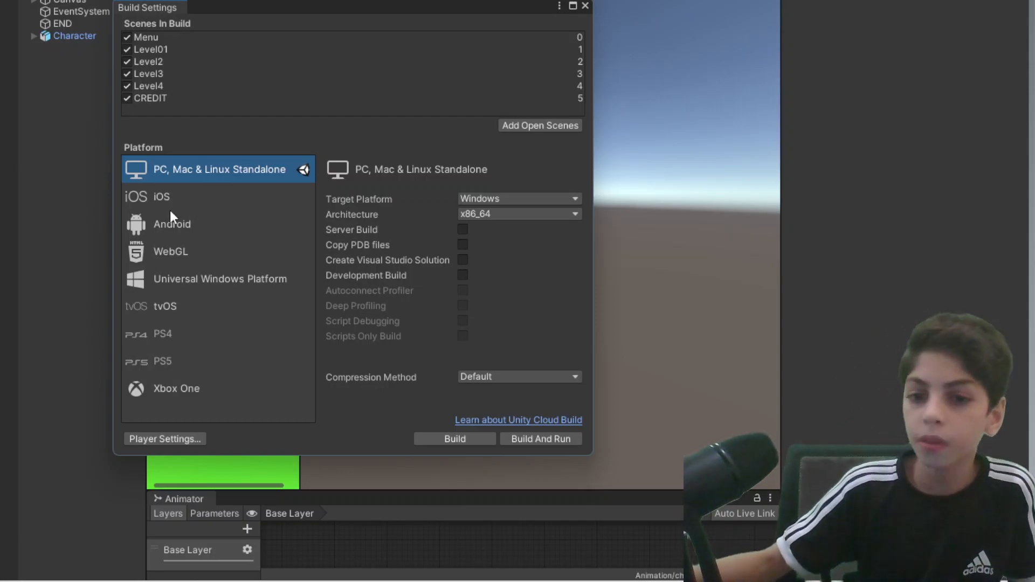
pyautogui.moveTo(182, 140)
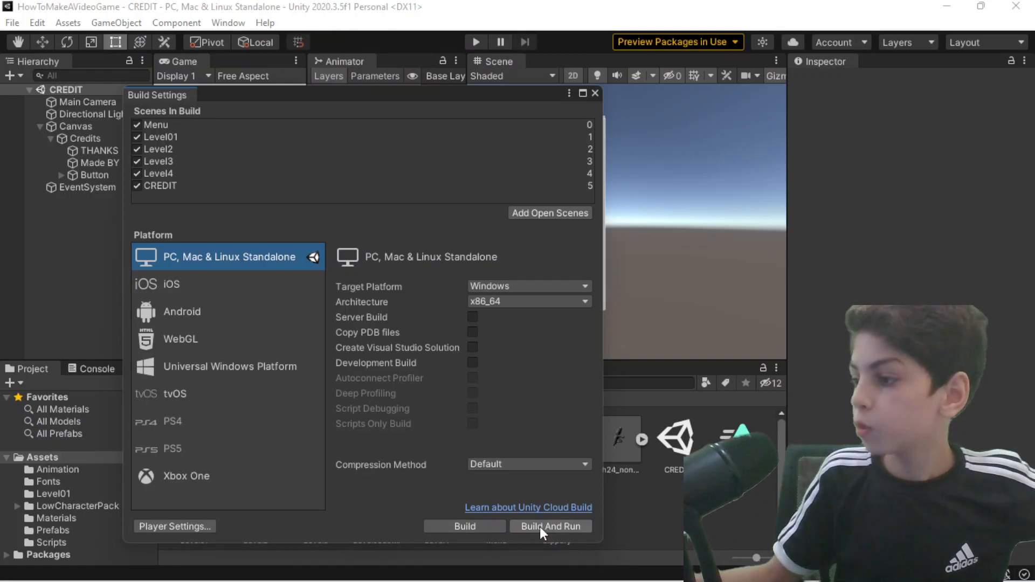
# - Start Build And Run so the build output folder picker appears
pyautogui.click(550, 526)
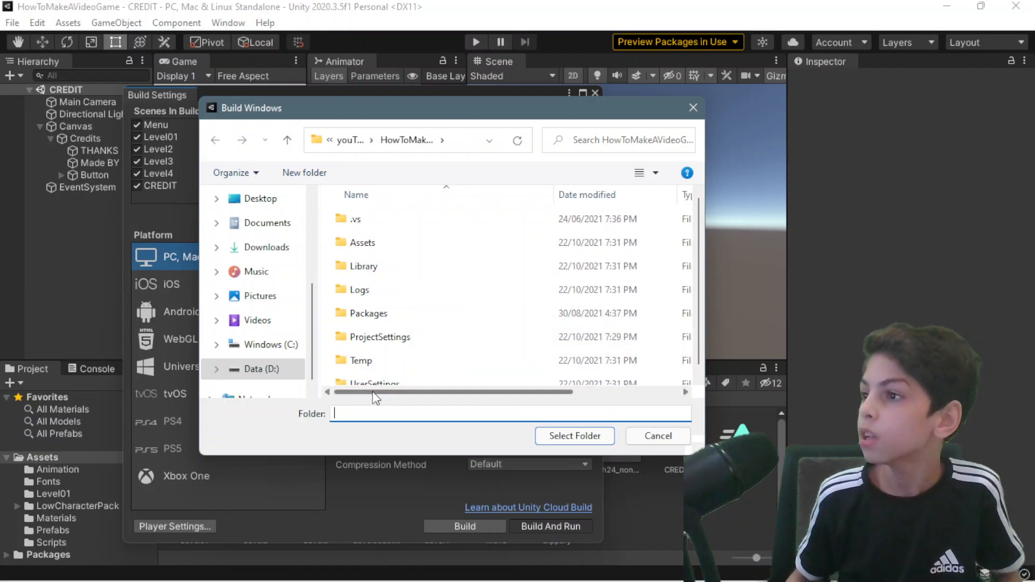
pyautogui.moveTo(386, 208)
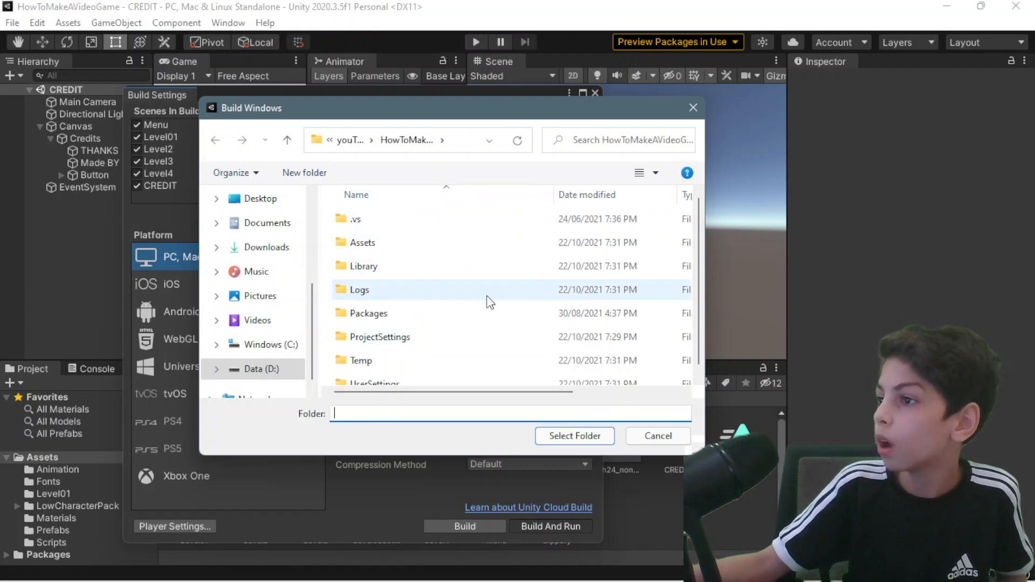
# - Create a new folder named Builds in the project folder and choose it as the build destination
pyautogui.rightClick(486, 308)
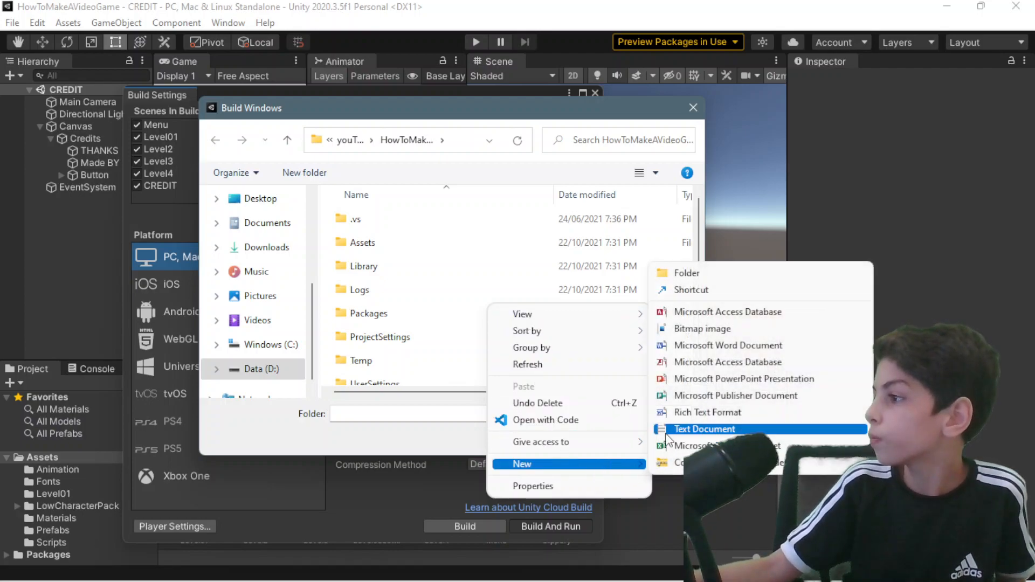
pyautogui.click(687, 273)
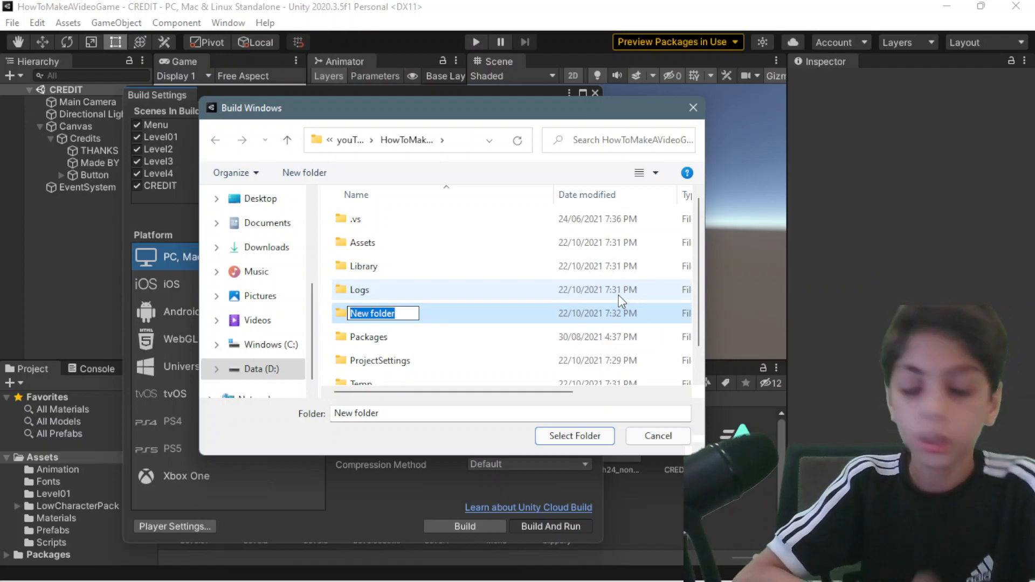
pyautogui.write('Build')
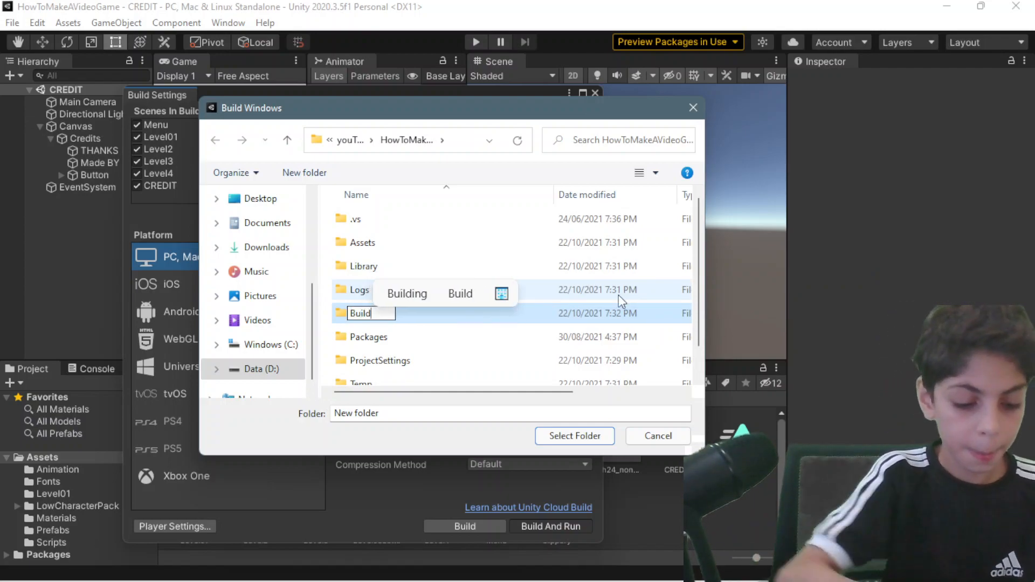
pyautogui.write('s')
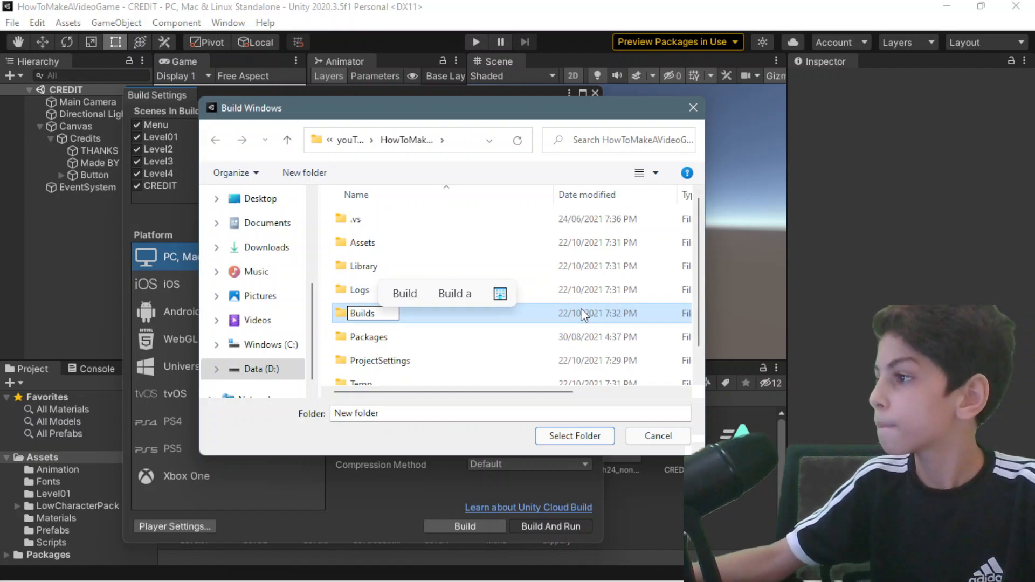
pyautogui.click(360, 281)
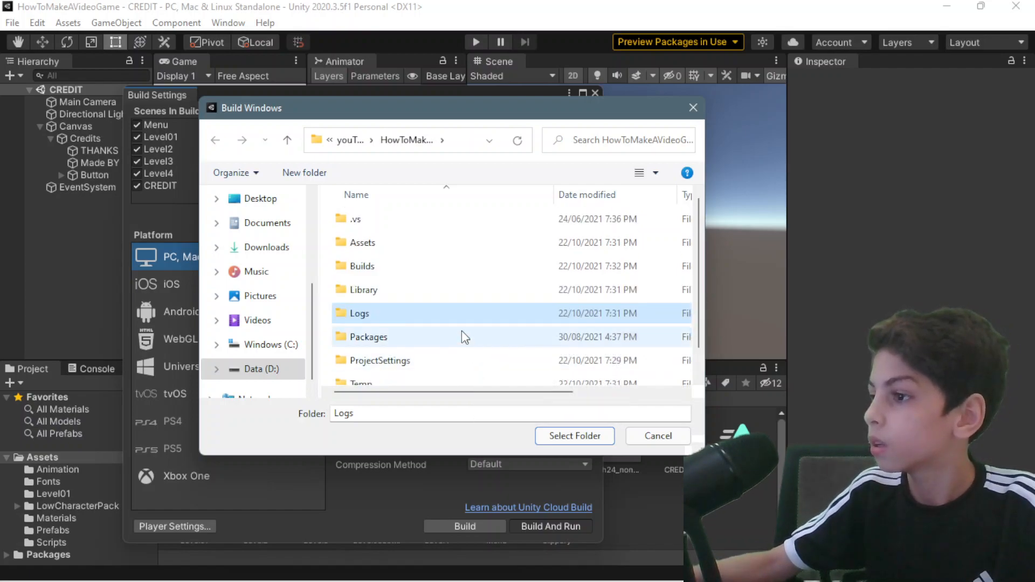
pyautogui.click(362, 267)
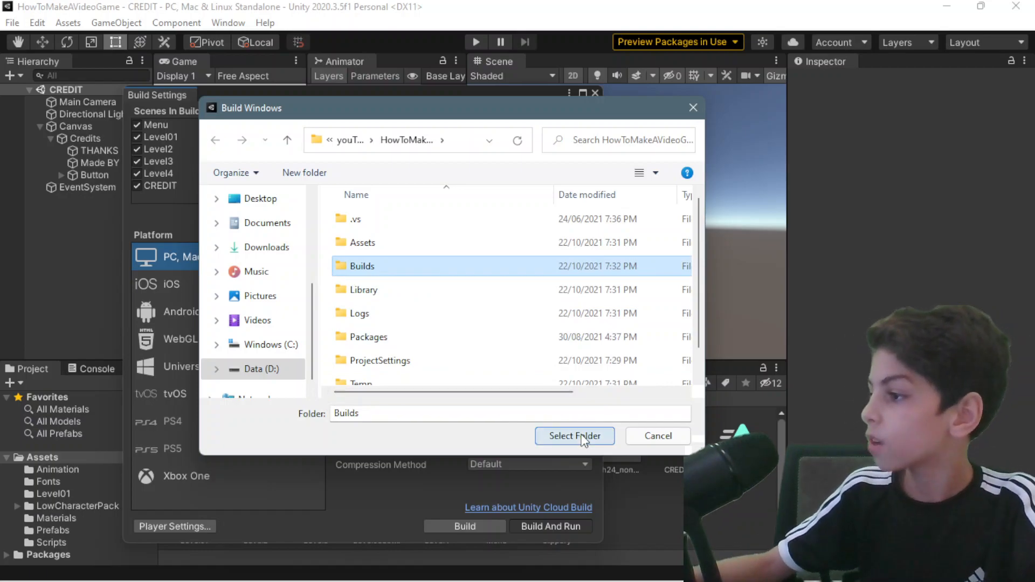
pyautogui.click(573, 436)
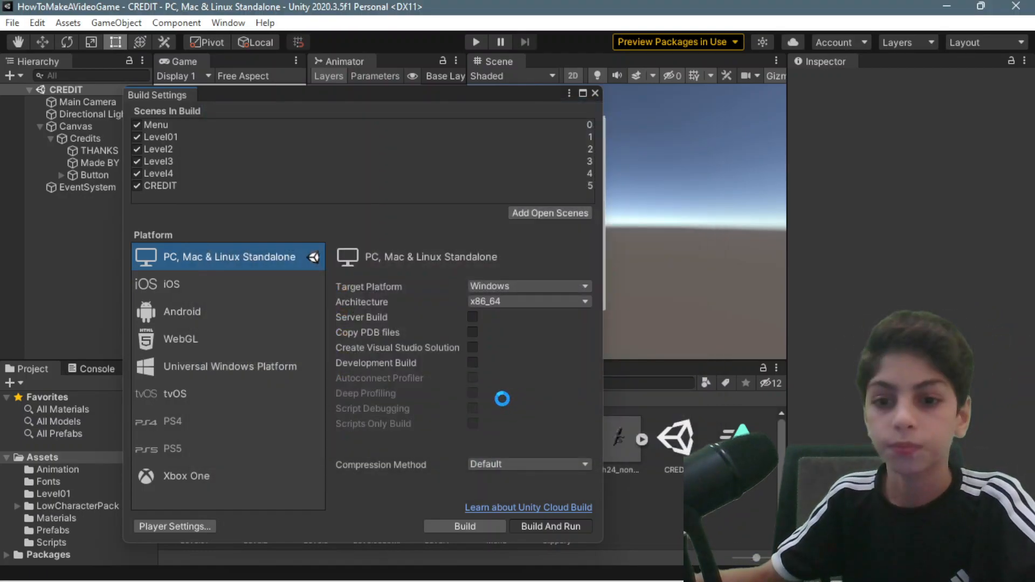
# - Add a new empty folder inside the Builds folder
pyautogui.click(463, 526)
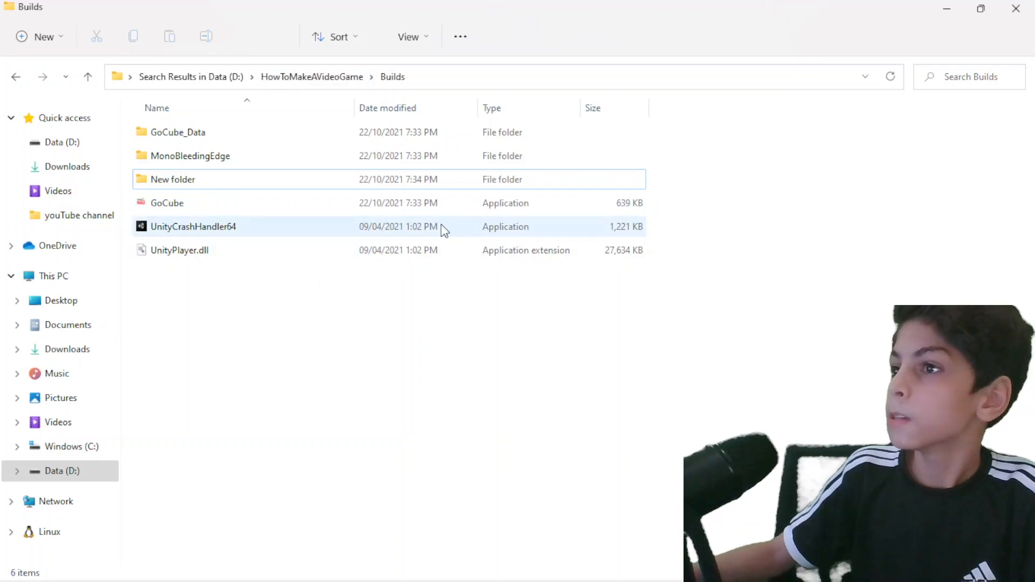
pyautogui.moveTo(246, 105)
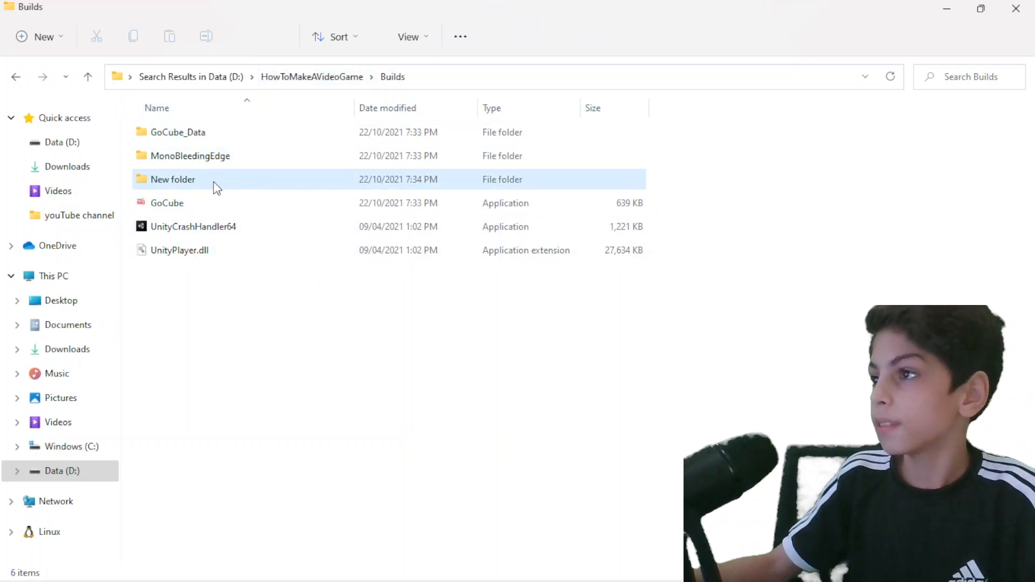
# - Rename the new folder inside Builds to Windows
pyautogui.click(172, 179)
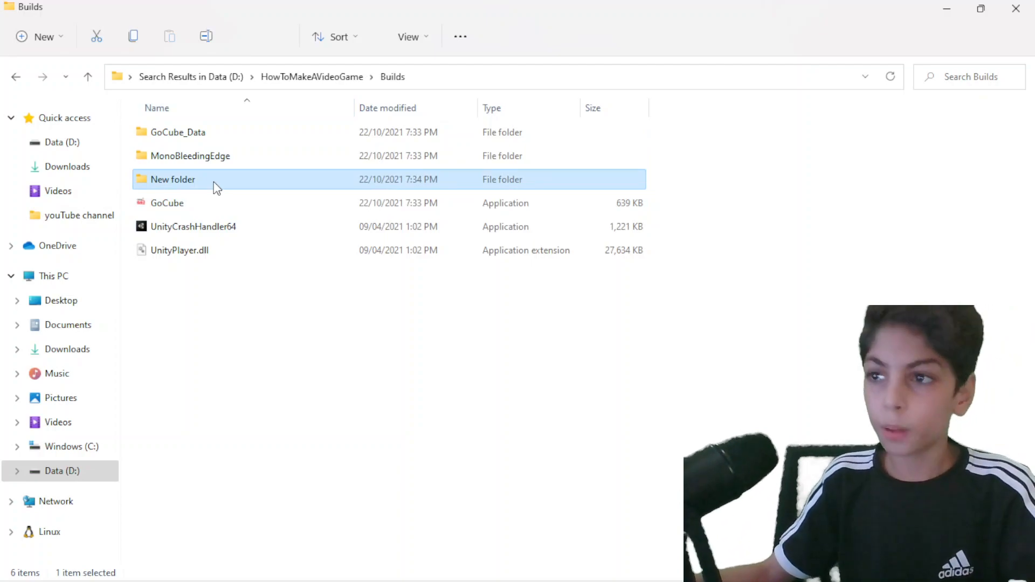
pyautogui.rightClick(172, 179)
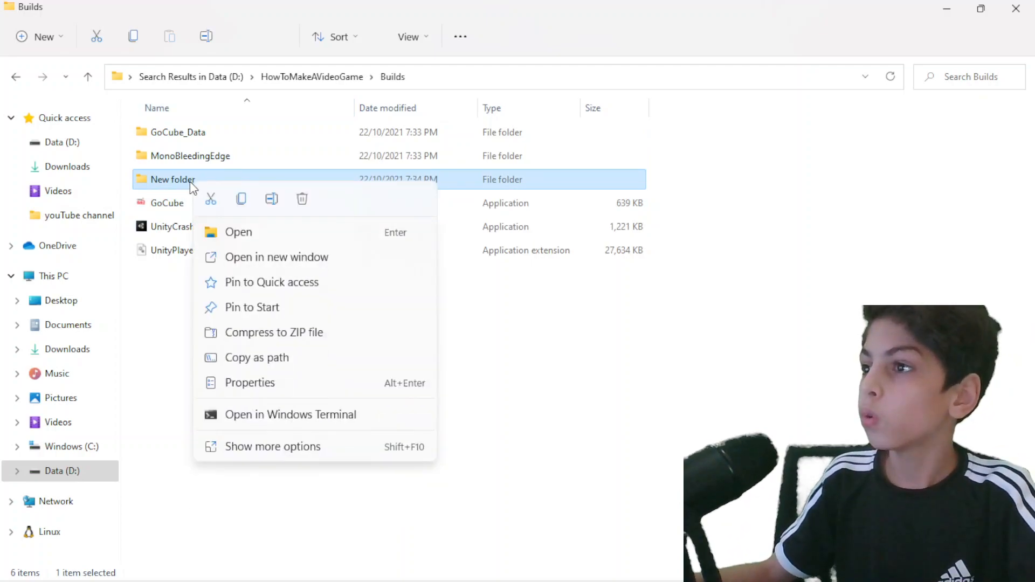
pyautogui.moveTo(276, 321)
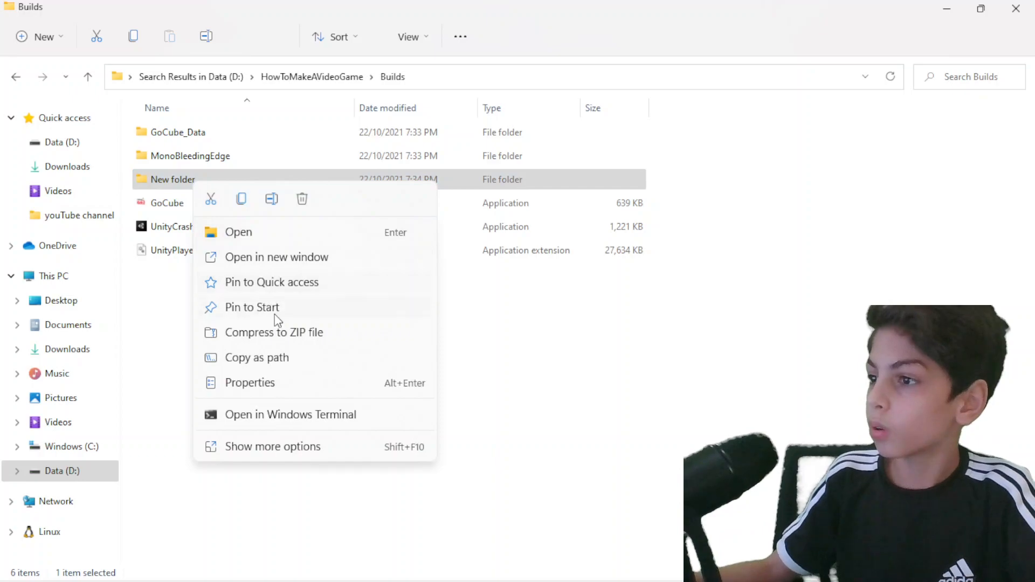
pyautogui.moveTo(272, 198)
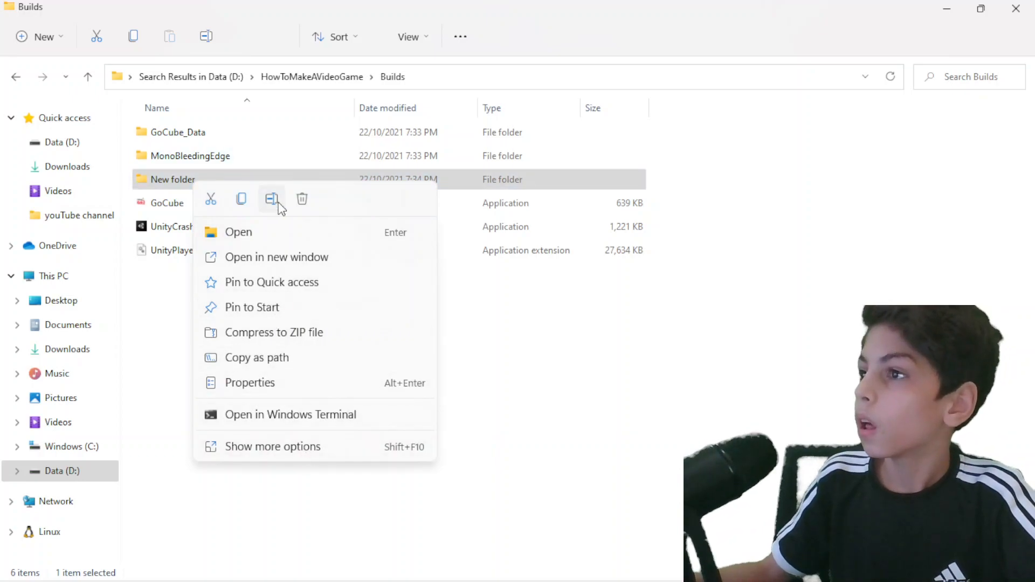
pyautogui.click(271, 199)
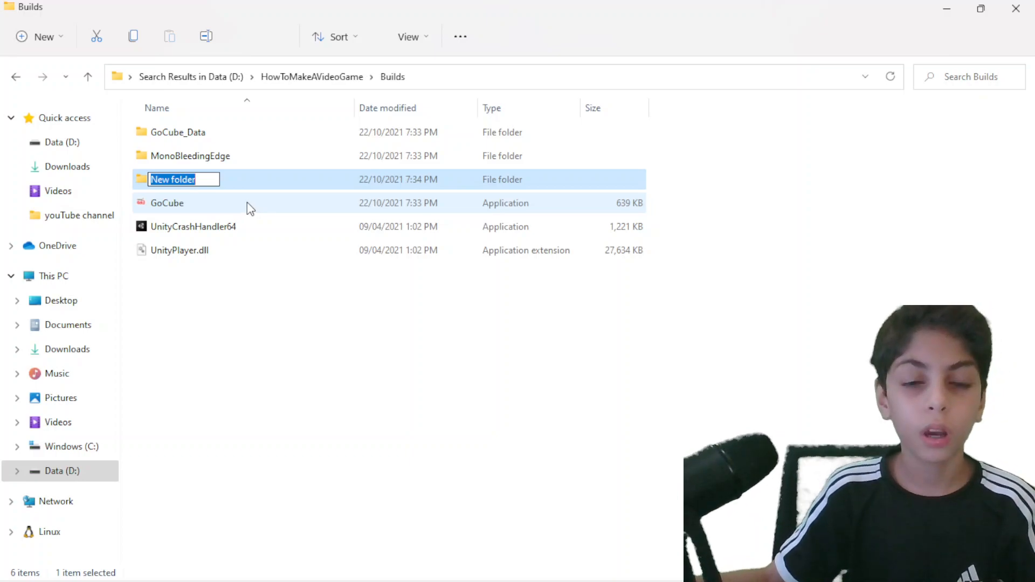
pyautogui.write('Windows')
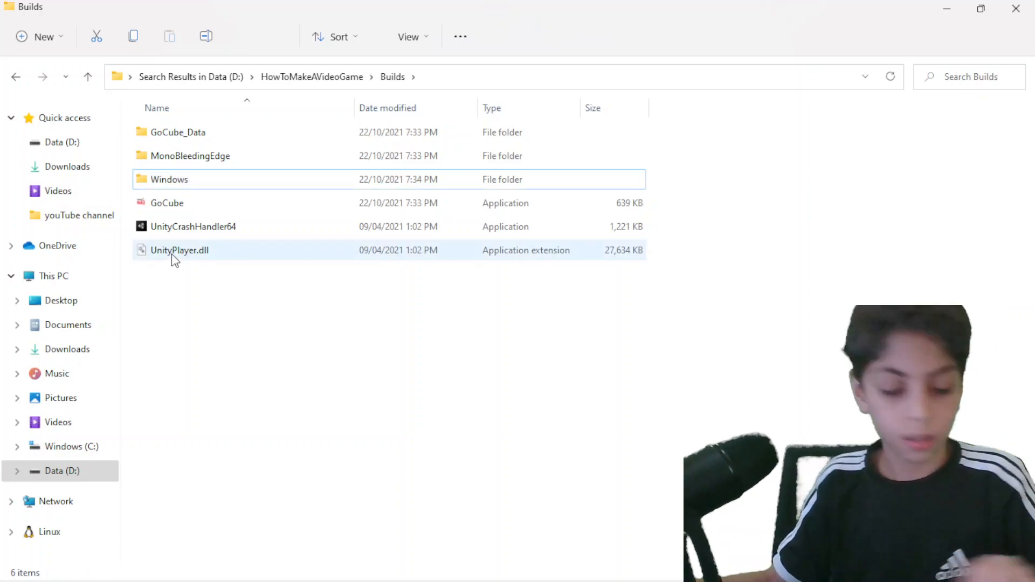
# - Select the range of GoCube build items, excluding the Windows folder
pyautogui.click(193, 226)
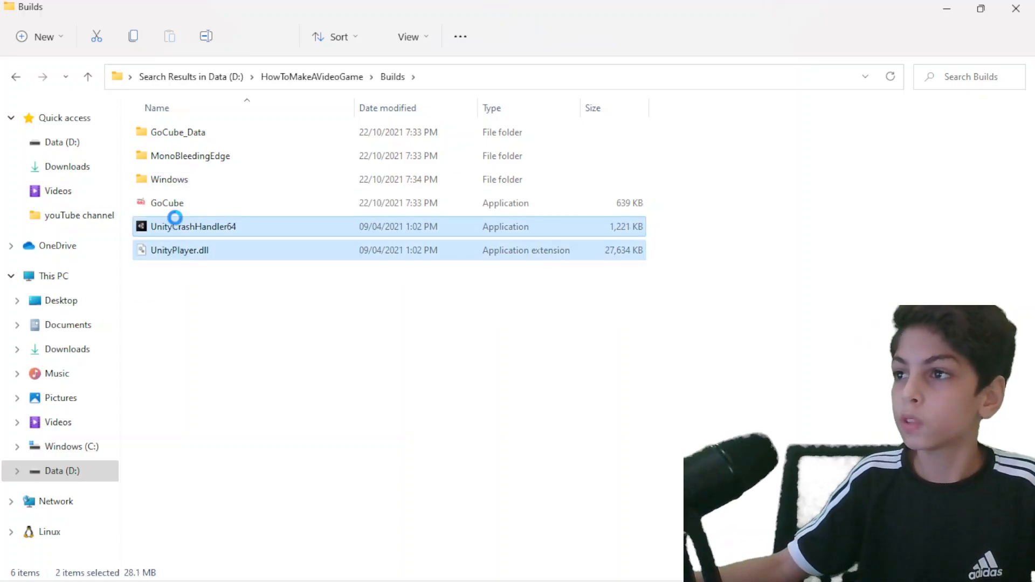
pyautogui.click(166, 202)
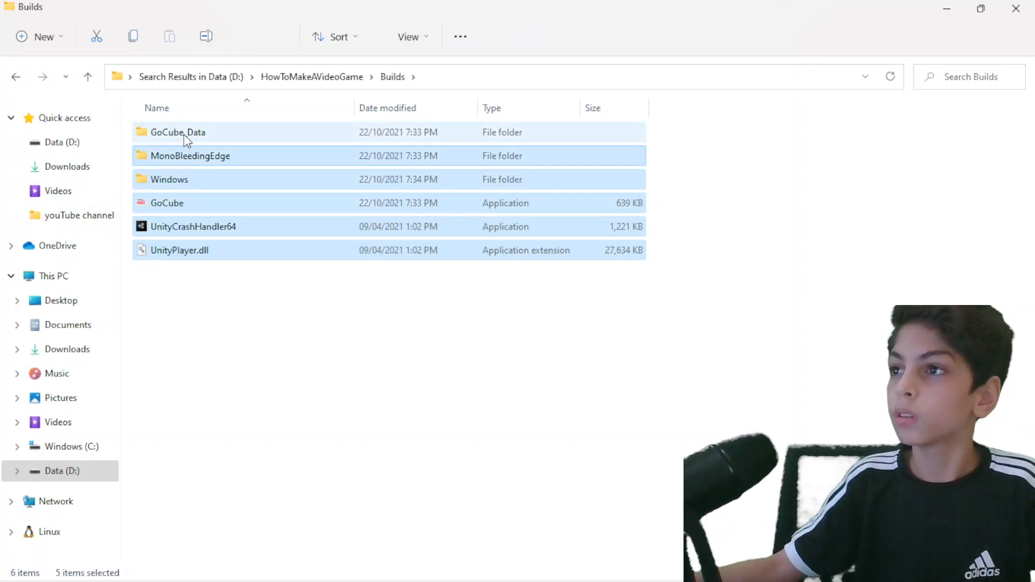
pyautogui.click(169, 179)
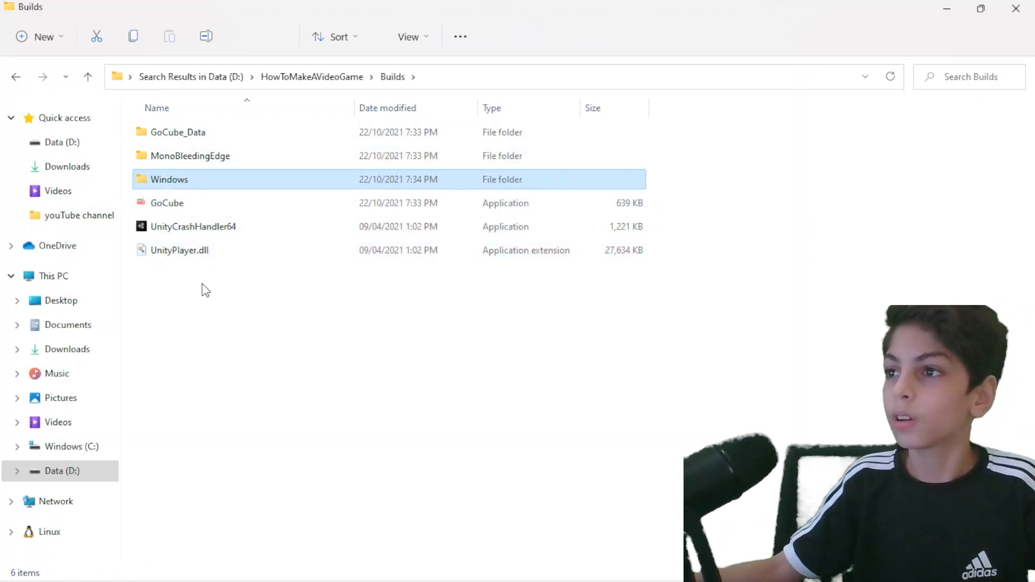
pyautogui.click(179, 250)
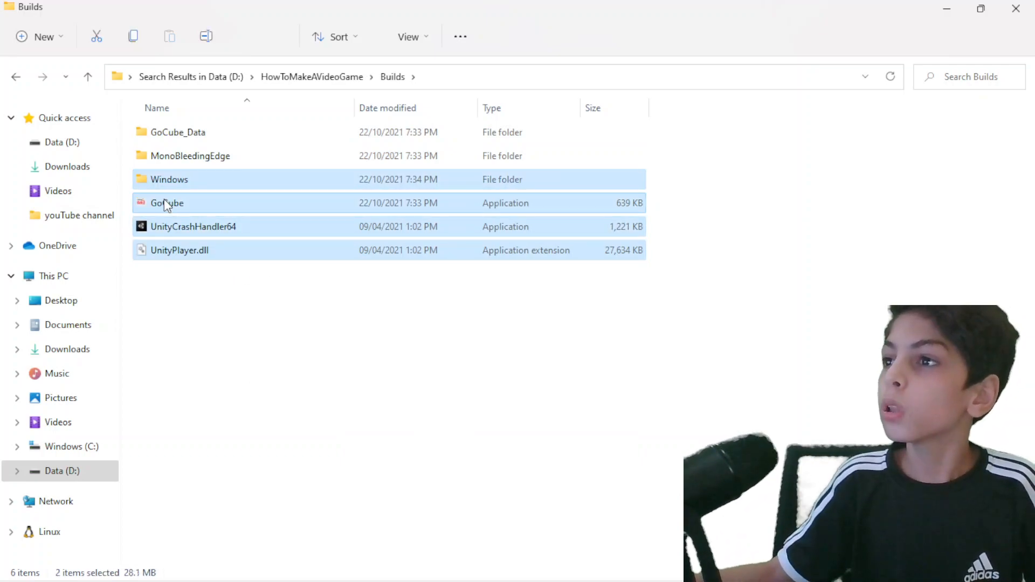
# - Add GoCube and MonoBleedingEdge to the selection and drag the files into the Windows folder
pyautogui.click(193, 226)
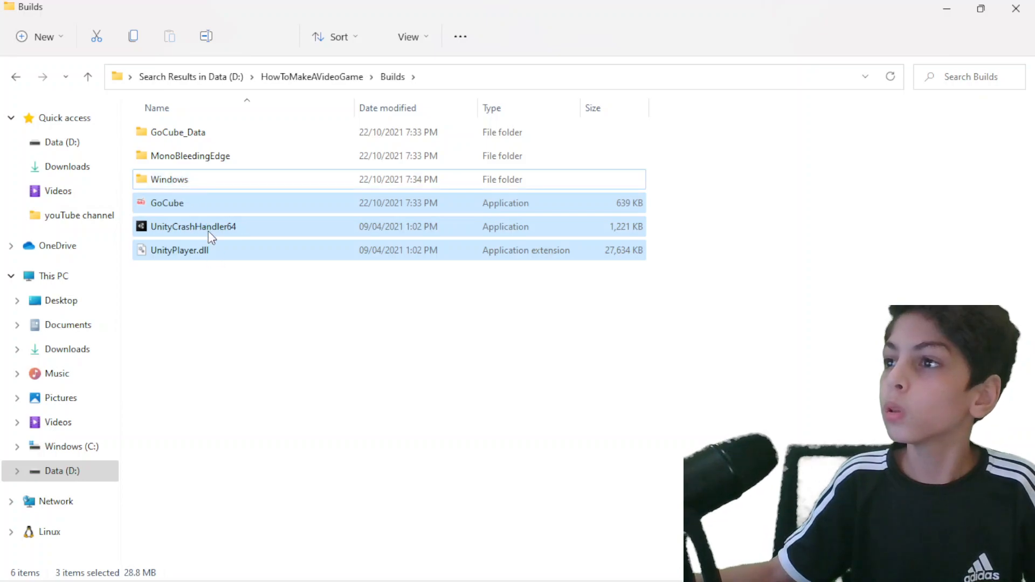
pyautogui.click(190, 155)
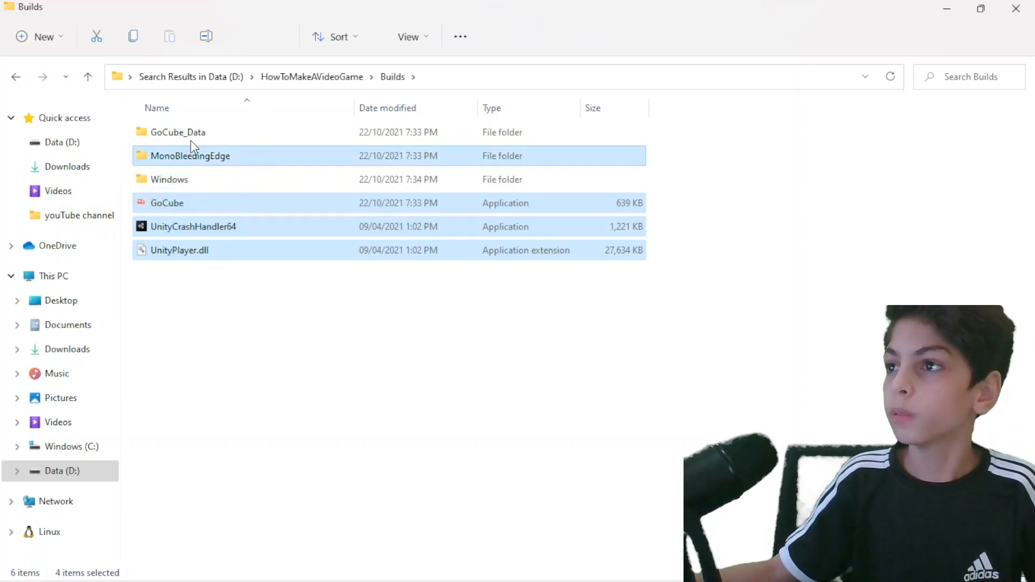
pyautogui.moveTo(192, 145); pyautogui.dragTo(178, 179)
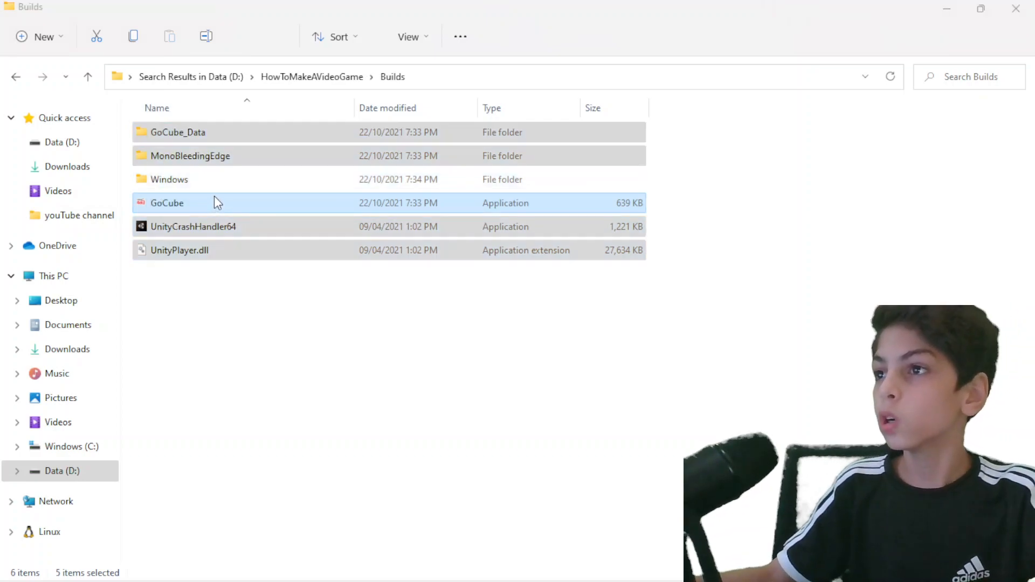
pyautogui.press('Delete')
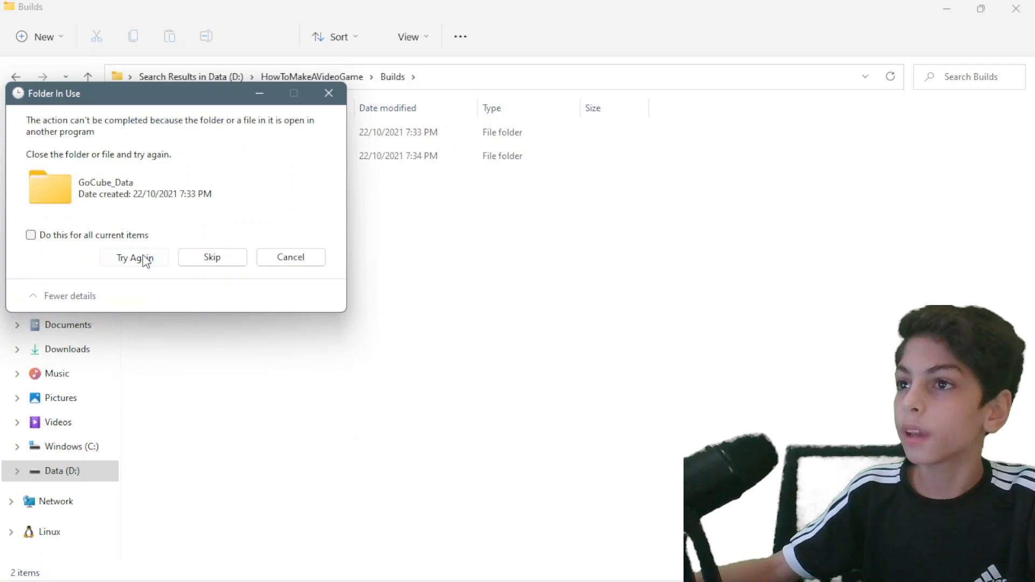
pyautogui.click(134, 257)
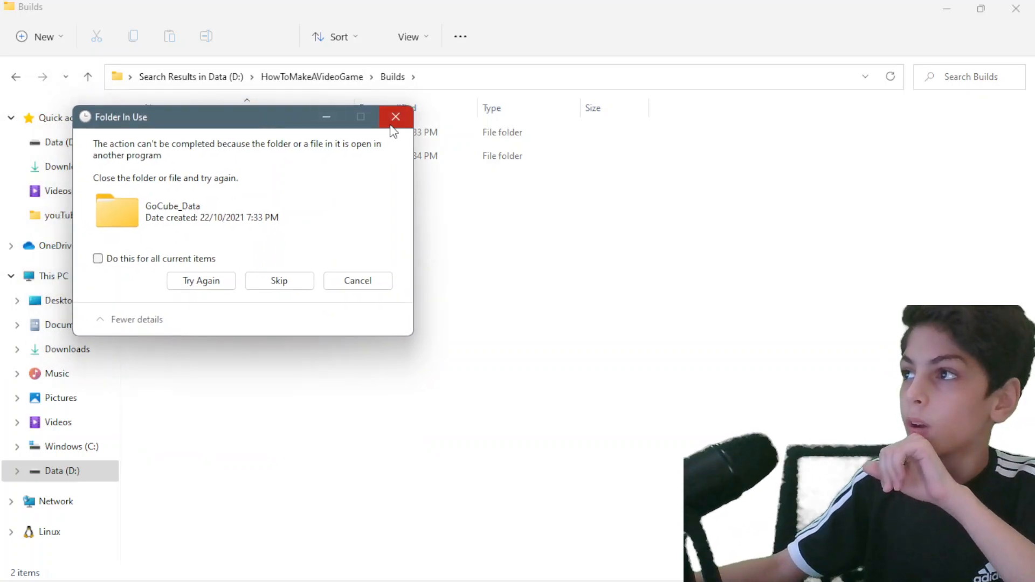
pyautogui.click(396, 116)
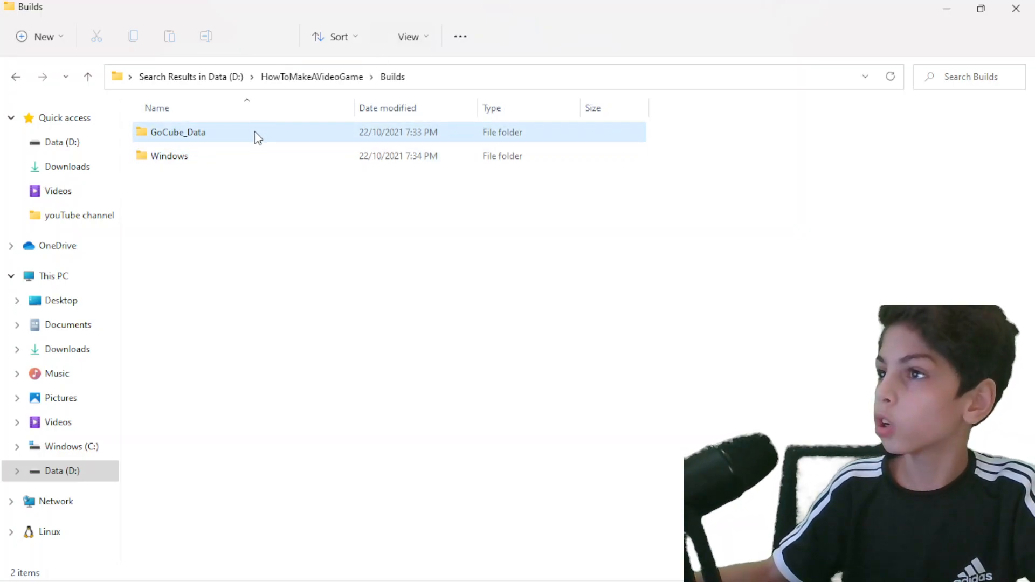
pyautogui.press('ctrl+a')
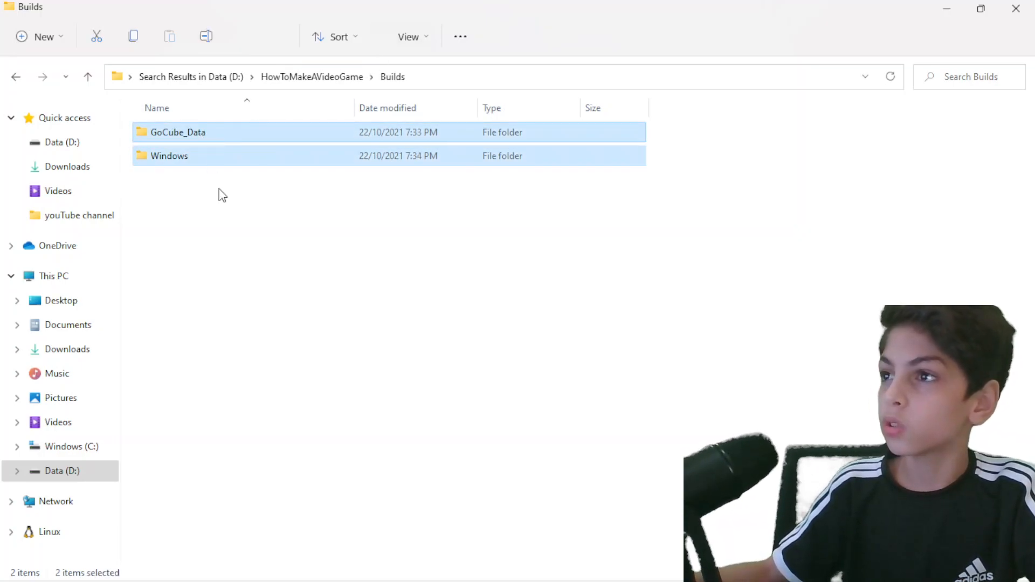
pyautogui.click(177, 132)
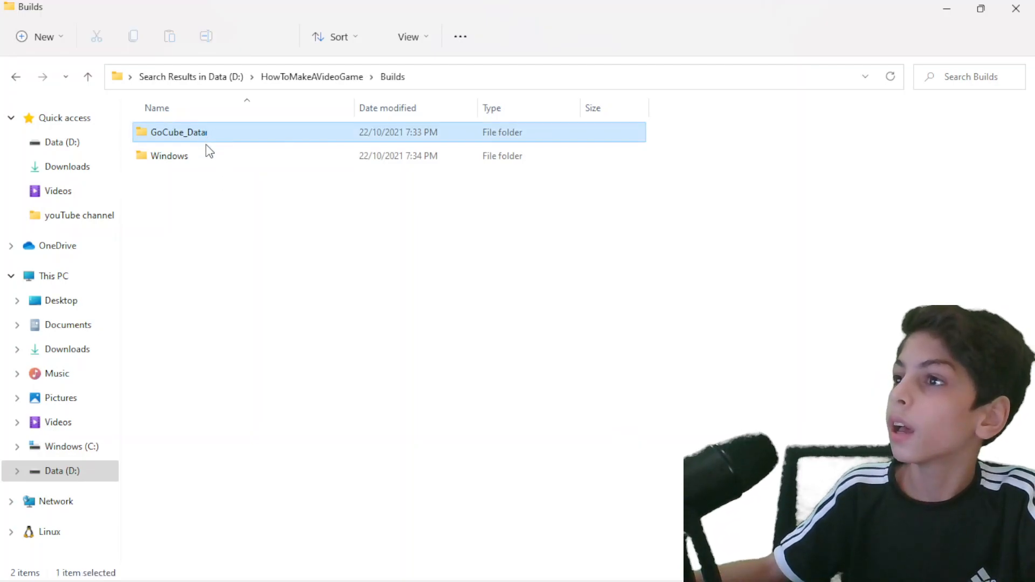
pyautogui.click(178, 131)
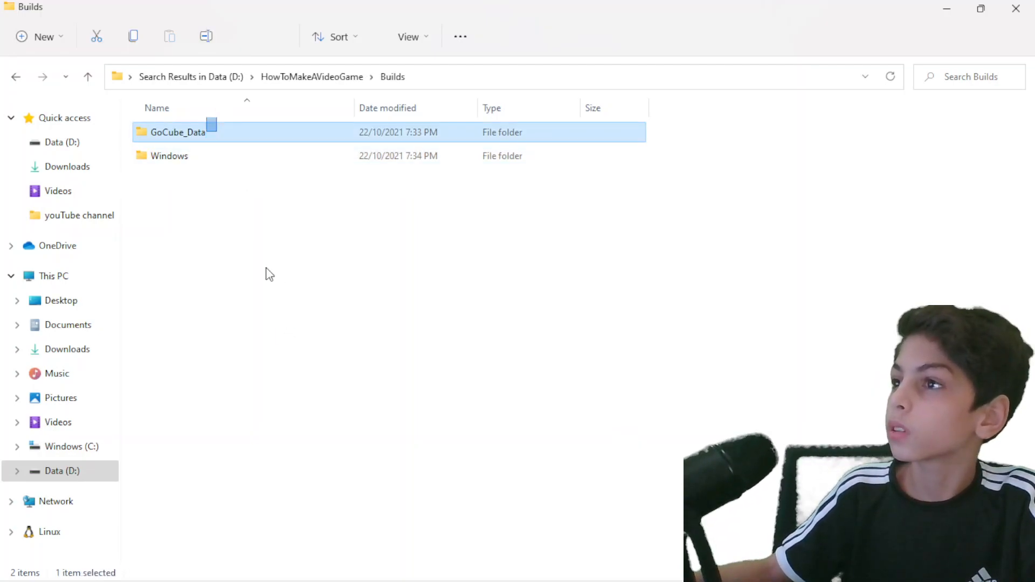
pyautogui.click(253, 204)
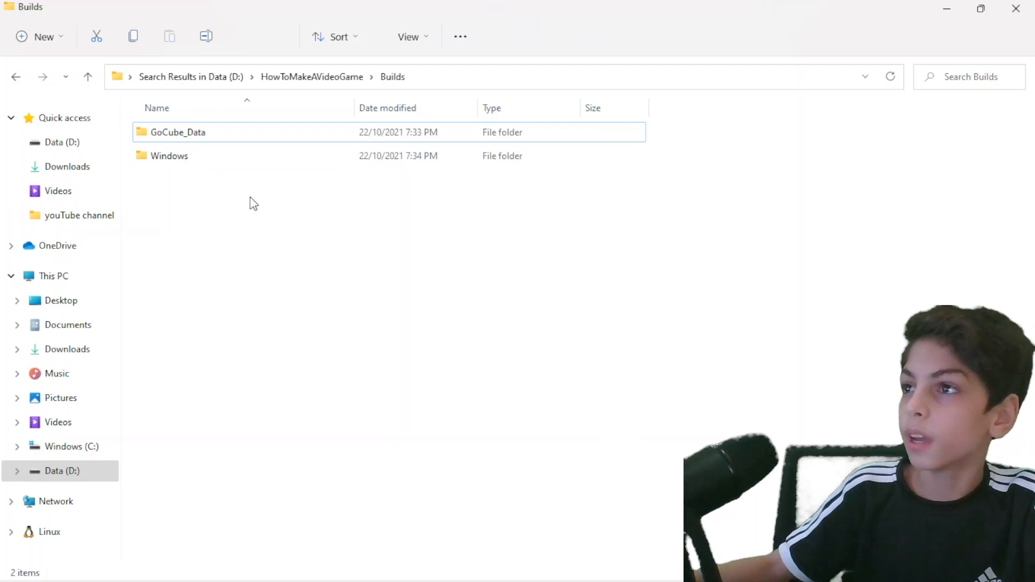
pyautogui.click(176, 131)
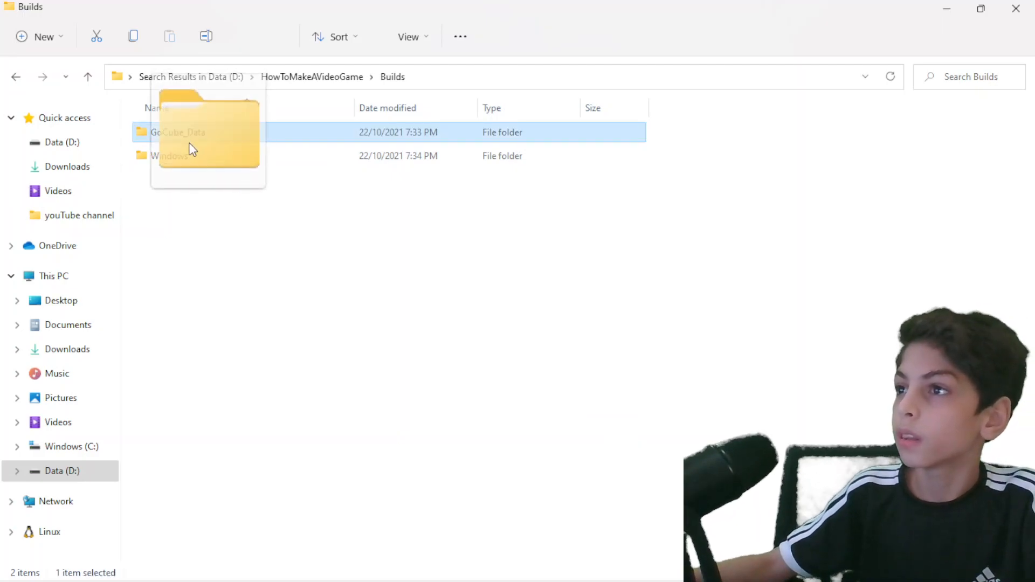
pyautogui.moveTo(192, 132); pyautogui.dragTo(170, 156)
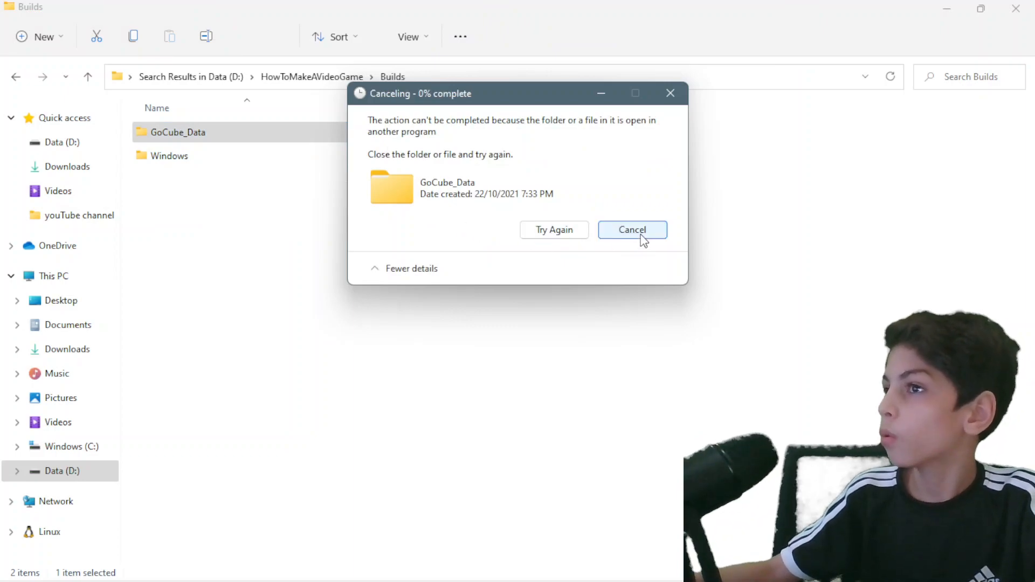
pyautogui.click(631, 229)
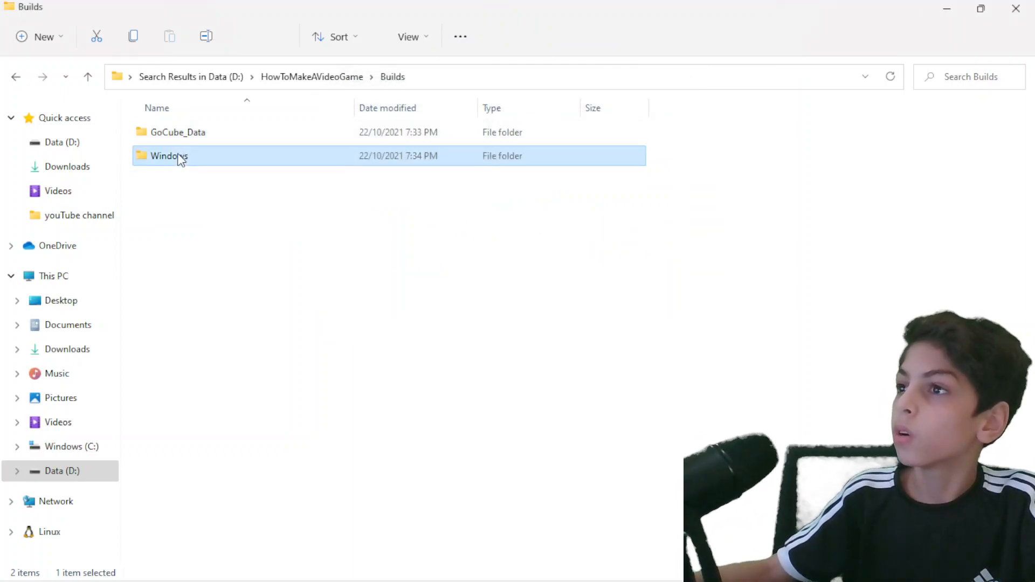
# - Select all files inside the Windows folder and move them back out to Builds
pyautogui.doubleClick(169, 155)
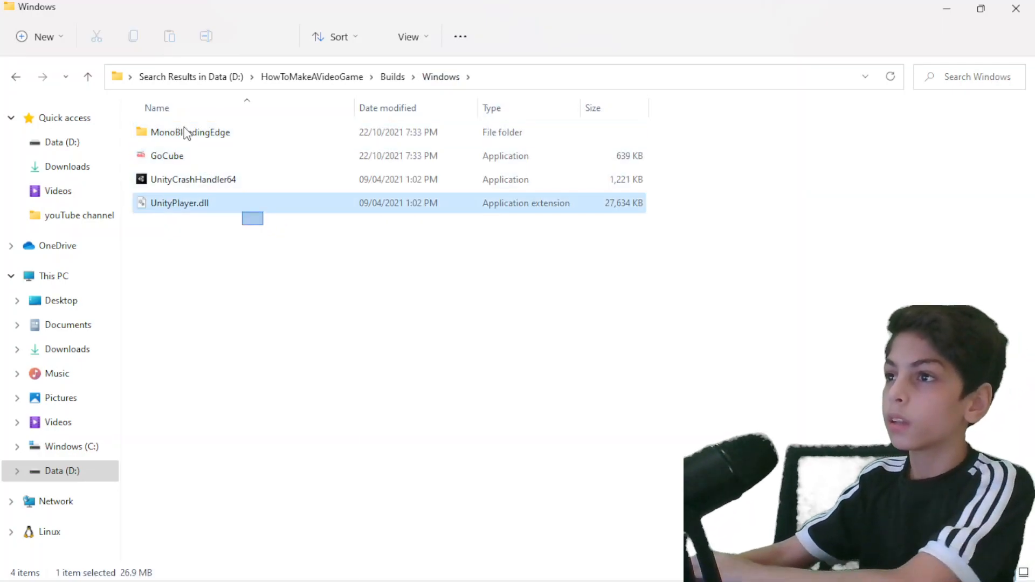
pyautogui.press('ctrl+a')
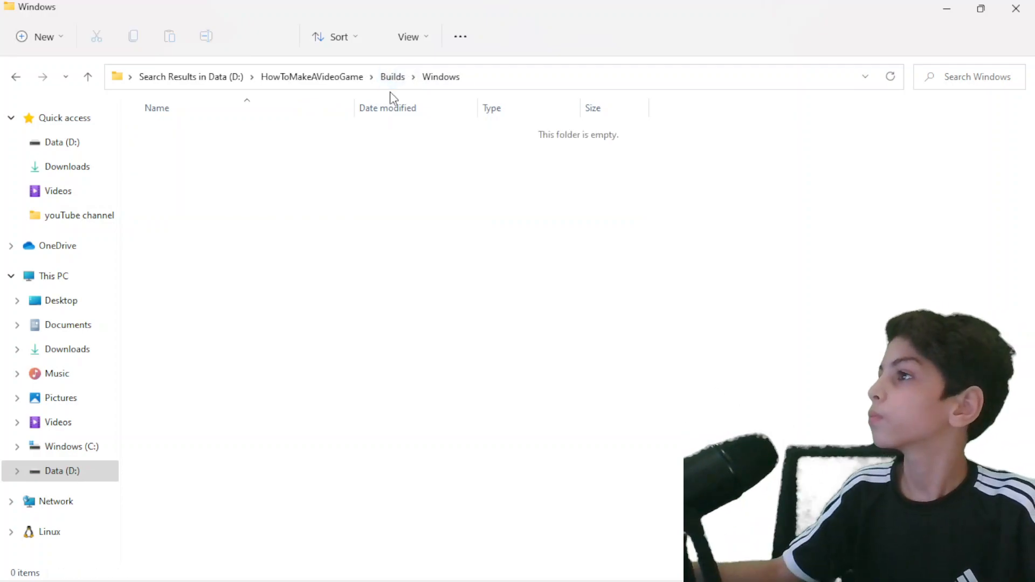
pyautogui.click(393, 77)
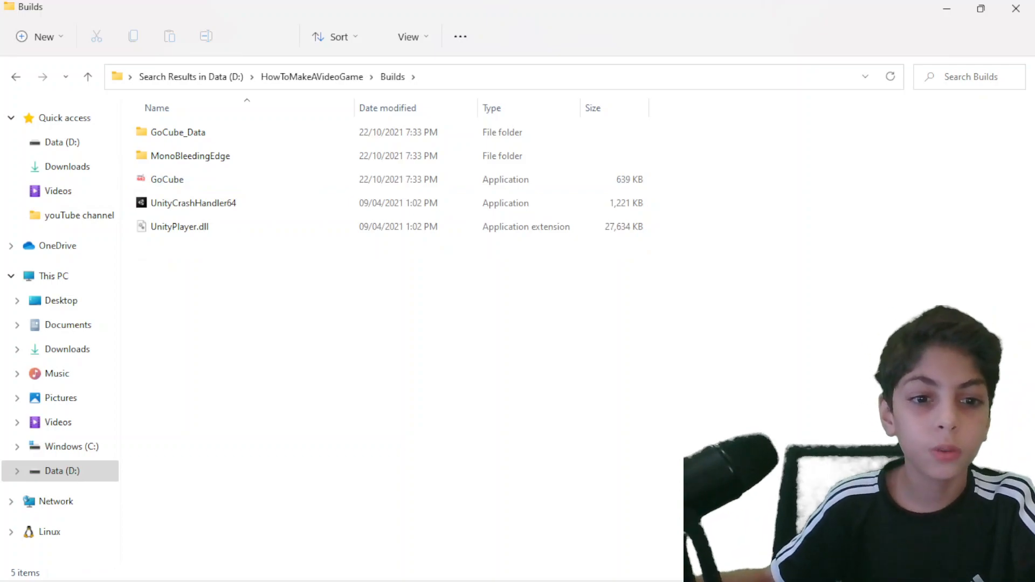
pyautogui.moveTo(672, 271)
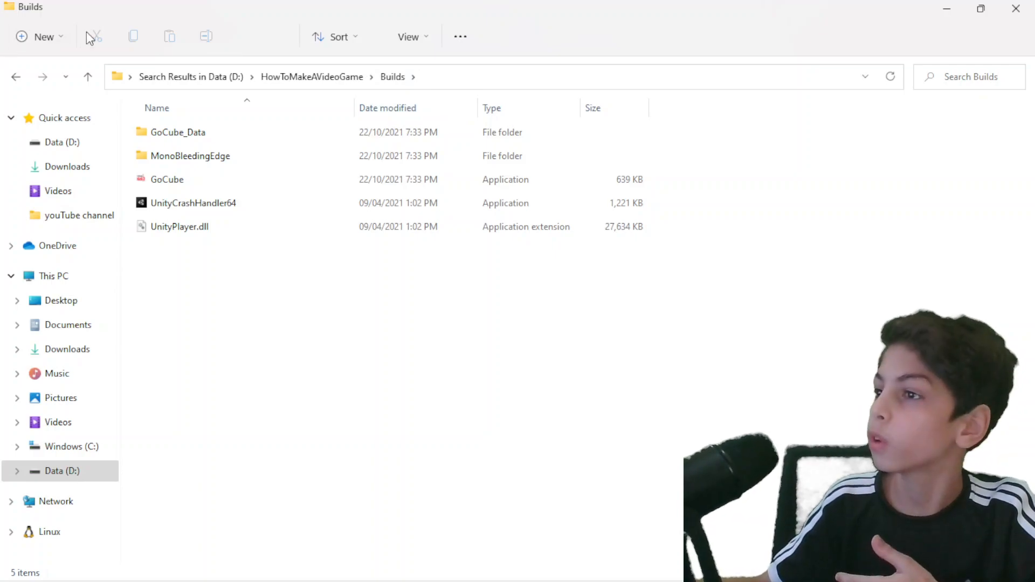
pyautogui.moveTo(62, 37)
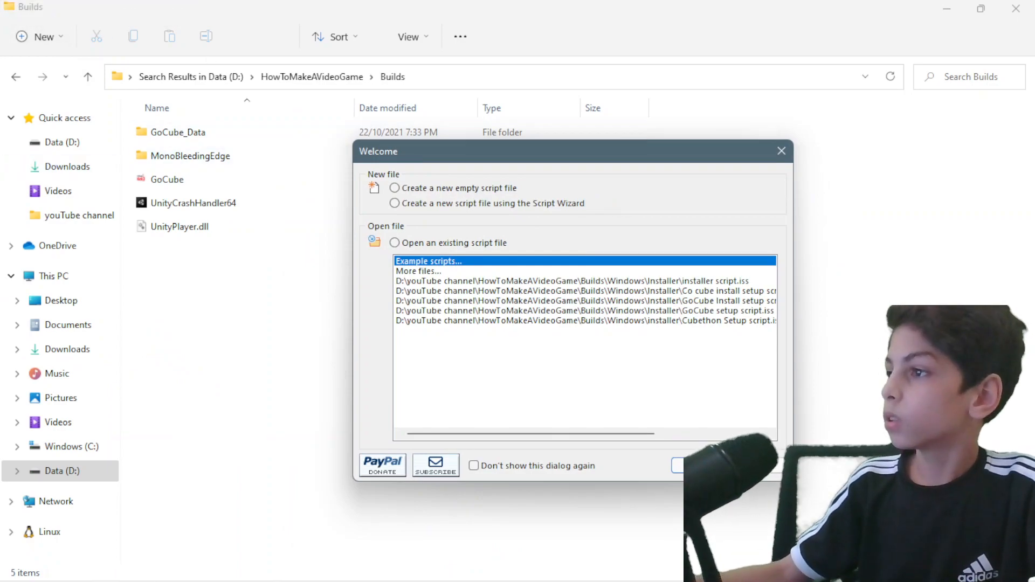
pyautogui.moveTo(441, 221)
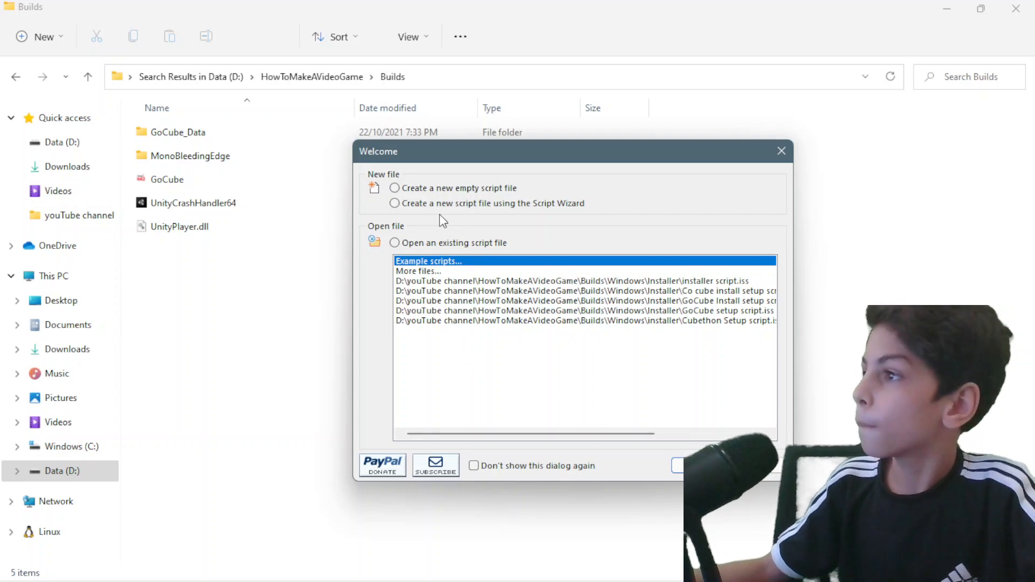
pyautogui.moveTo(436, 210)
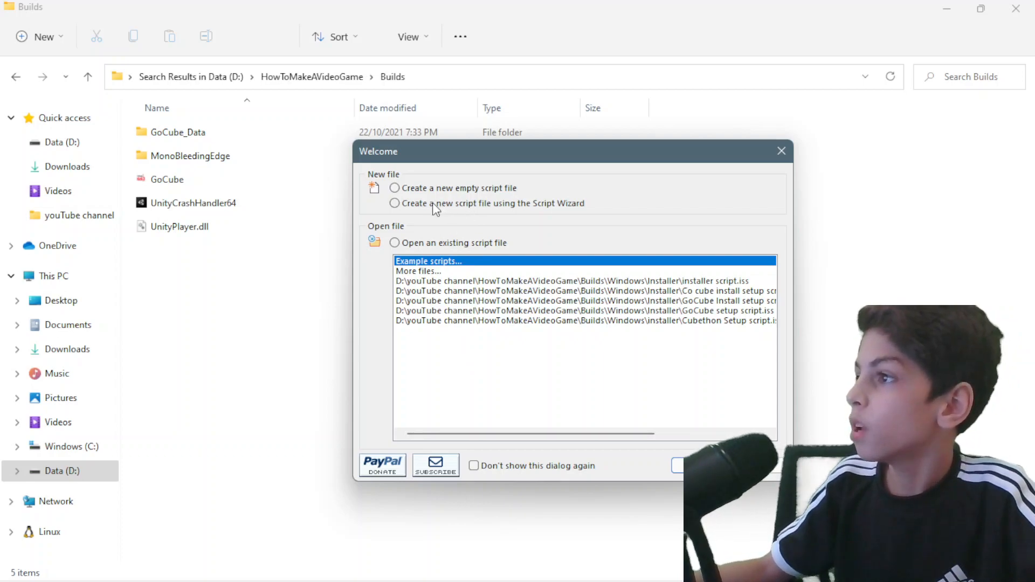
pyautogui.click(394, 204)
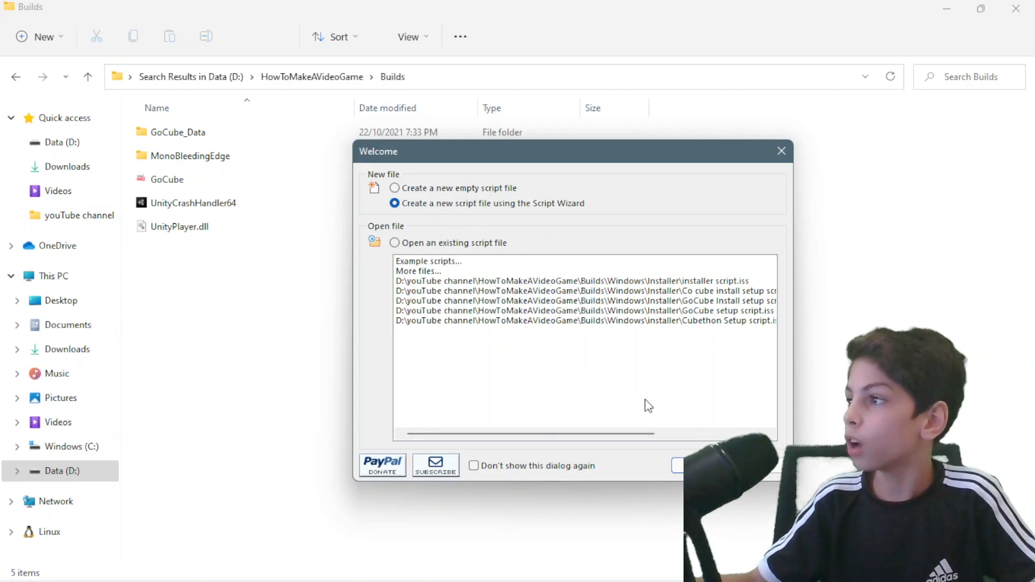
pyautogui.click(781, 151)
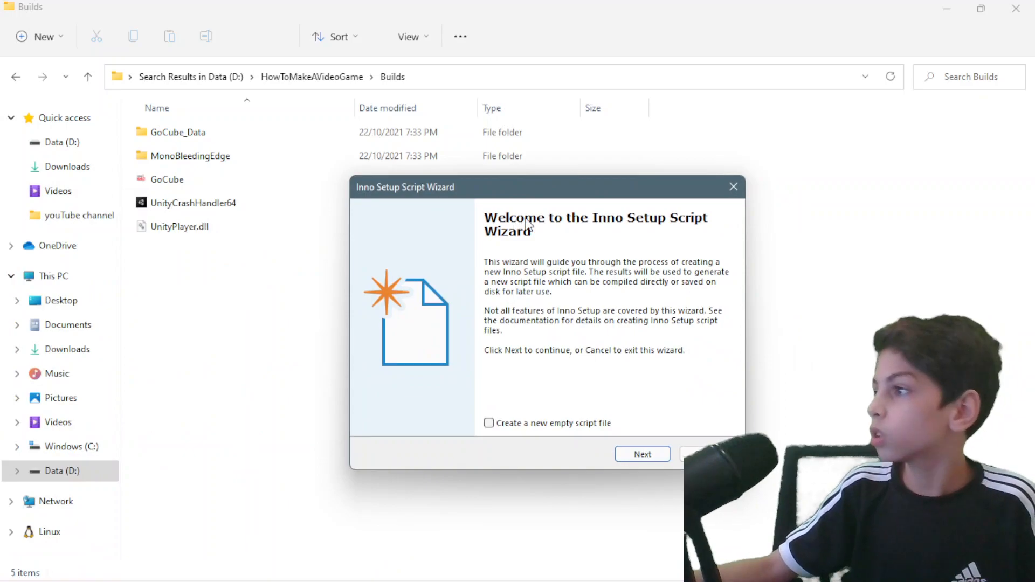
pyautogui.moveTo(693, 229)
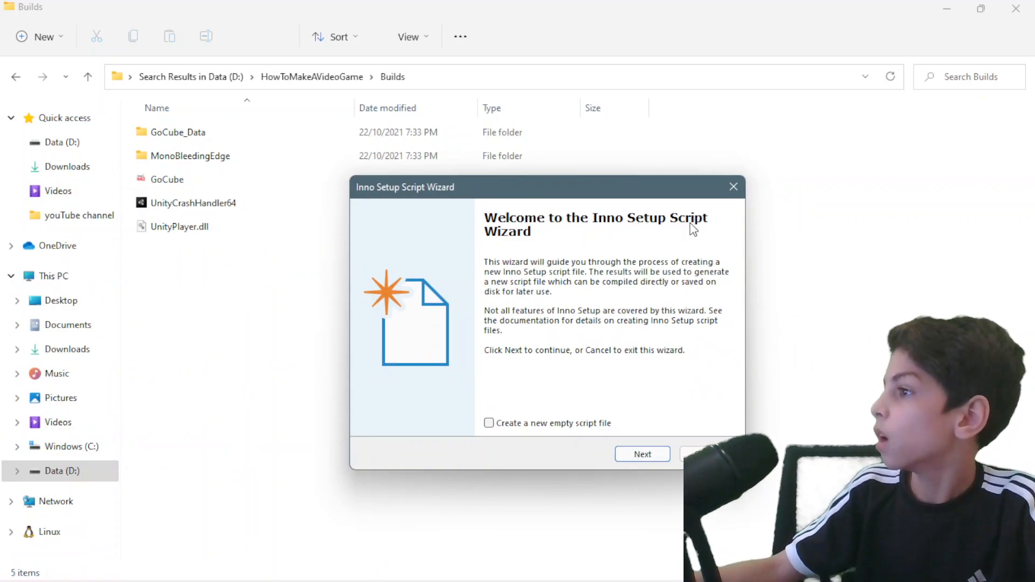
pyautogui.moveTo(517, 430)
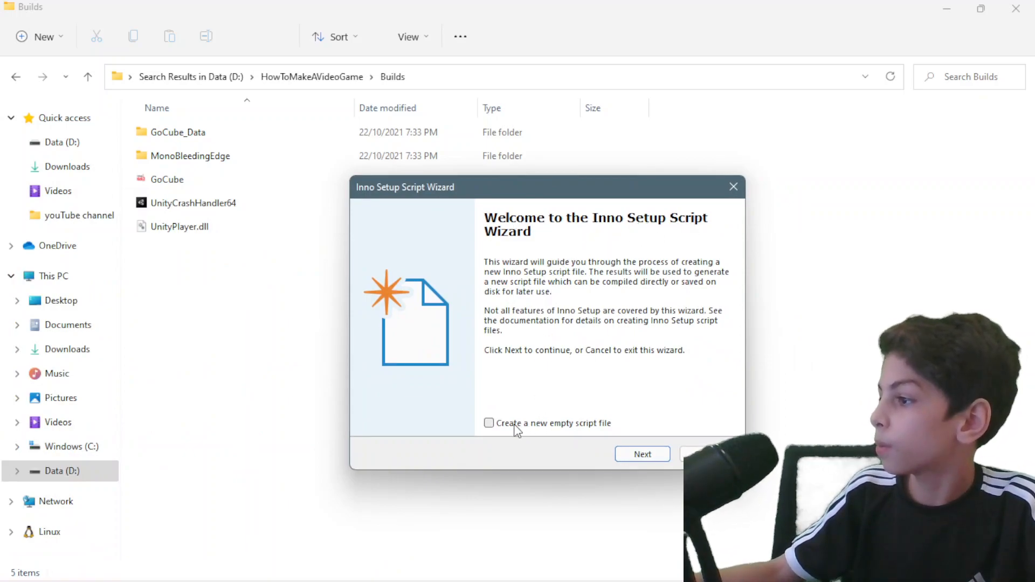
pyautogui.click(488, 423)
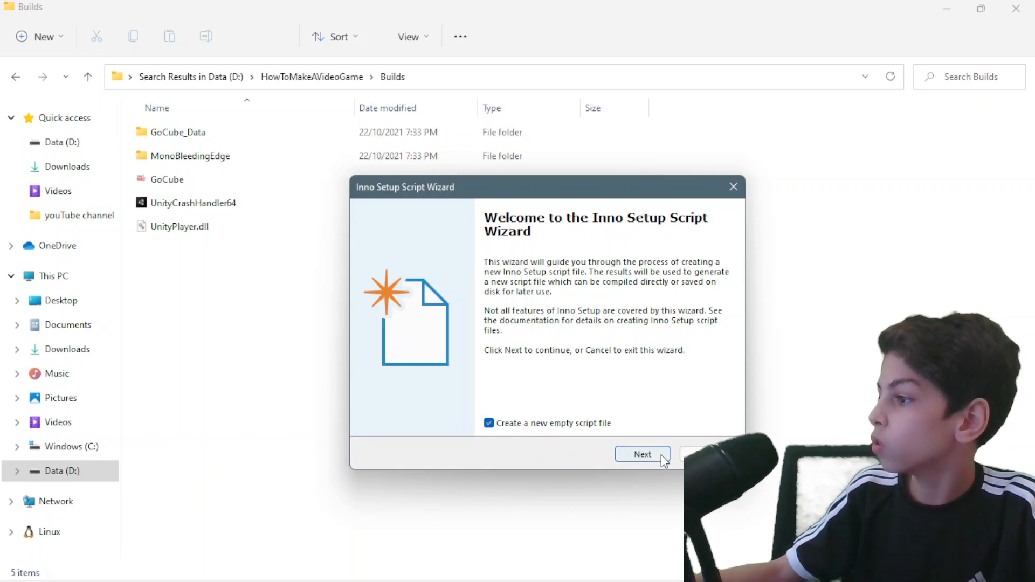
pyautogui.click(642, 454)
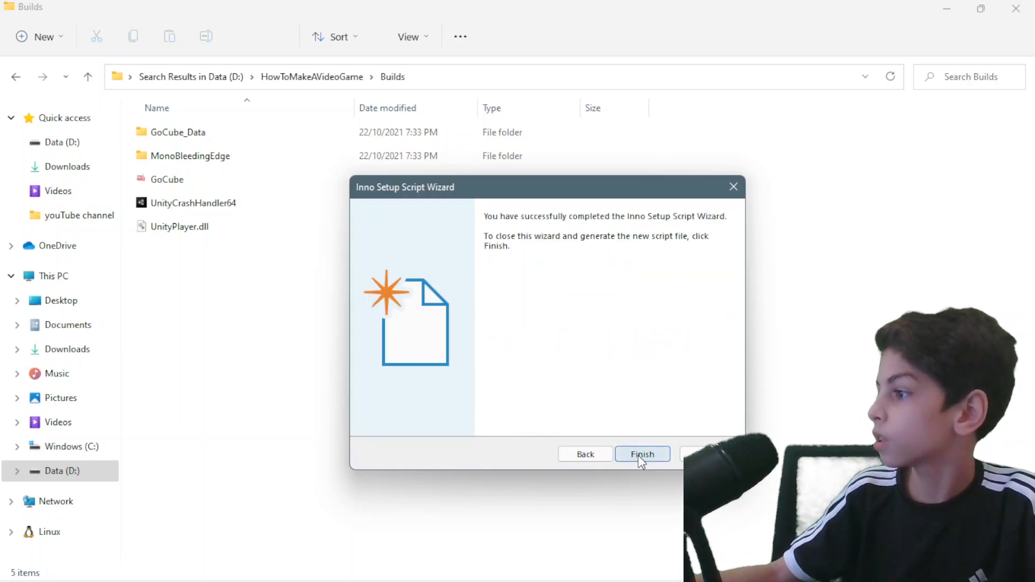
pyautogui.click(640, 453)
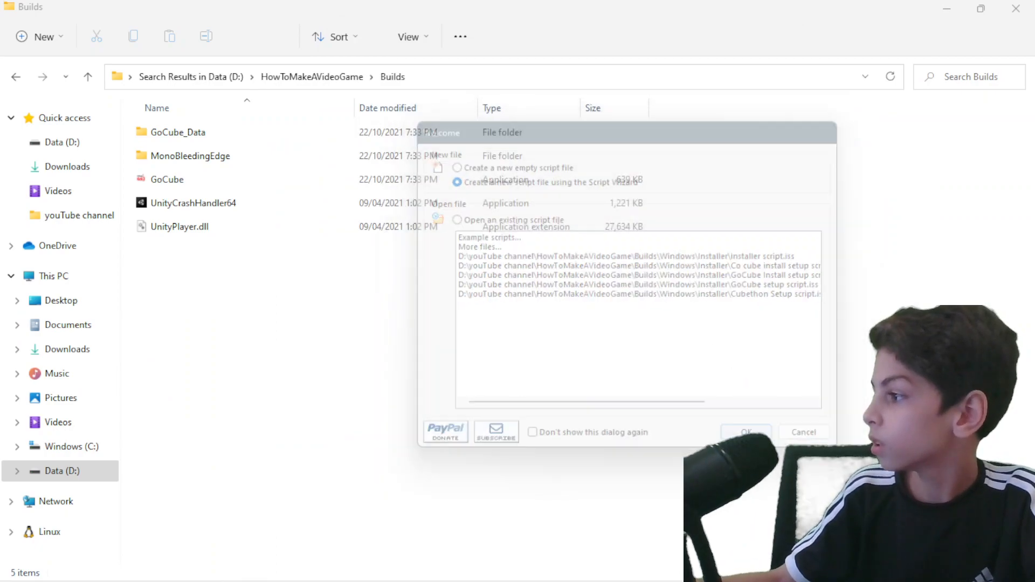
# - Restart the Script Wizard with application name My Game and version 1.0
pyautogui.click(803, 431)
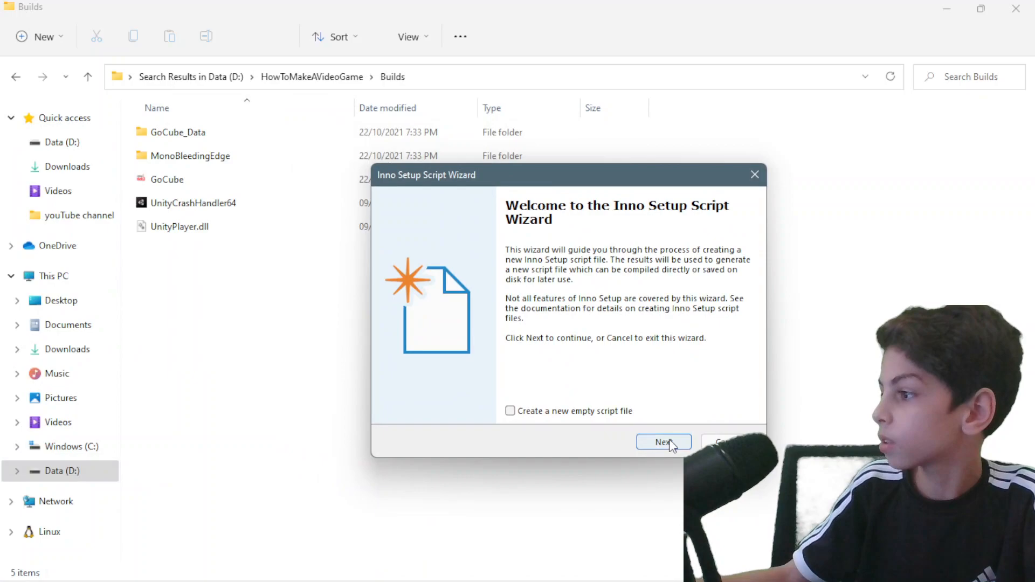
pyautogui.click(662, 442)
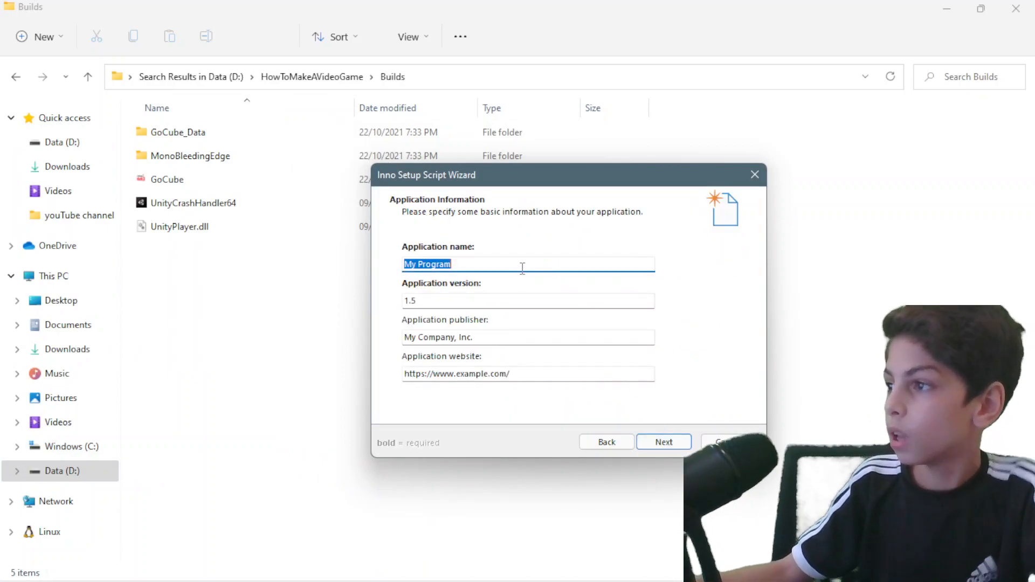
pyautogui.moveTo(341, 259)
pyautogui.write('My')
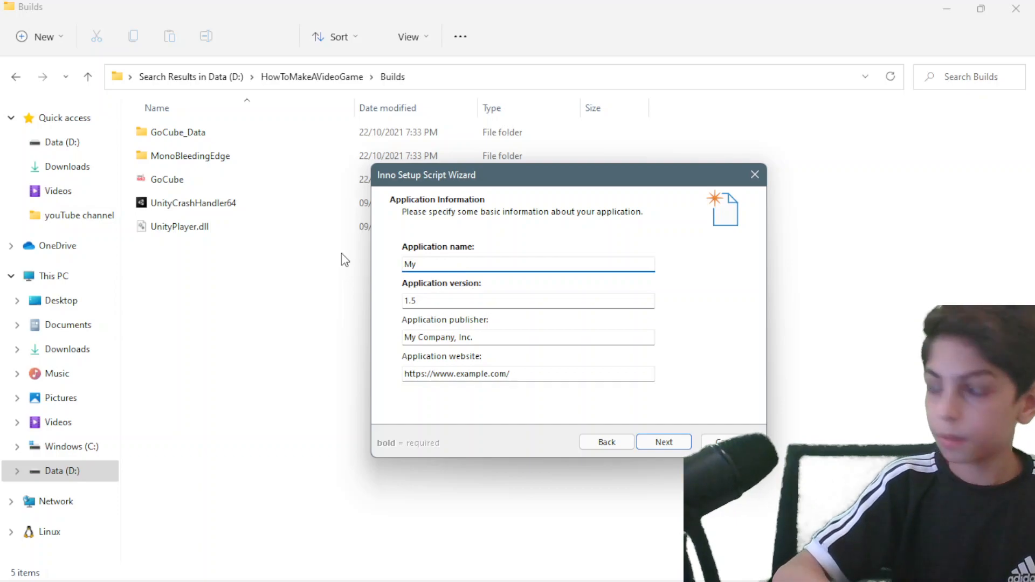
pyautogui.write('Game')
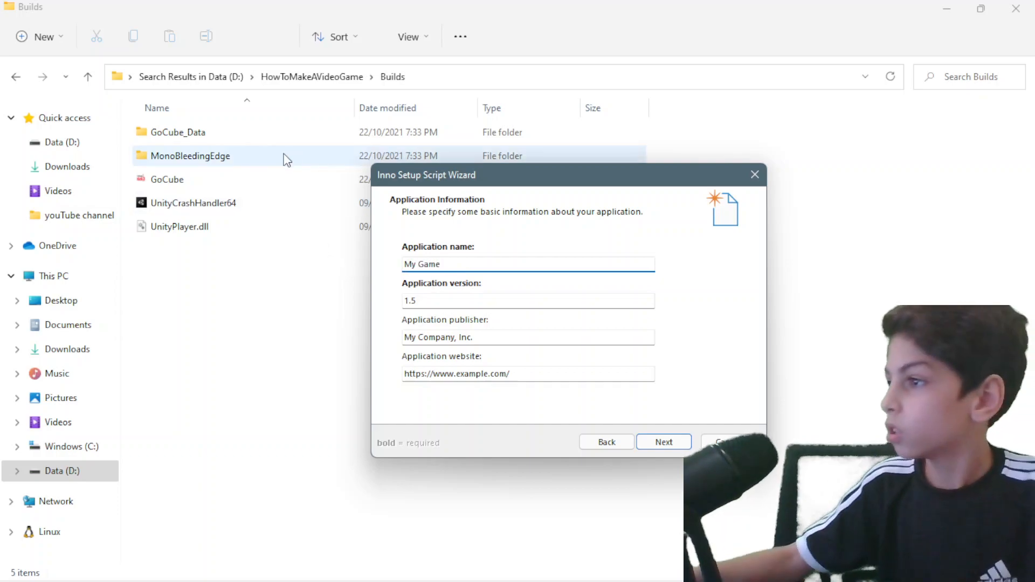
pyautogui.click(527, 300)
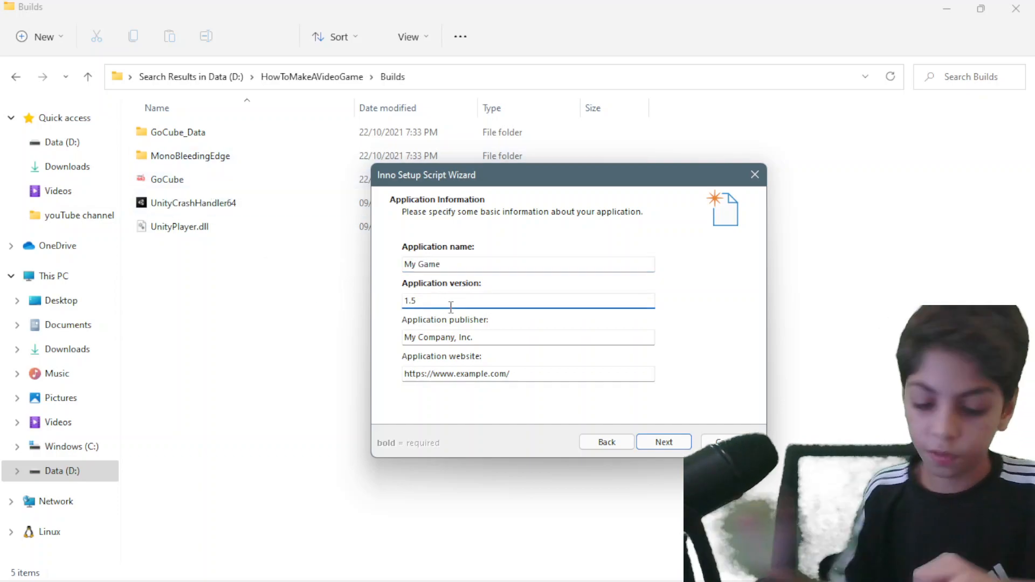
pyautogui.write('1.0')
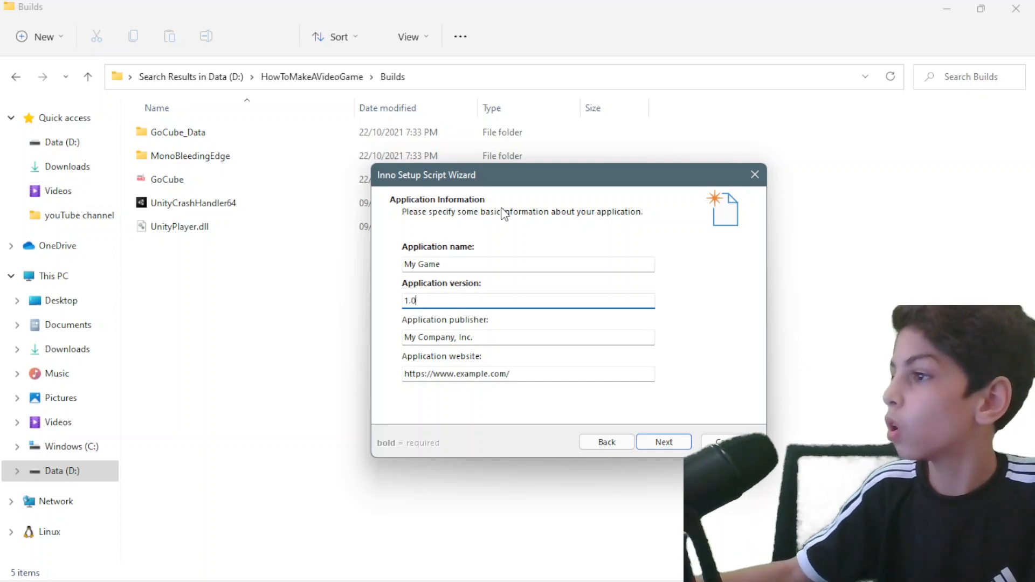
# - Replace the publisher with 'Coding 4 Kids', keep the website, and continue to the folder step
pyautogui.tripleClick(527, 336)
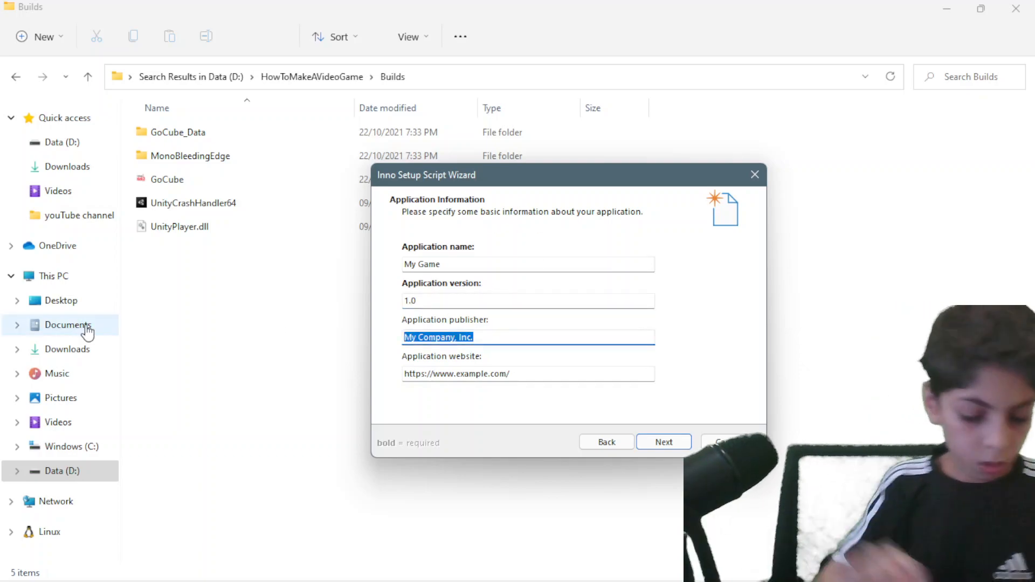
pyautogui.write('C')
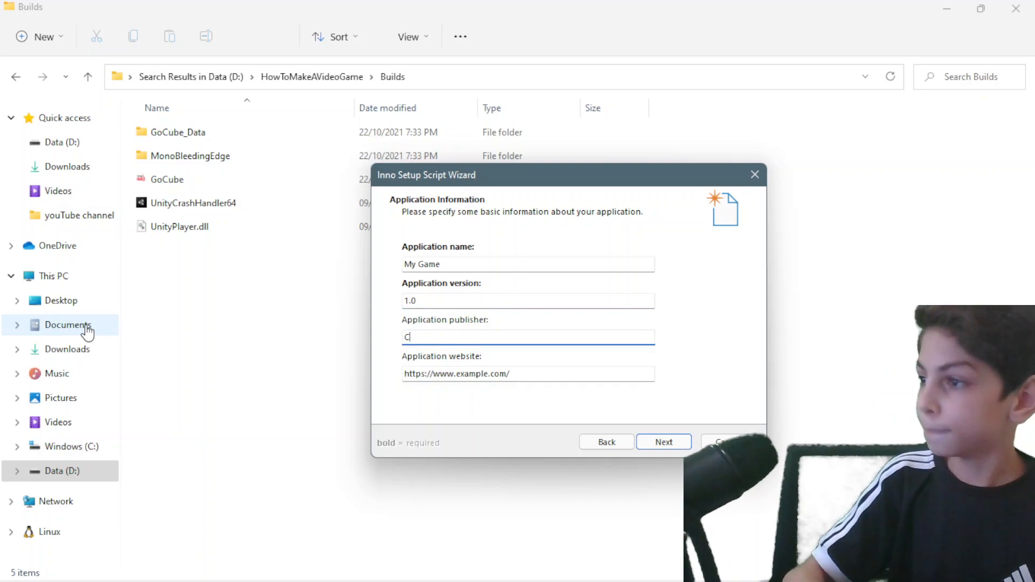
pyautogui.write('oDing')
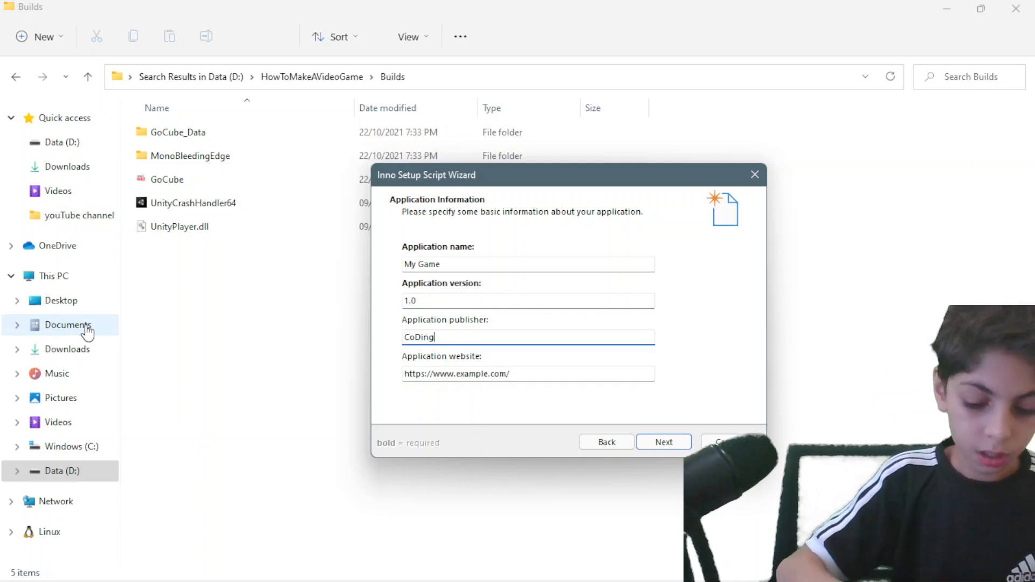
pyautogui.write('4')
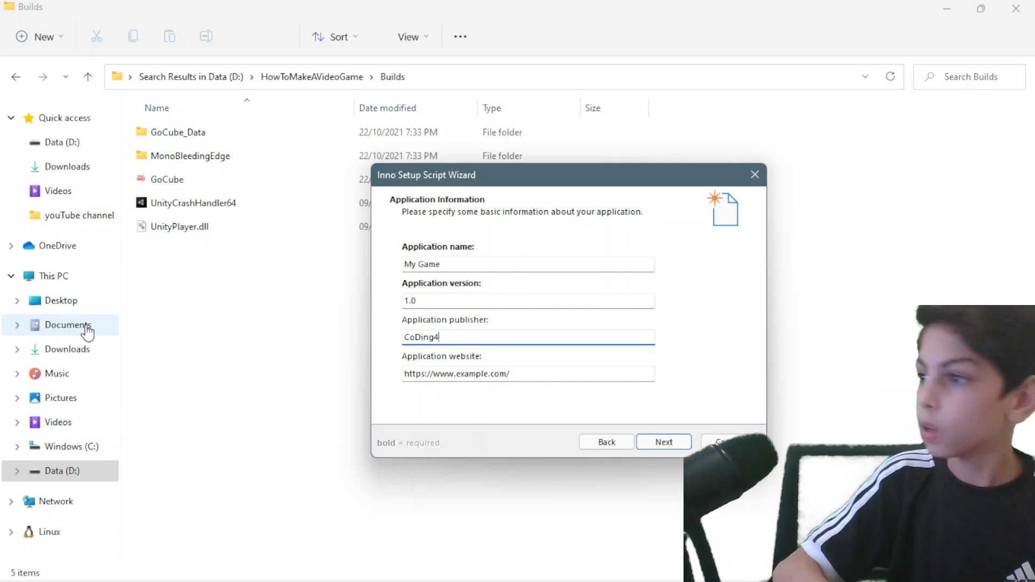
pyautogui.press('Backspace')
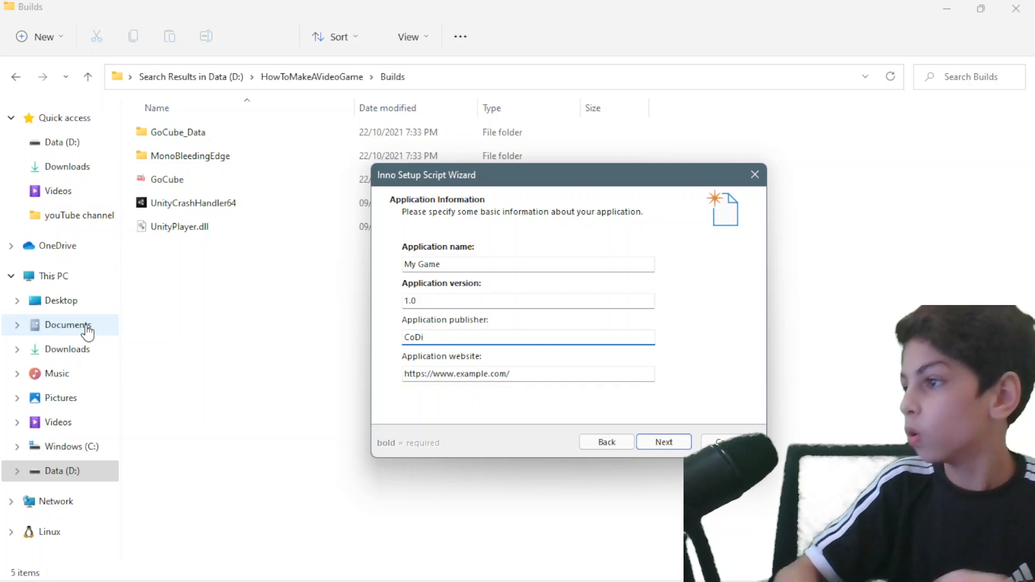
pyautogui.press('Backspace')
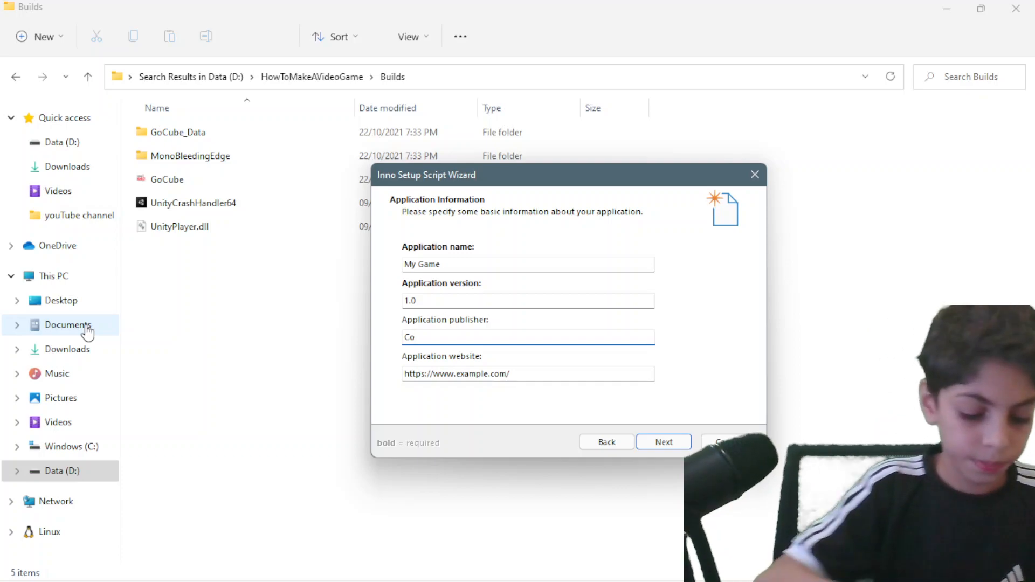
pyautogui.write('D')
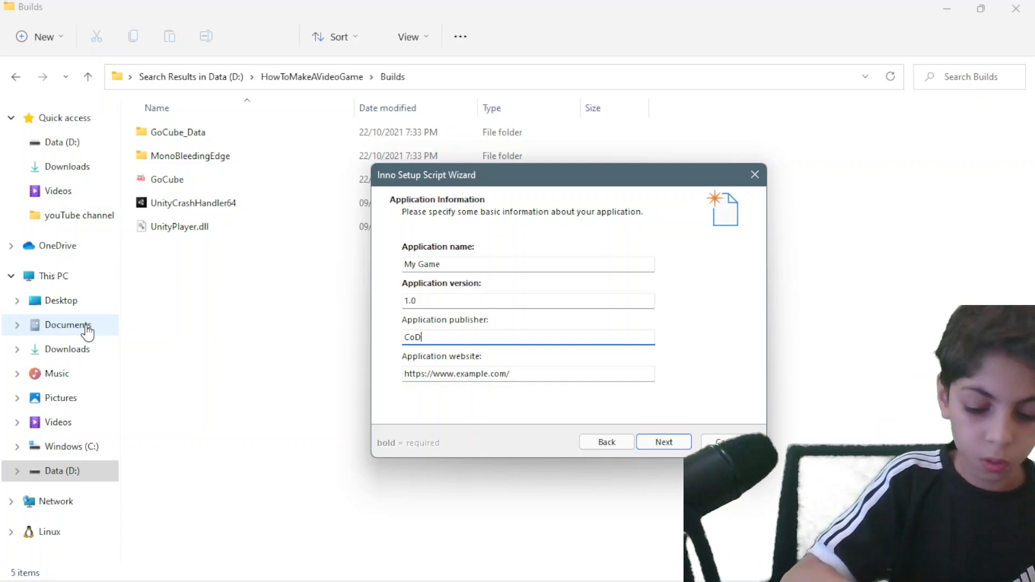
pyautogui.press('Backspace')
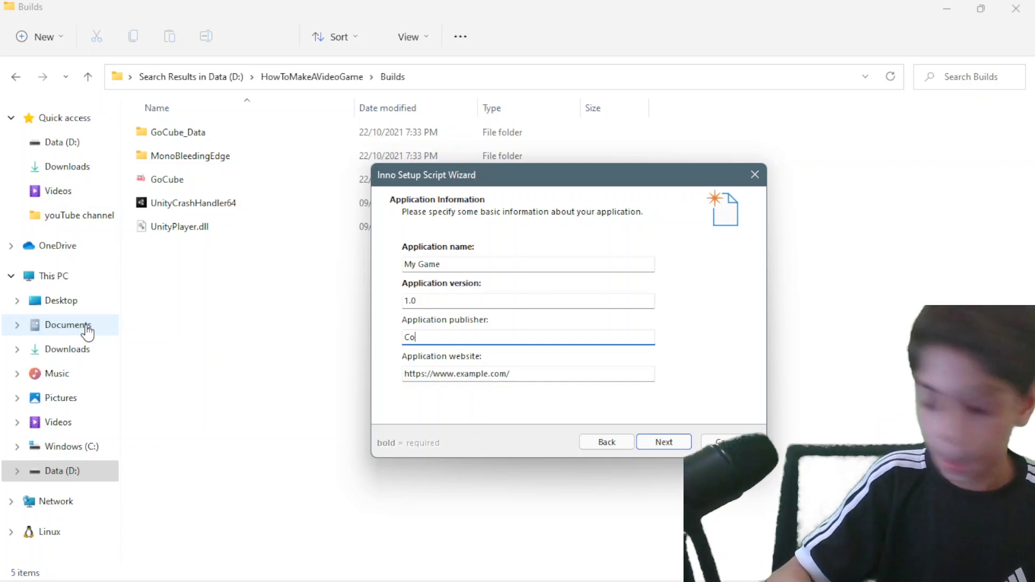
pyautogui.write('ding 4')
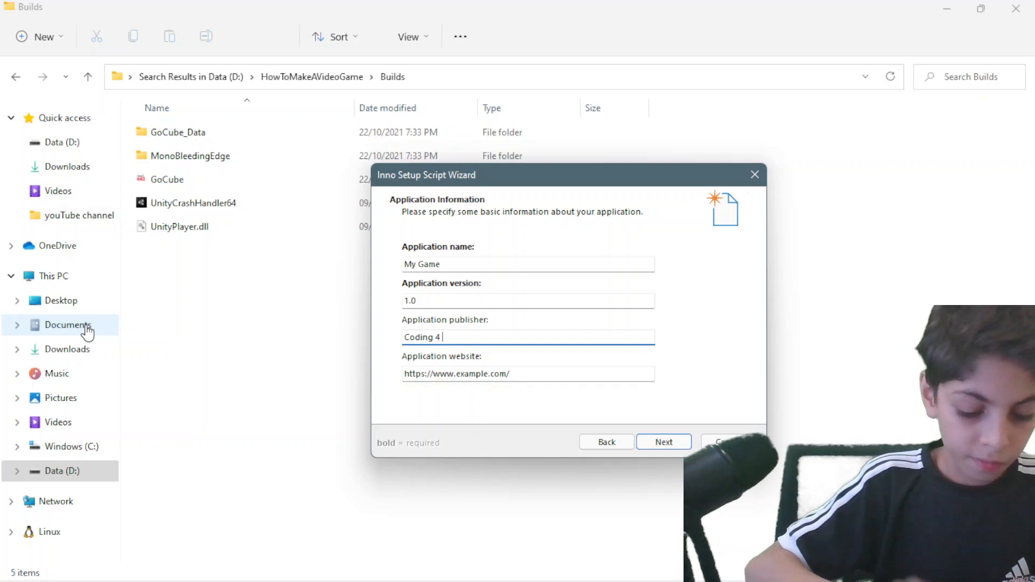
pyautogui.write('Kids')
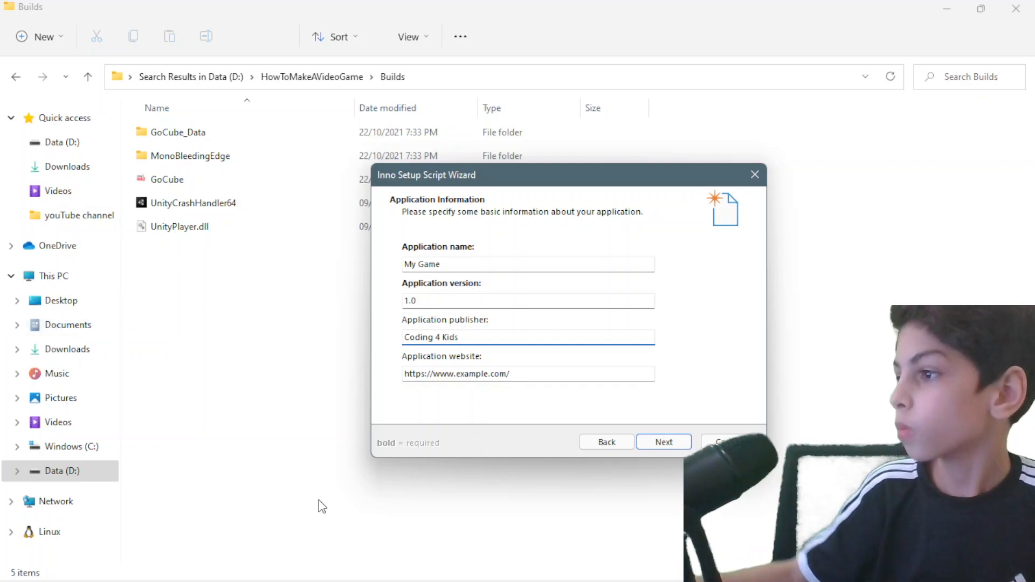
pyautogui.click(528, 374)
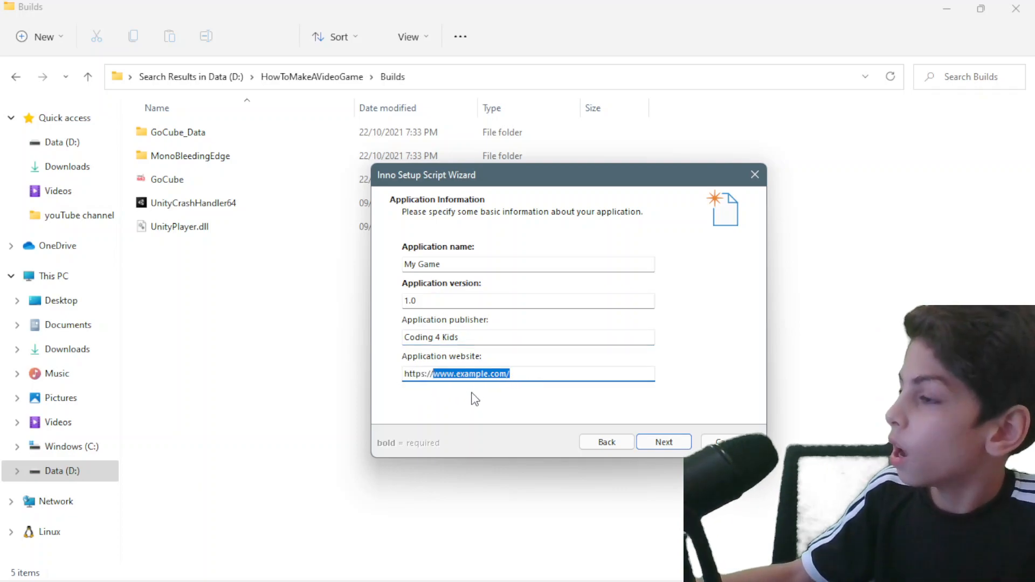
pyautogui.moveTo(473, 367)
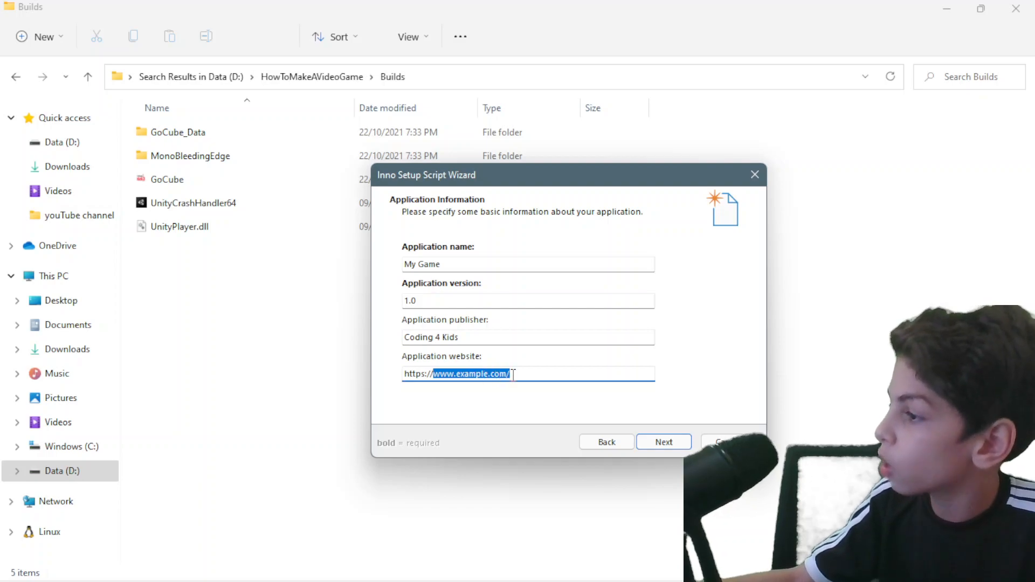
pyautogui.moveTo(518, 375)
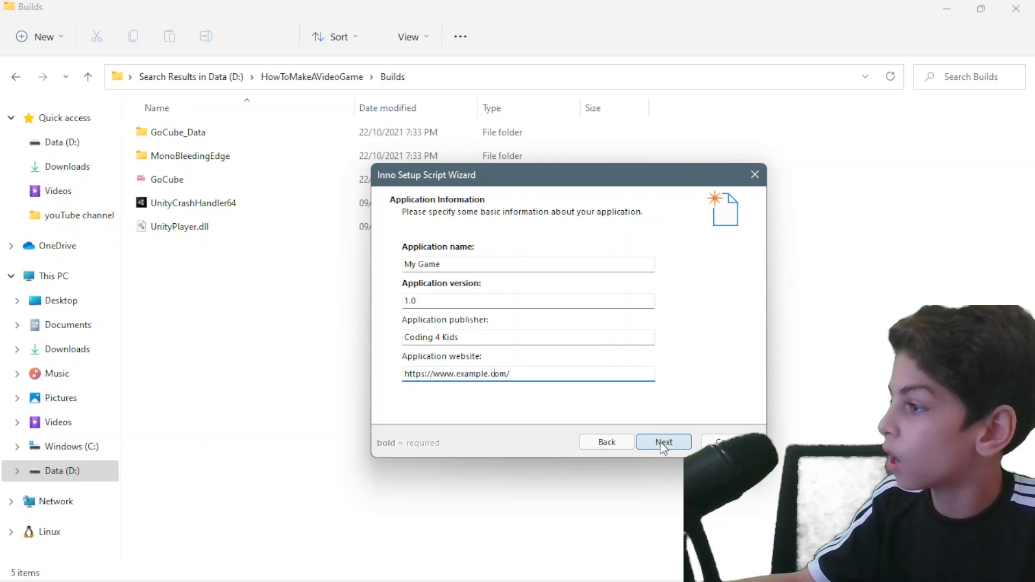
pyautogui.click(663, 442)
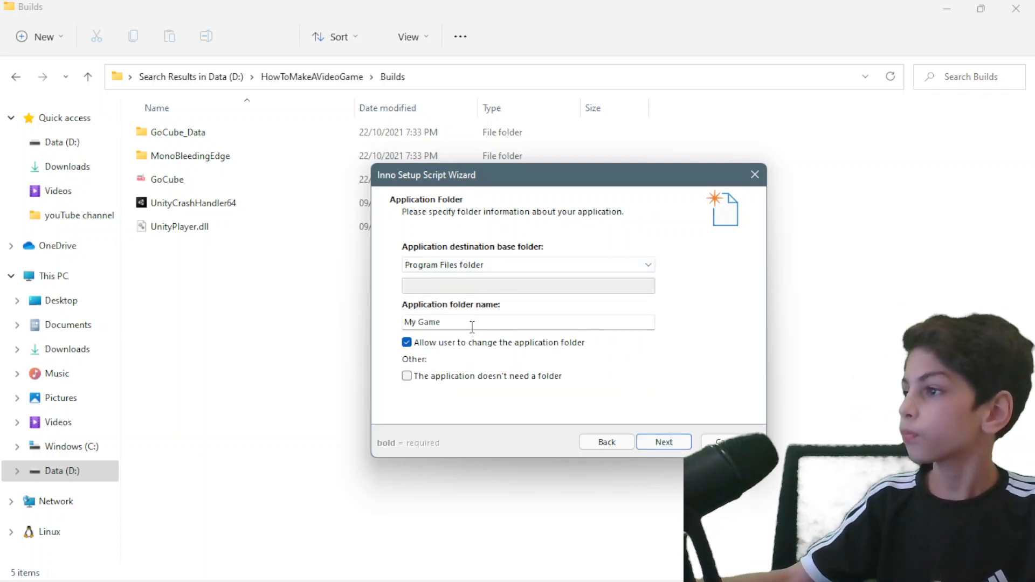
# - Name the application folder Installs and continue to browse for the main executable
pyautogui.doubleClick(428, 322)
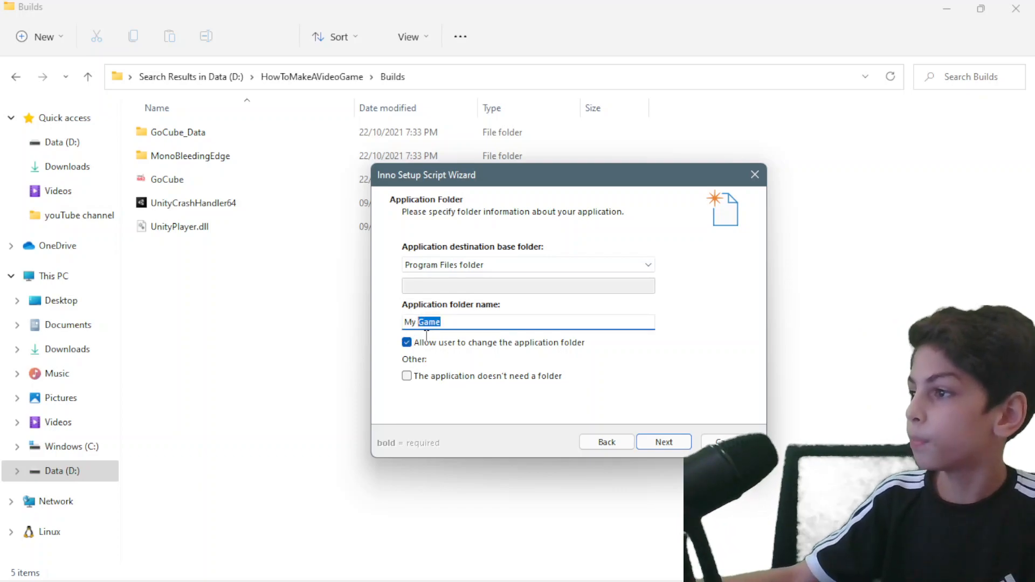
pyautogui.tripleClick(422, 321)
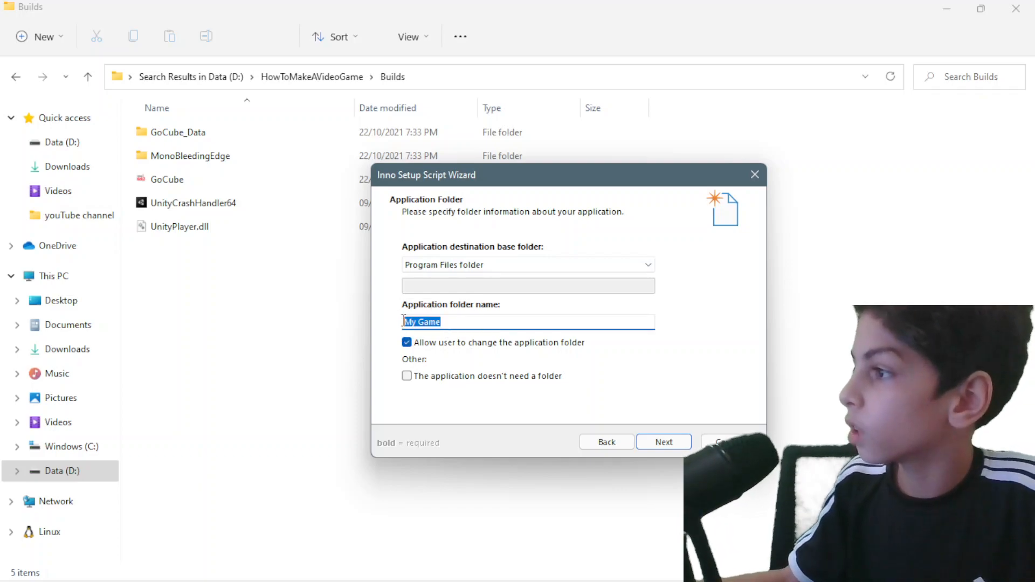
pyautogui.moveTo(529, 349)
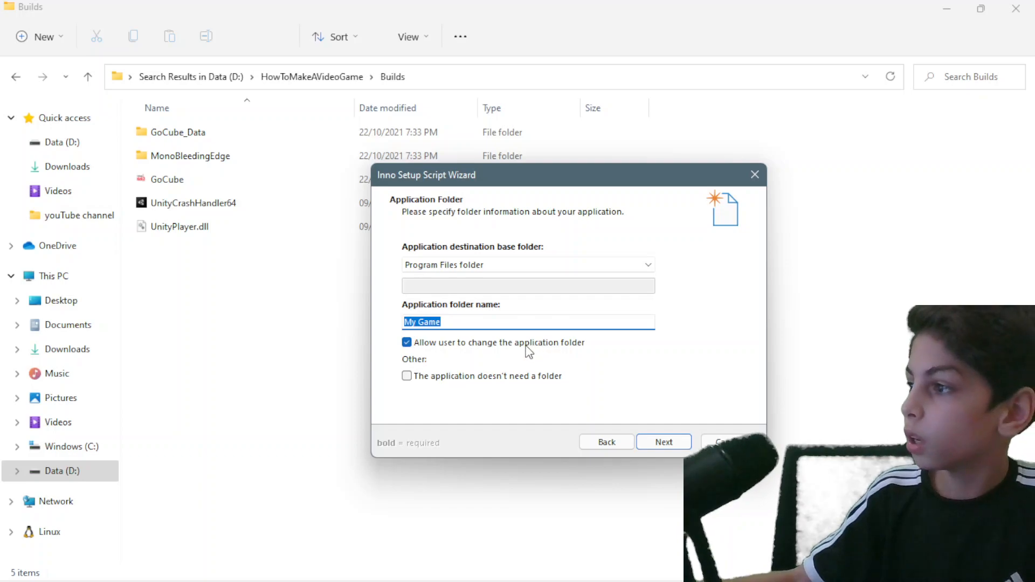
pyautogui.write('Insta')
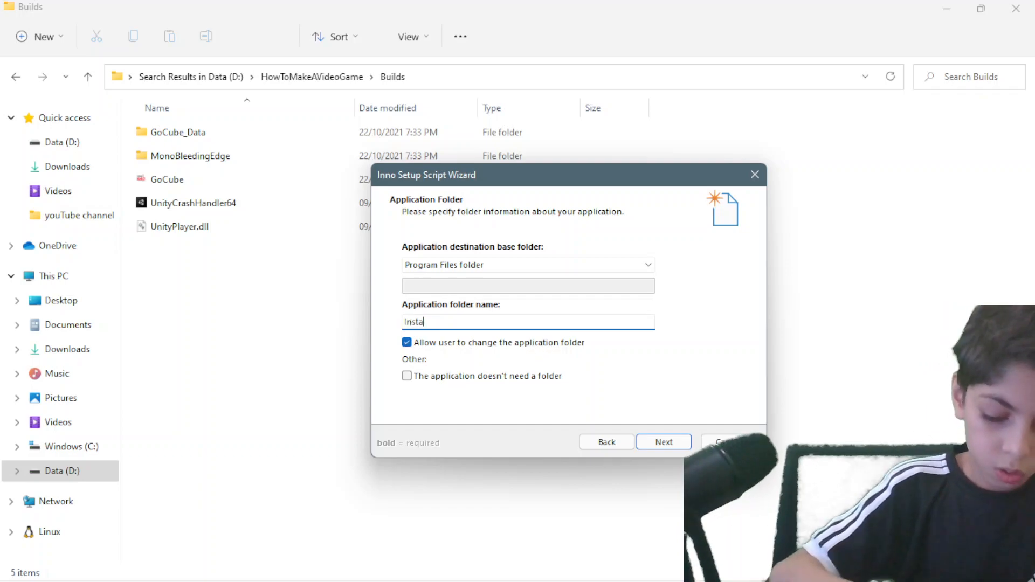
pyautogui.write('lls')
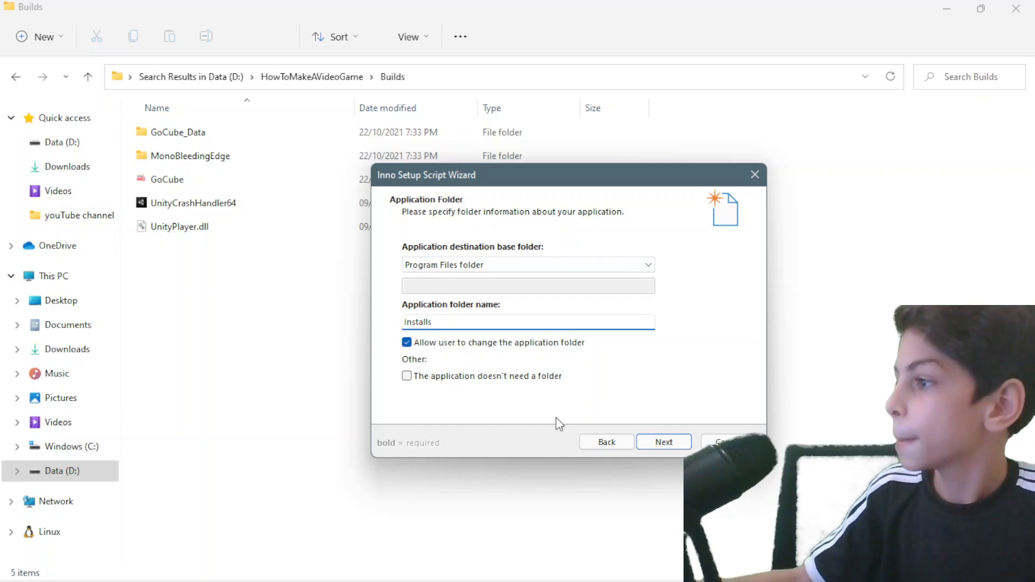
pyautogui.click(663, 442)
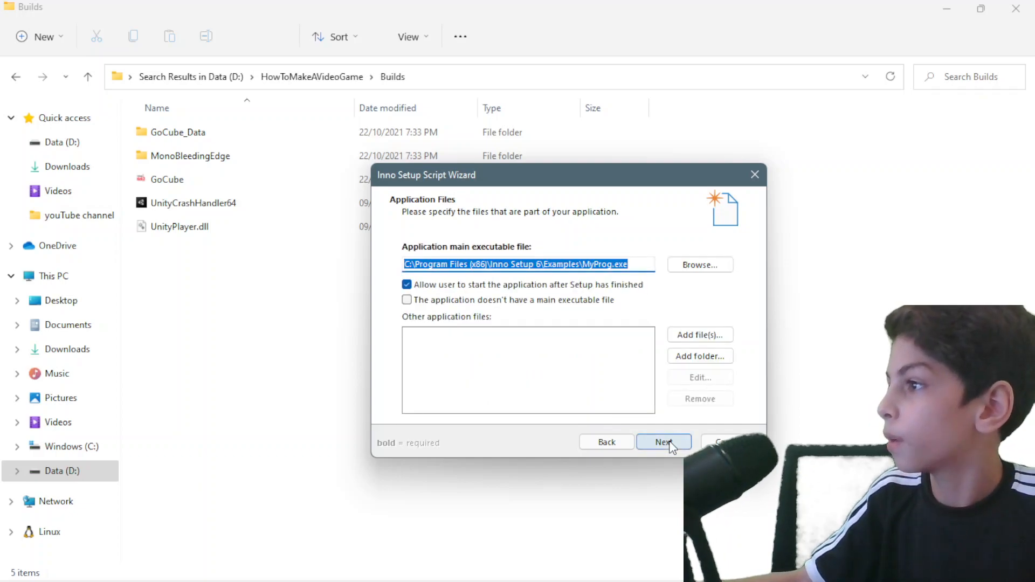
pyautogui.moveTo(675, 300)
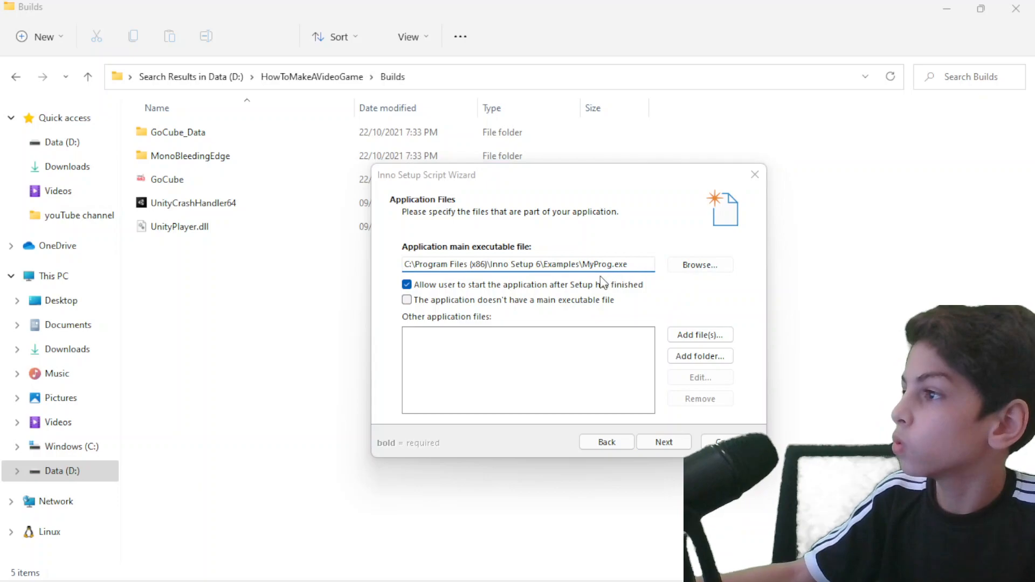
pyautogui.click(699, 265)
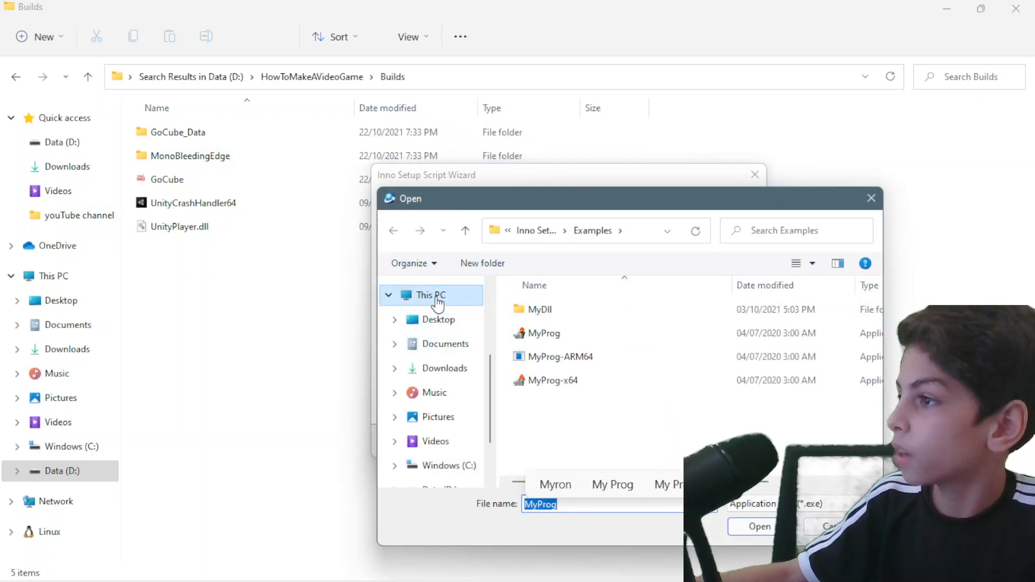
# - Search the D: drive for the 'how' project folder
pyautogui.click(429, 296)
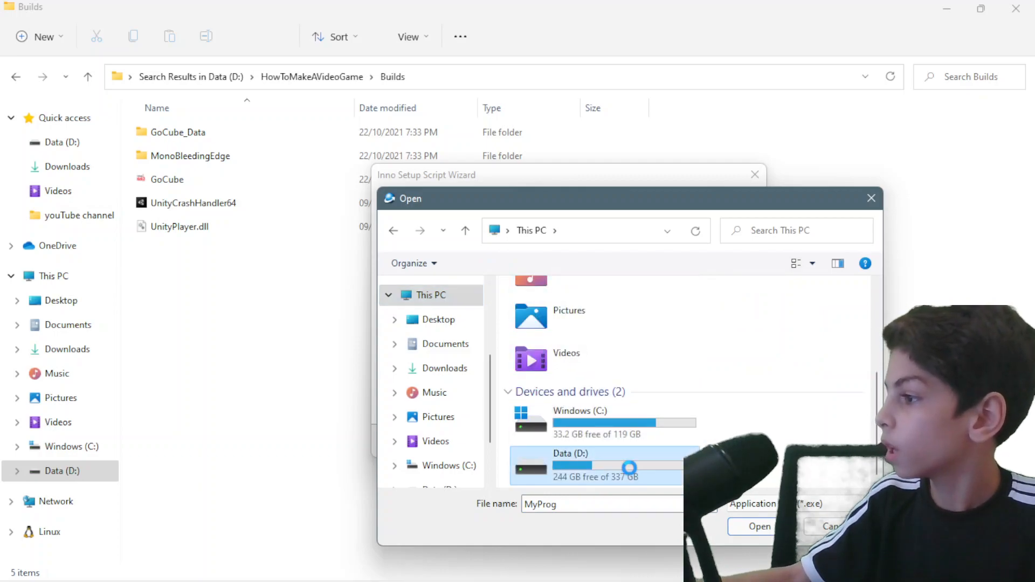
pyautogui.doubleClick(569, 454)
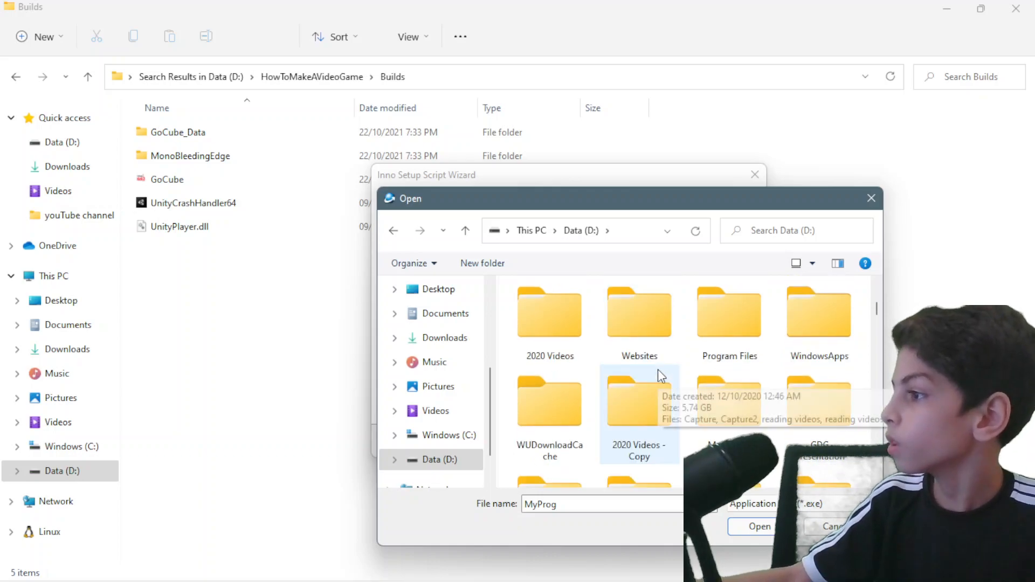
pyautogui.moveTo(690, 433)
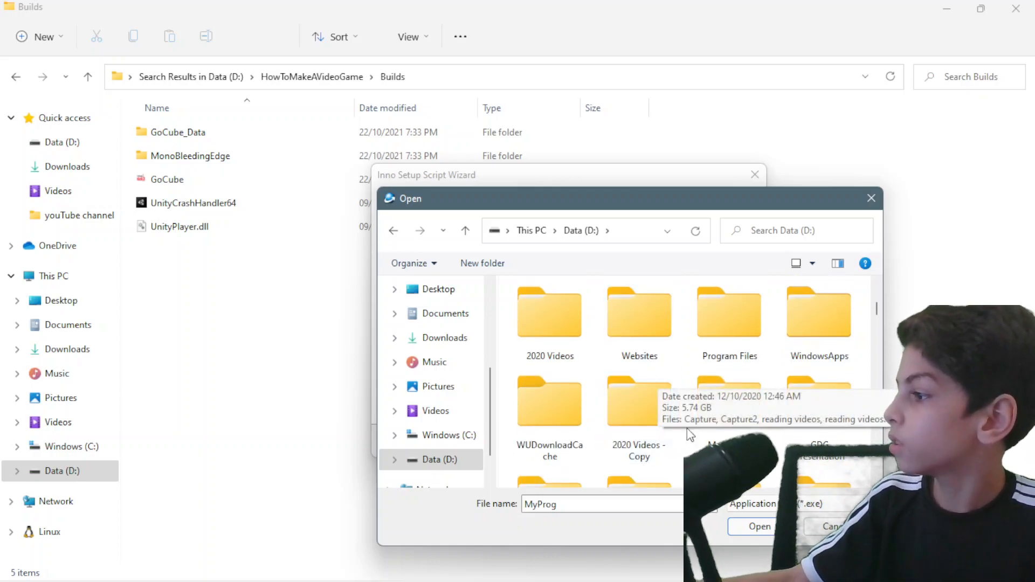
pyautogui.scroll(-3)
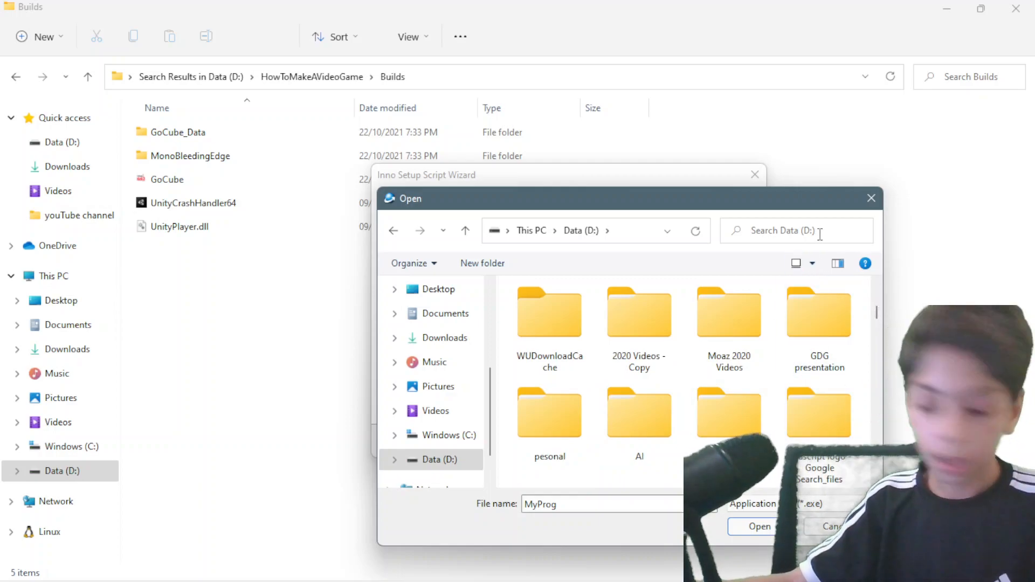
pyautogui.scroll(-3)
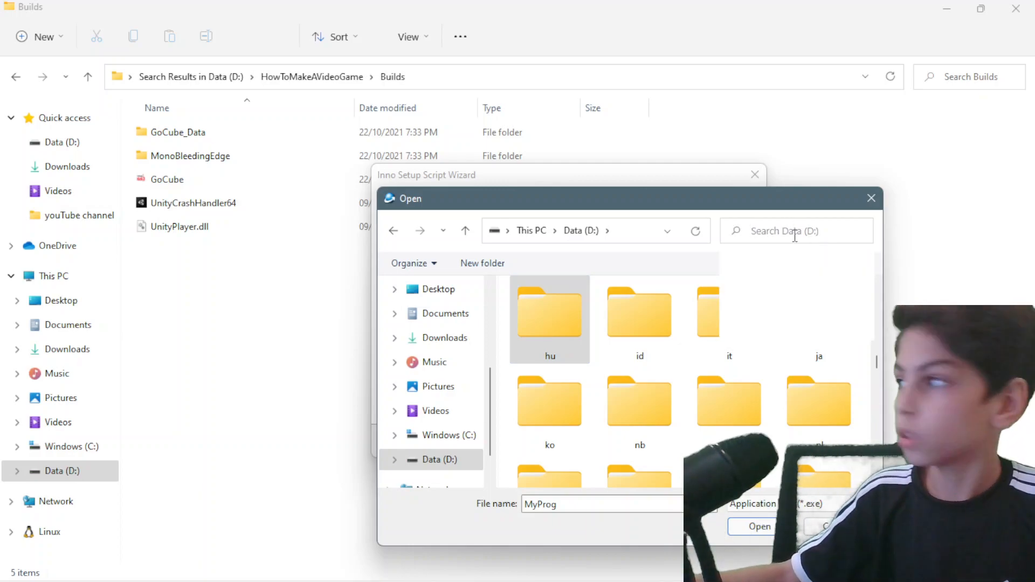
pyautogui.write('how')
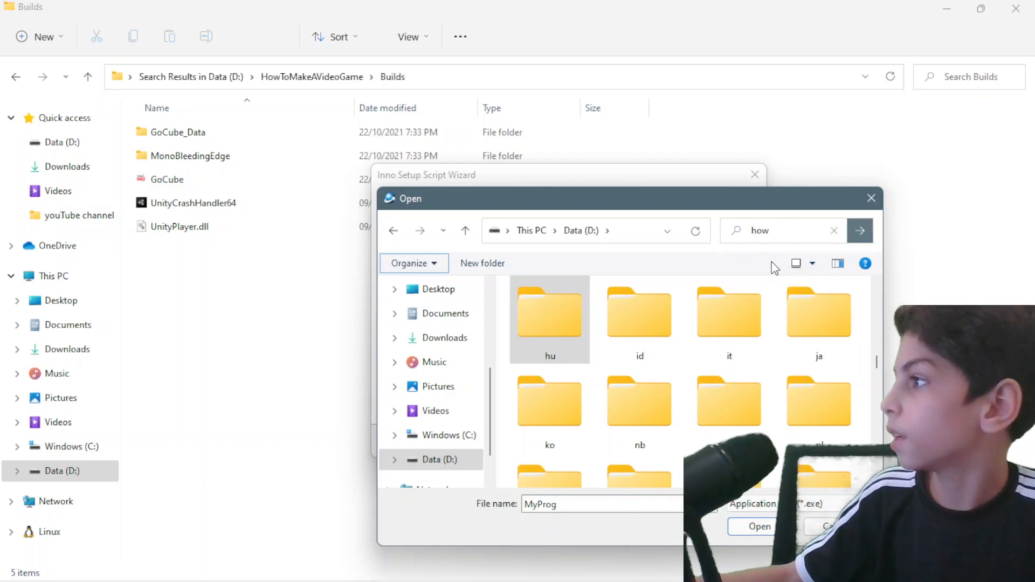
pyautogui.click(859, 231)
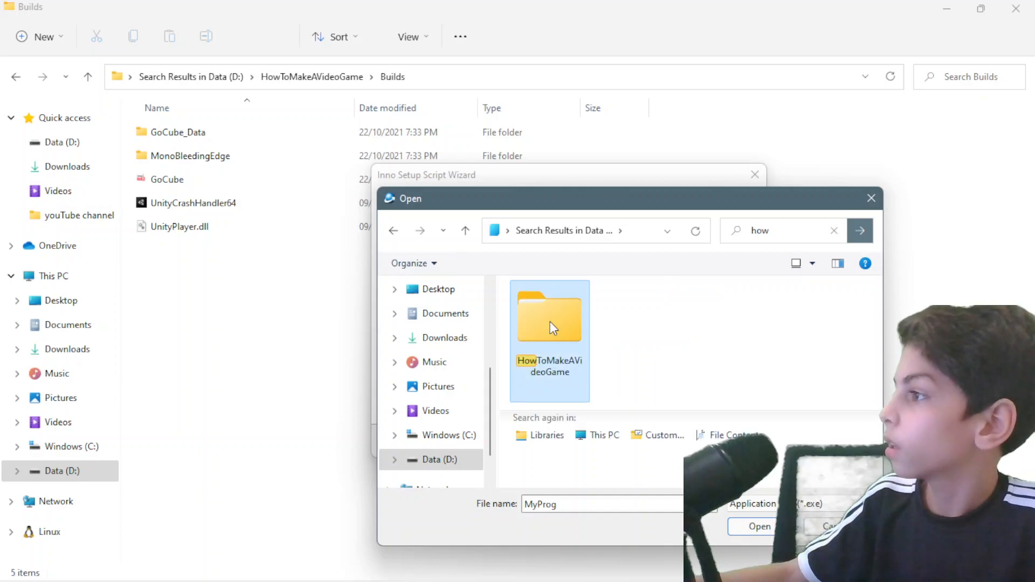
# - Choose GoCube.exe from HowToMakeAVideoGame\Builds as the main executable file
pyautogui.doubleClick(549, 317)
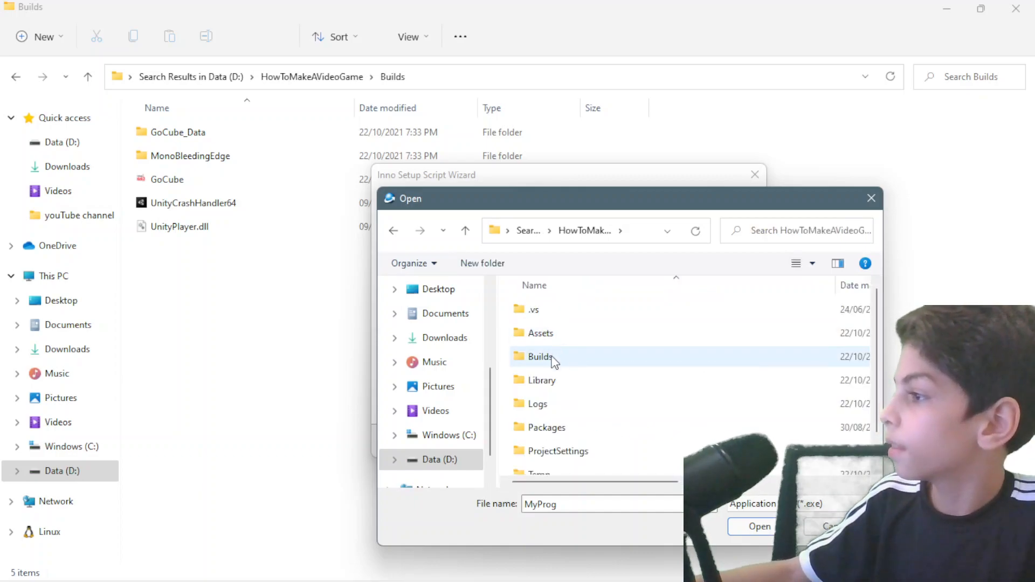
pyautogui.doubleClick(541, 357)
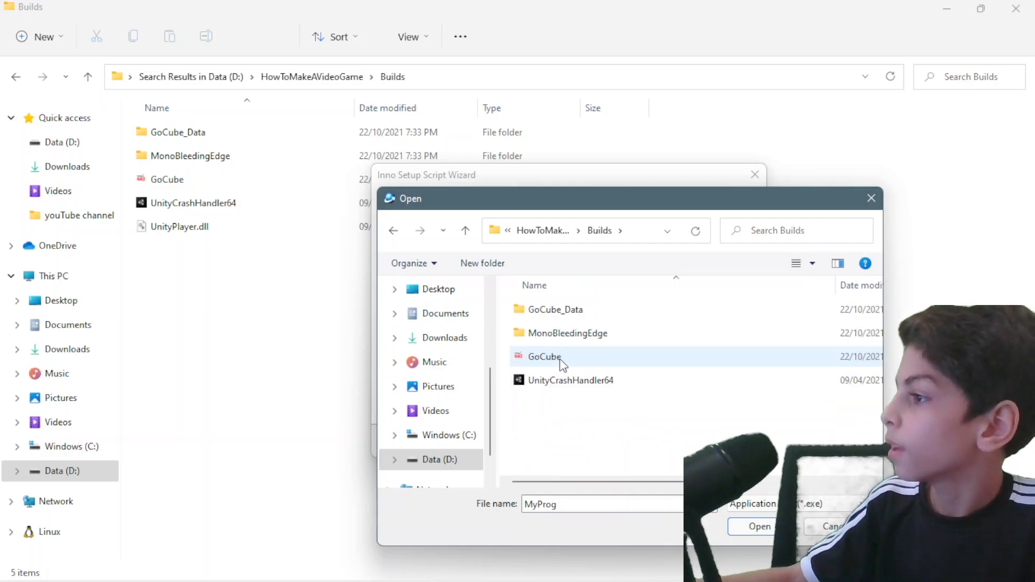
pyautogui.click(544, 357)
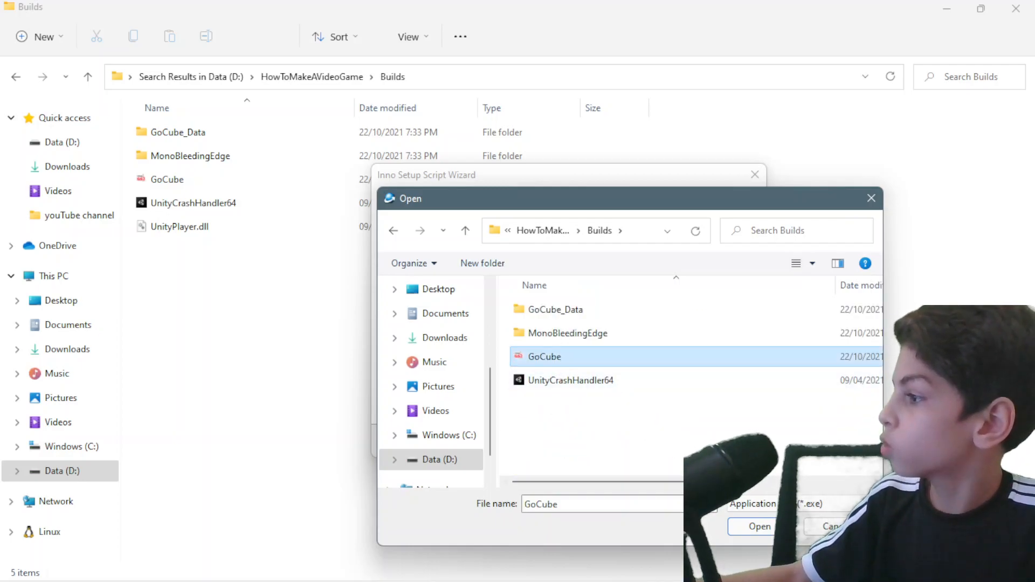
pyautogui.click(758, 526)
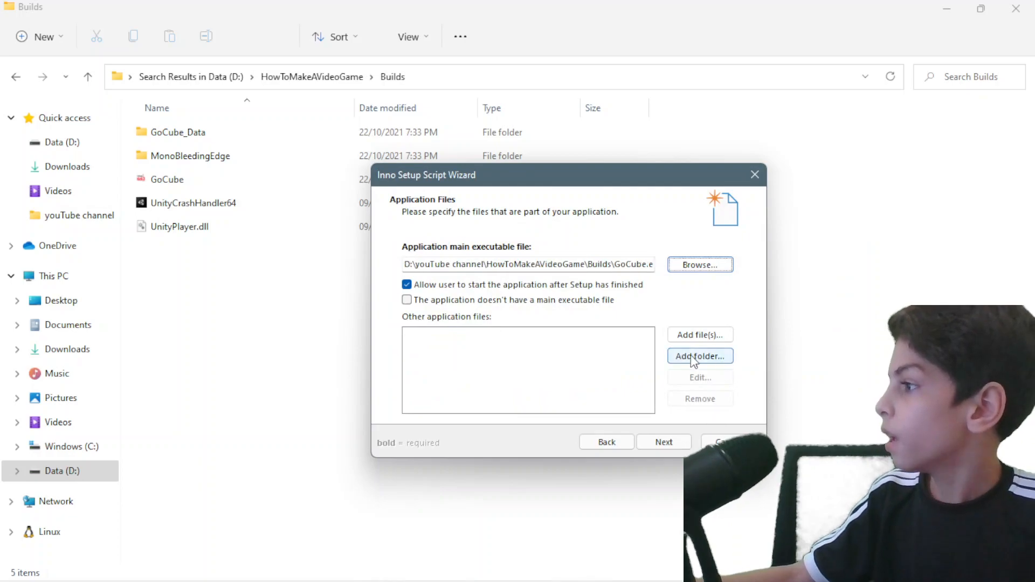
# - Add the Builds folder as a source, including files in its subfolders
pyautogui.click(698, 356)
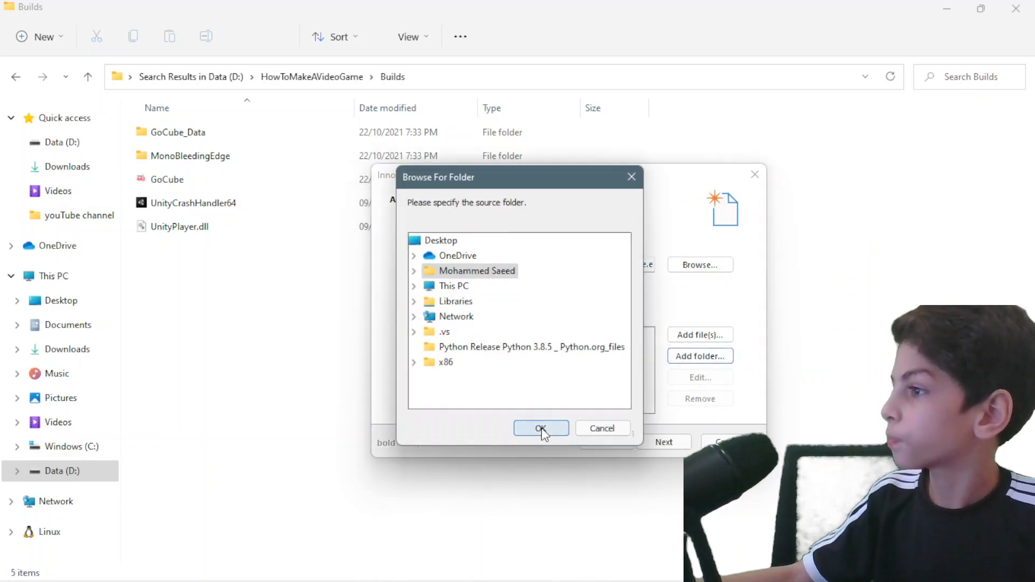
pyautogui.moveTo(455, 316)
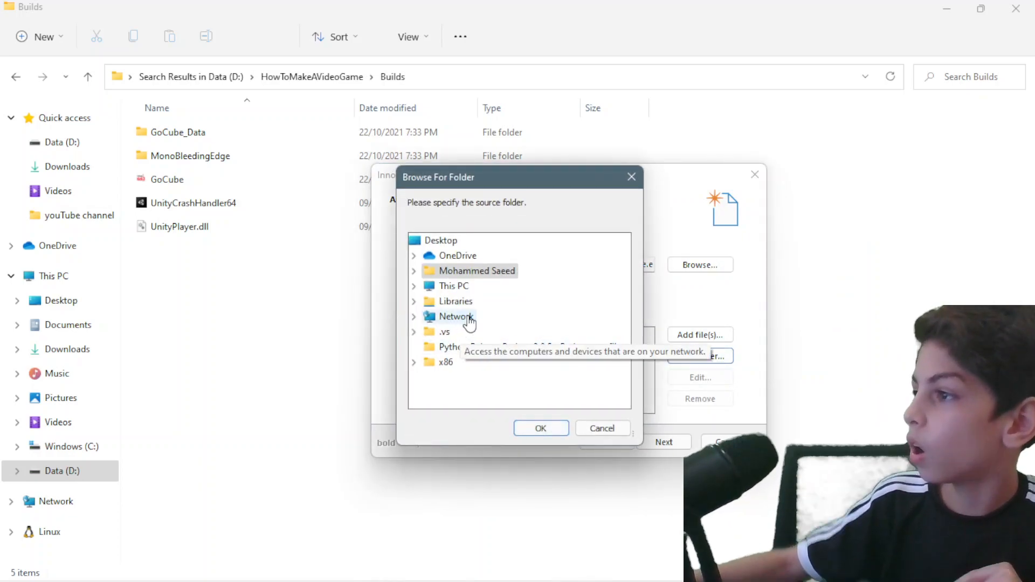
pyautogui.scroll(-3)
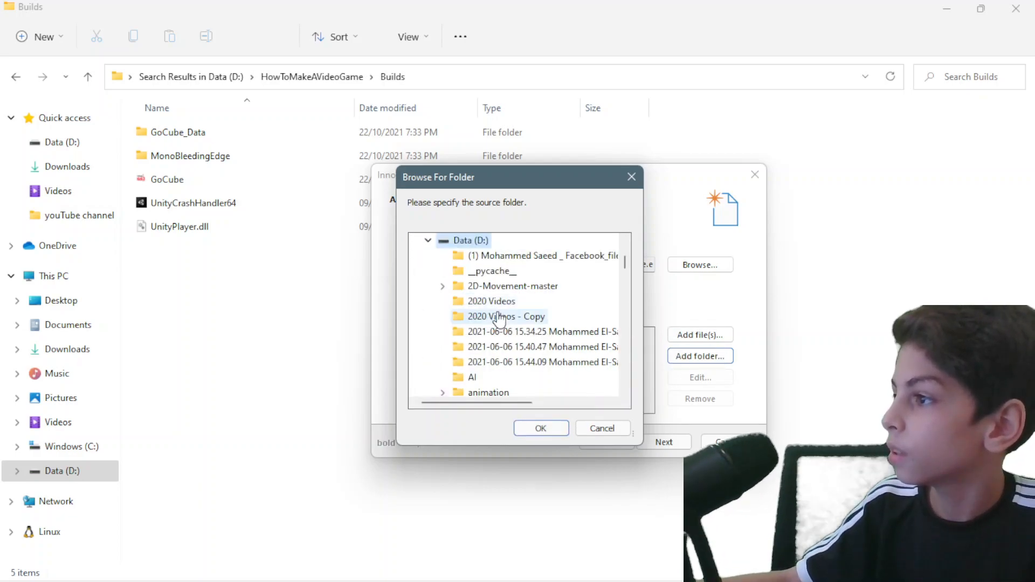
pyautogui.scroll(-3)
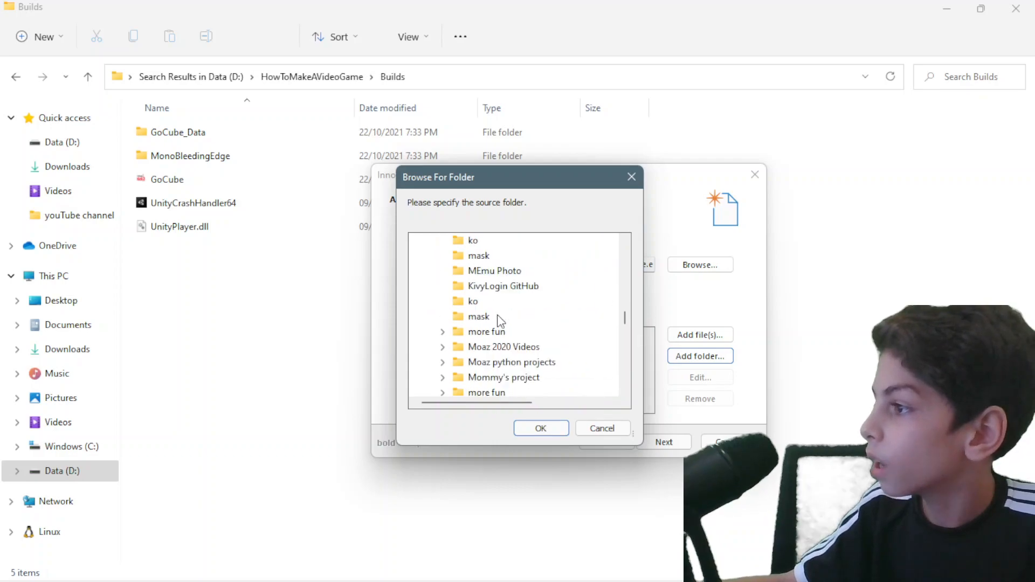
pyautogui.scroll(-3)
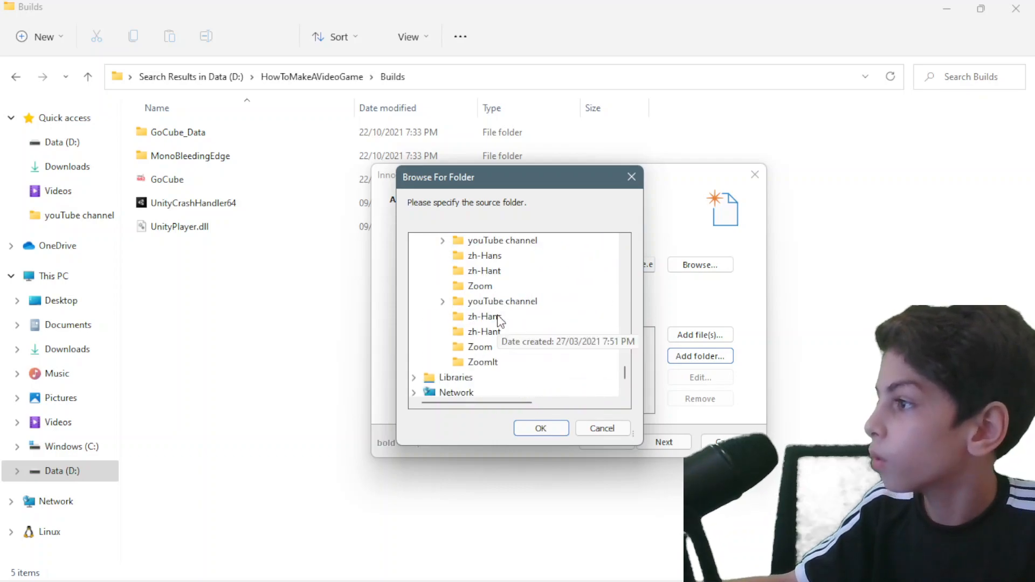
pyautogui.scroll(3)
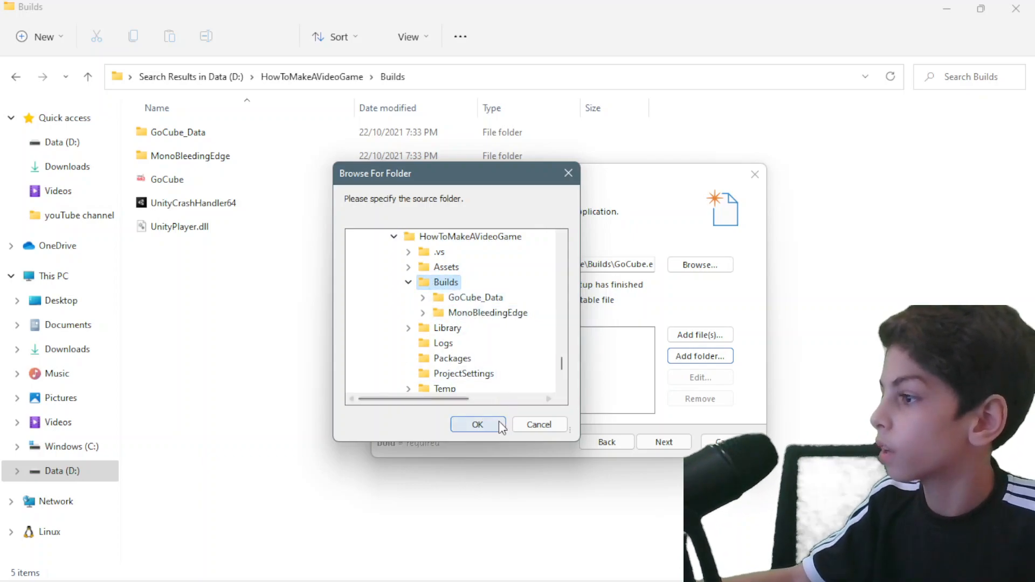
pyautogui.click(477, 425)
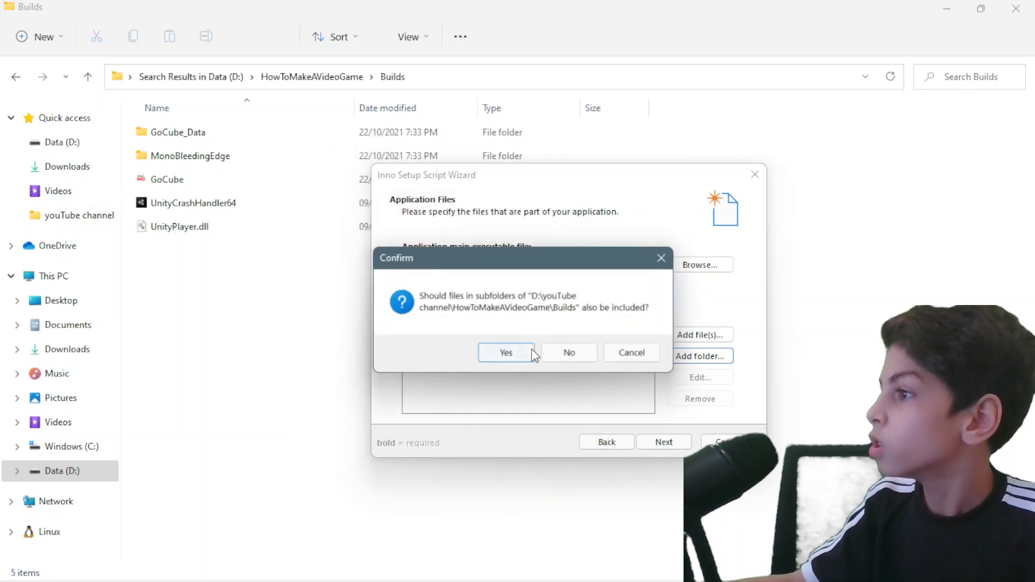
pyautogui.click(505, 352)
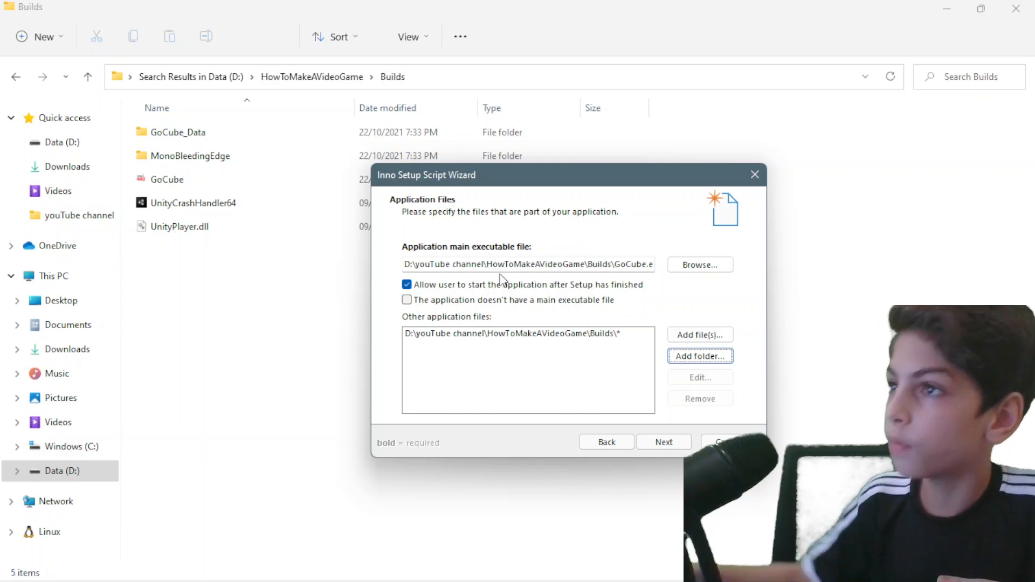
# - Review the listed Builds files such as UnityPlayer.dll and UnityCrashHandler64
pyautogui.click(178, 226)
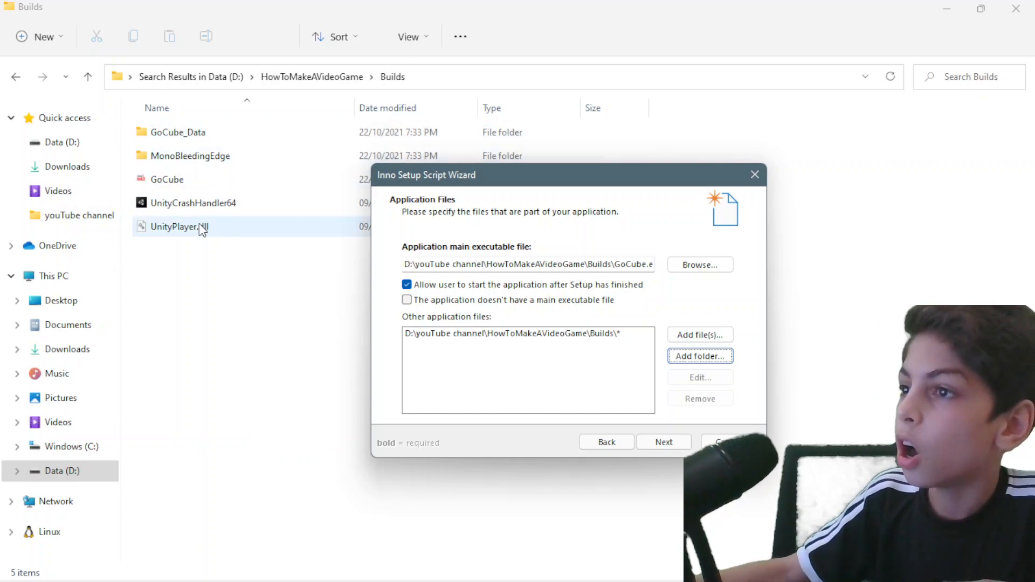
pyautogui.click(193, 203)
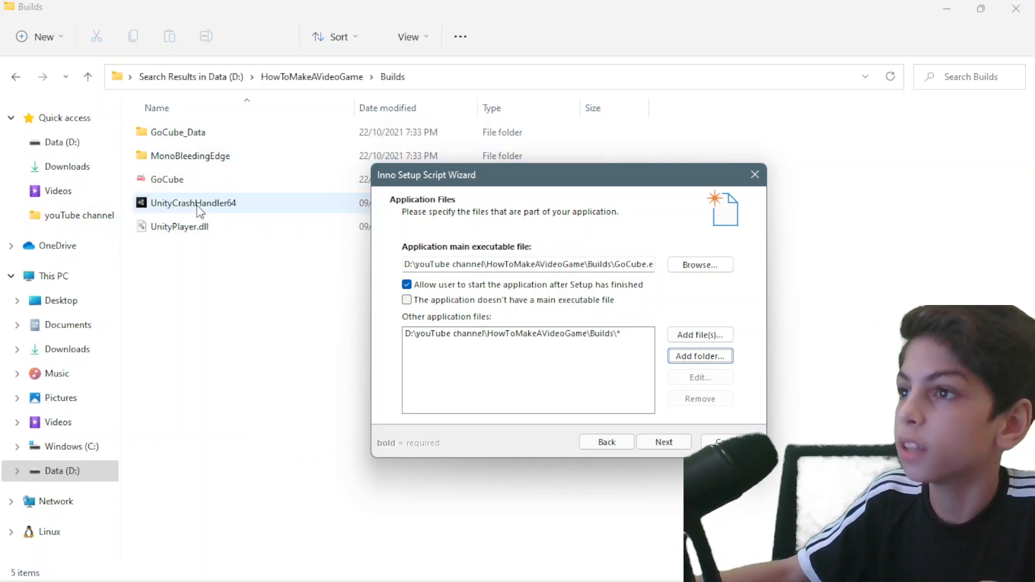
pyautogui.click(169, 179)
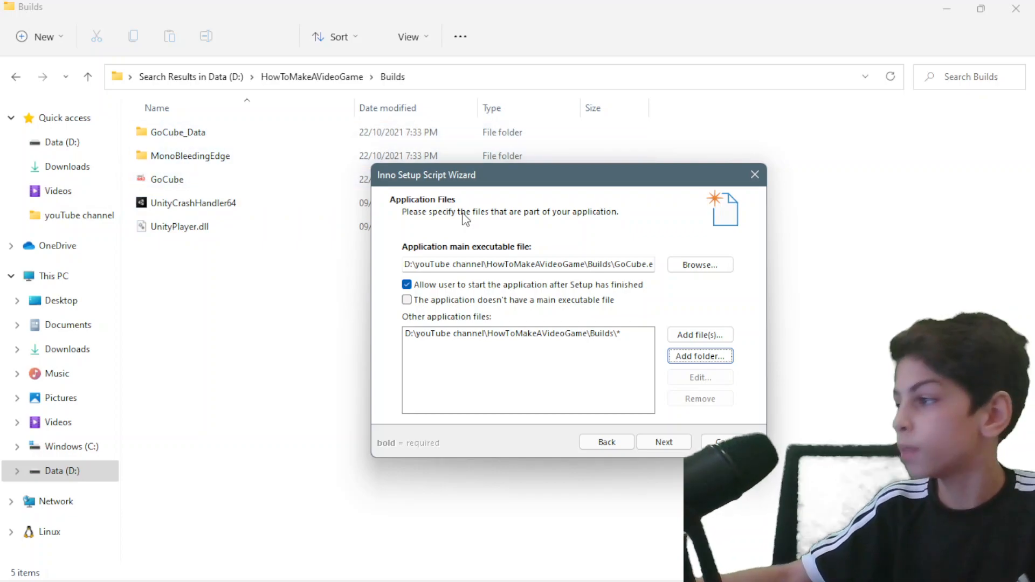
# - Keep the default file type name and shortcut settings, advancing to the documentation page
pyautogui.click(663, 442)
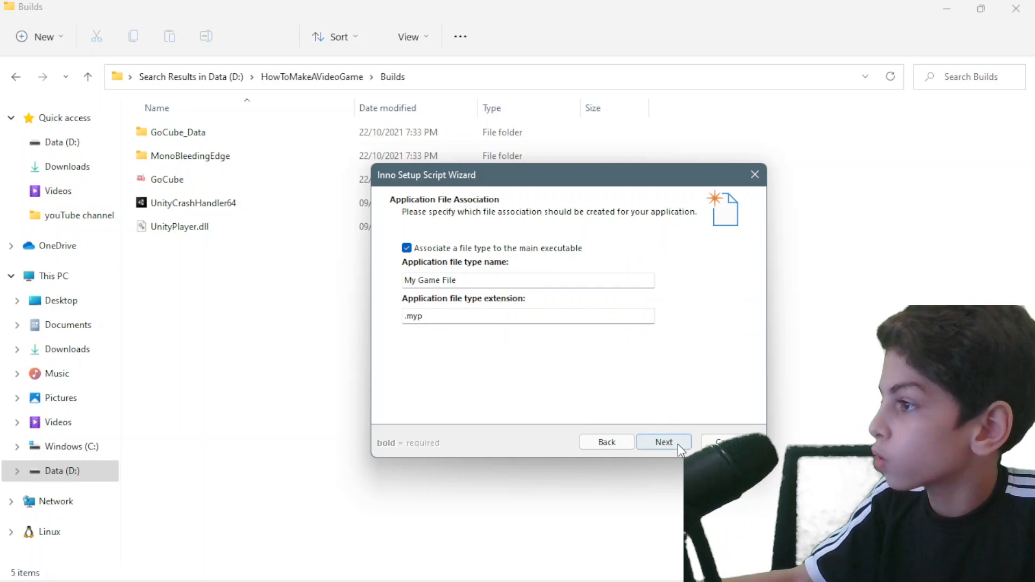
pyautogui.moveTo(469, 316)
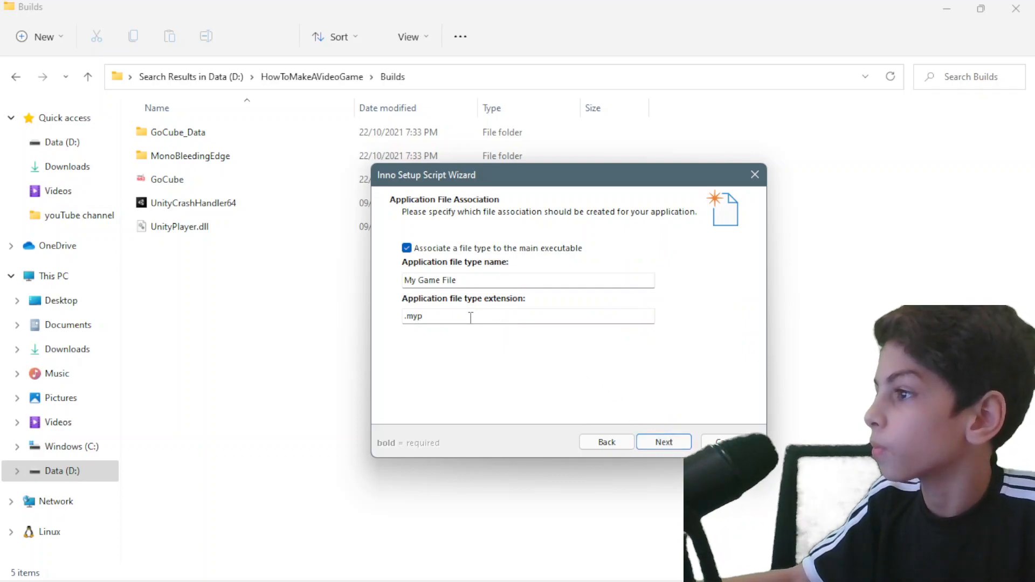
pyautogui.tripleClick(462, 280)
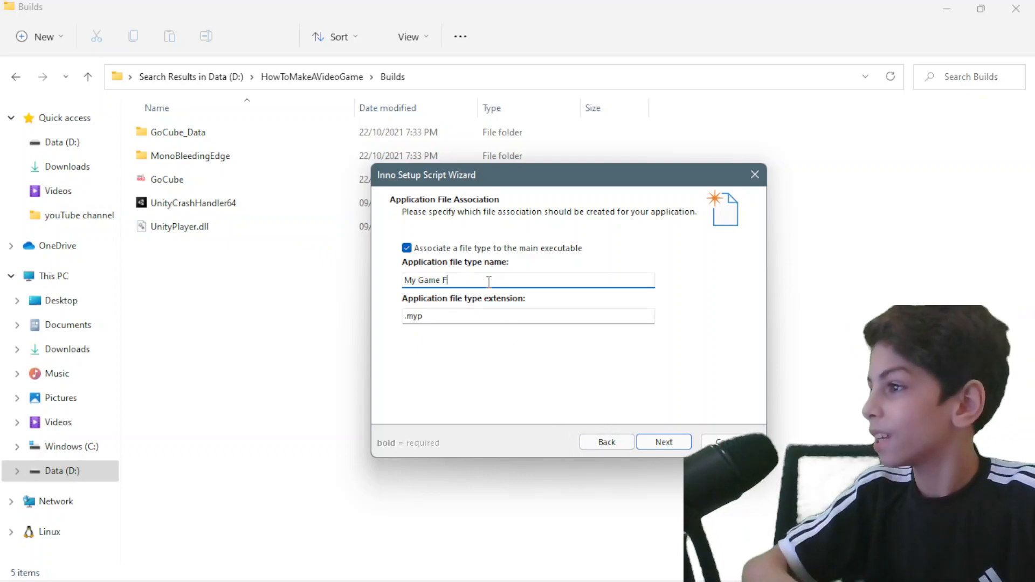
pyautogui.click(663, 442)
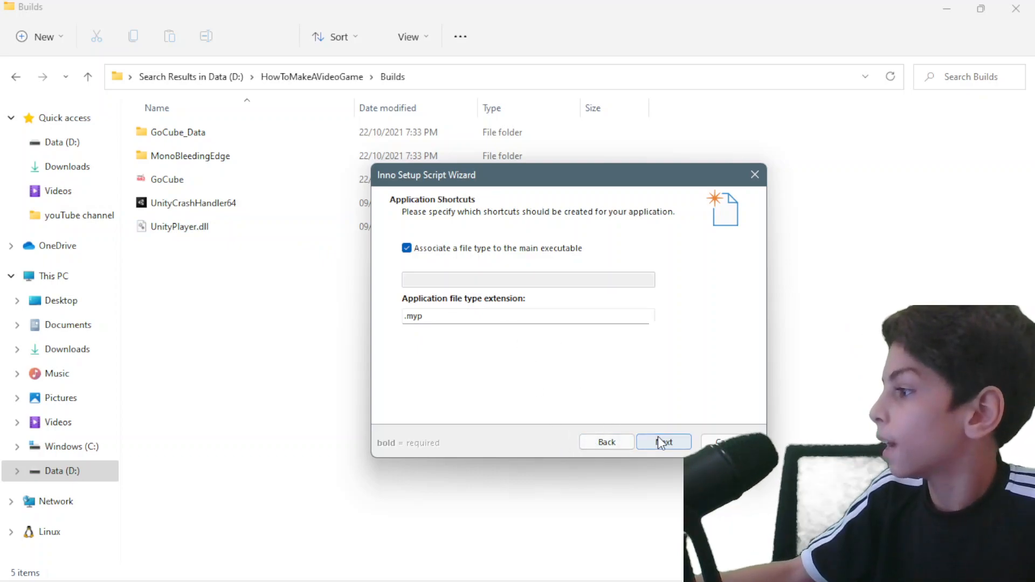
pyautogui.click(663, 442)
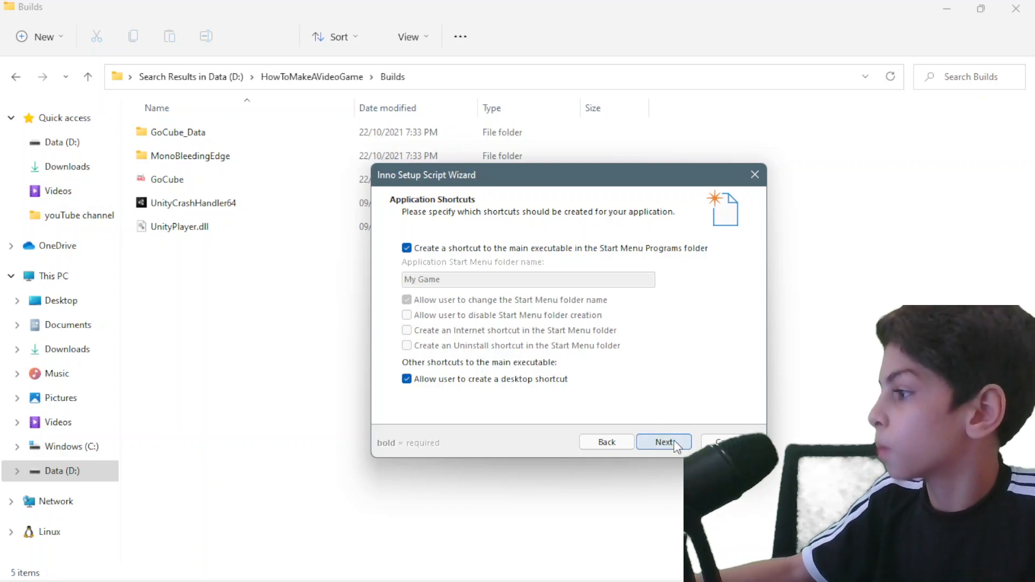
pyautogui.click(663, 442)
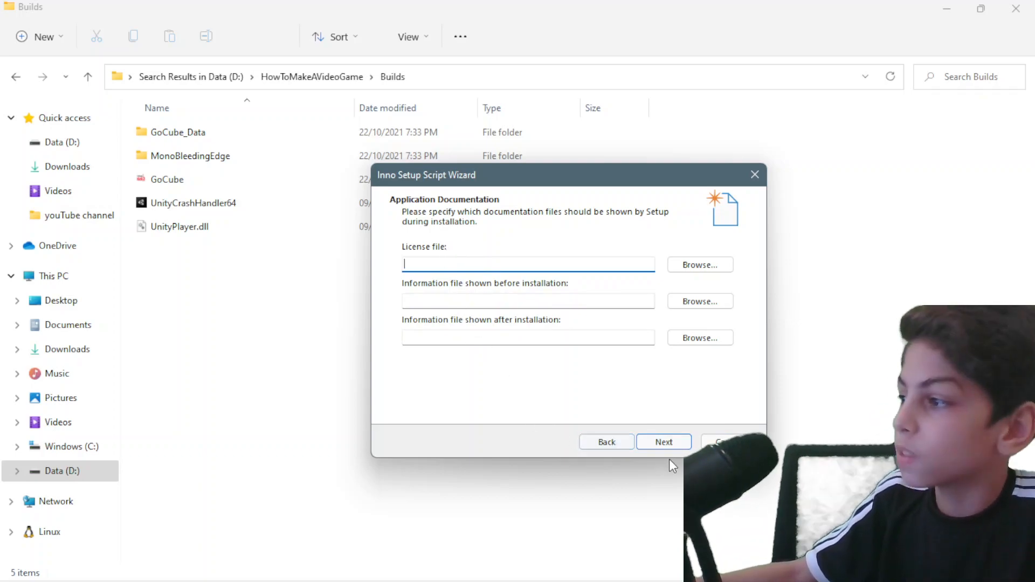
pyautogui.moveTo(663, 442)
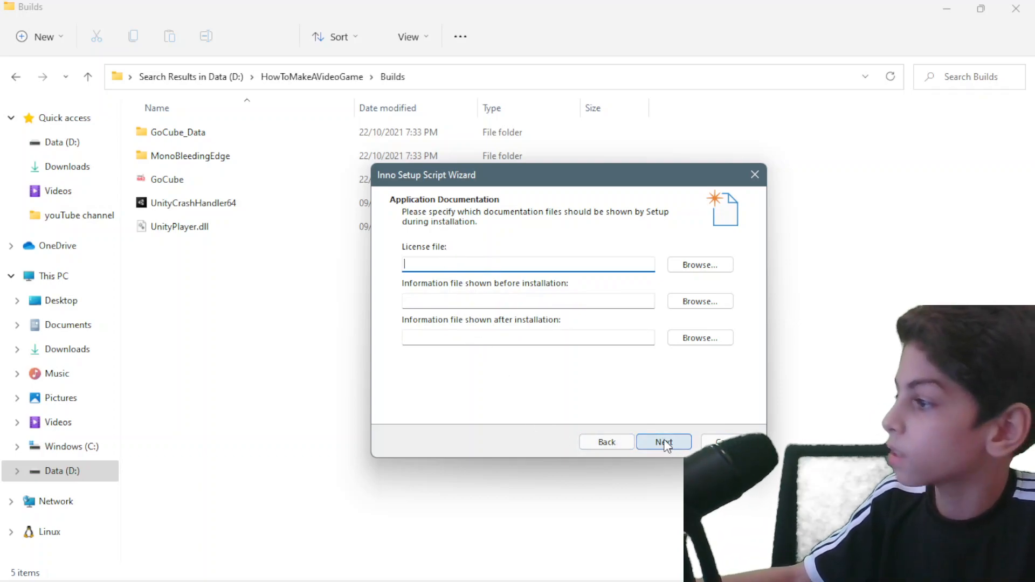
# - Leave documentation empty and keep administrative install mode for all users
pyautogui.click(663, 442)
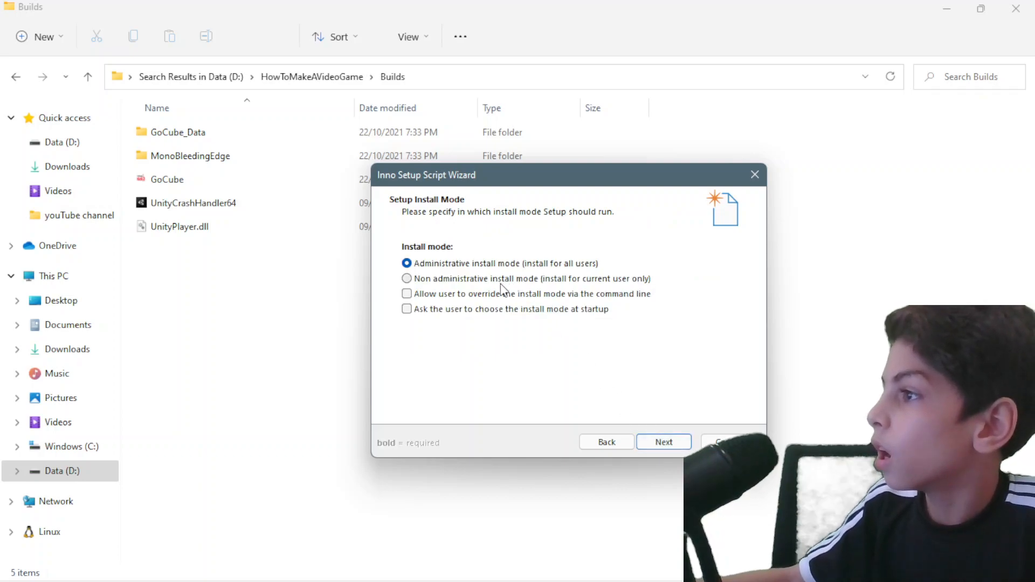
pyautogui.moveTo(402, 219)
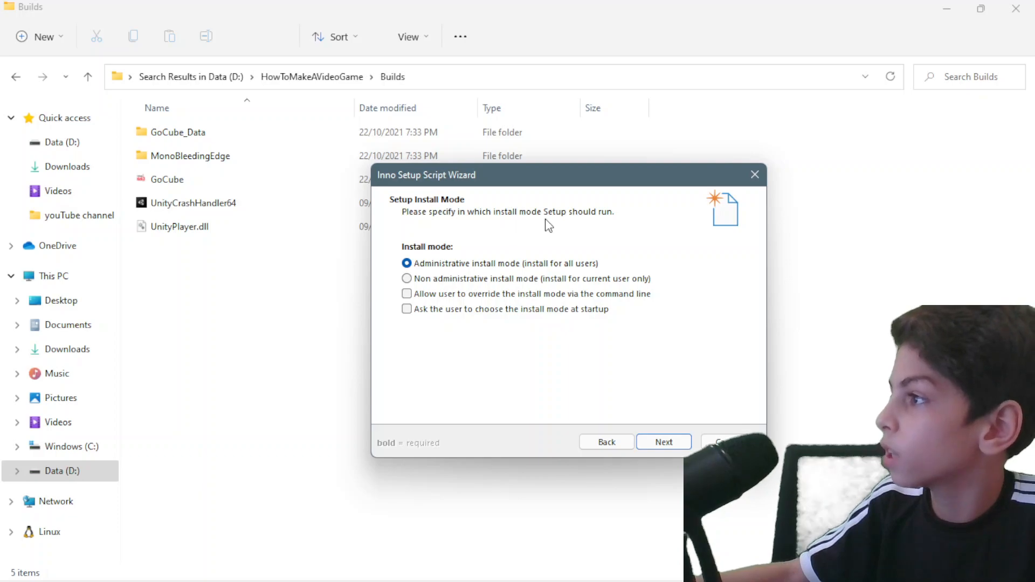
pyautogui.moveTo(471, 283)
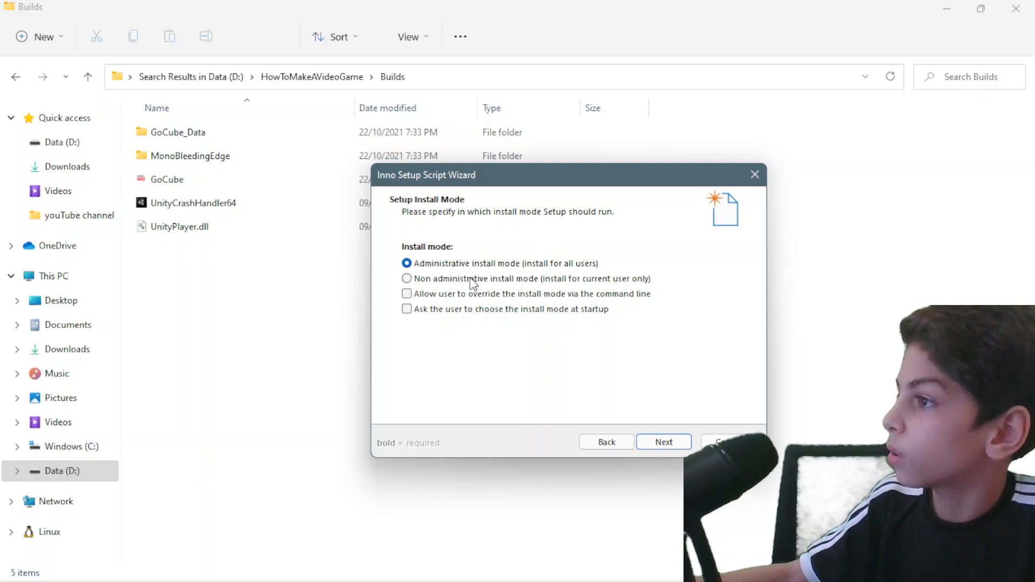
pyautogui.moveTo(443, 273)
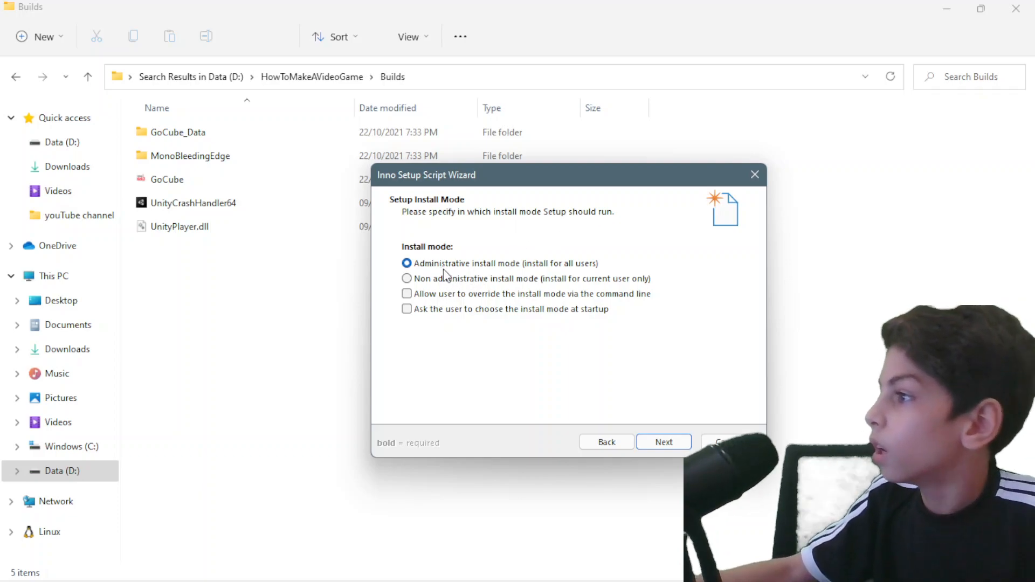
pyautogui.moveTo(476, 317)
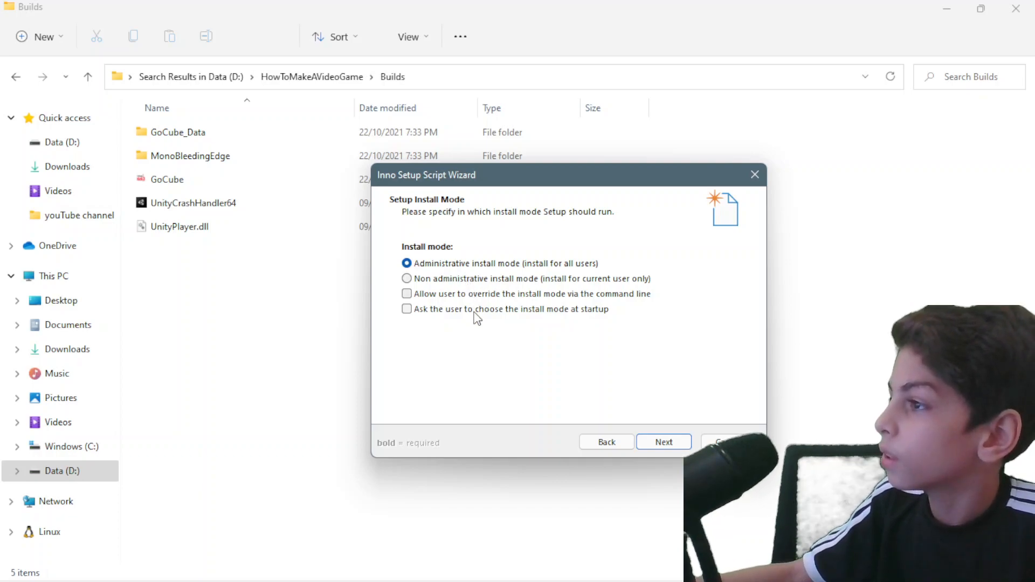
pyautogui.moveTo(467, 270)
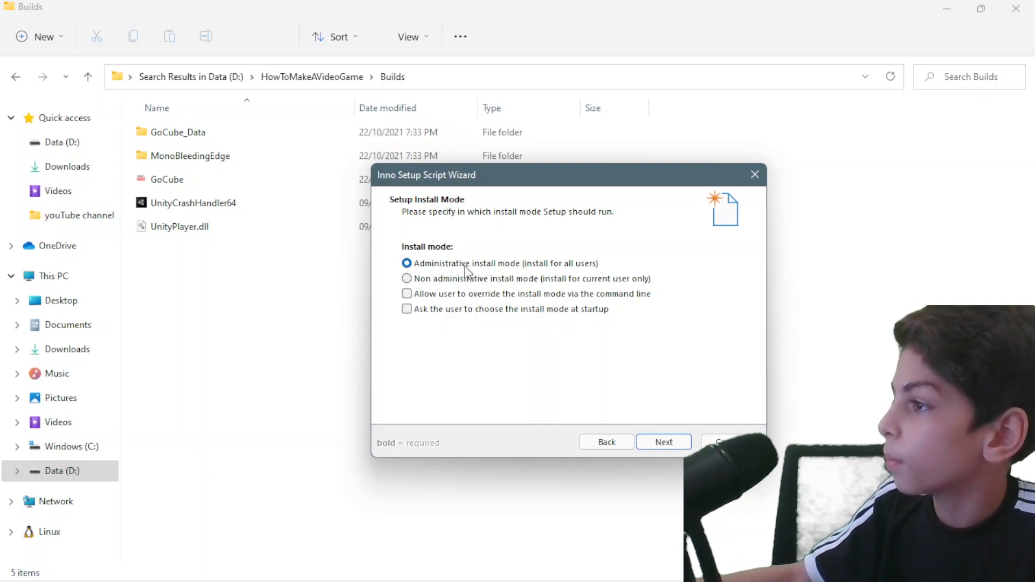
# - Keep only English ticked in the languages list and advance to compiler settings
pyautogui.click(663, 442)
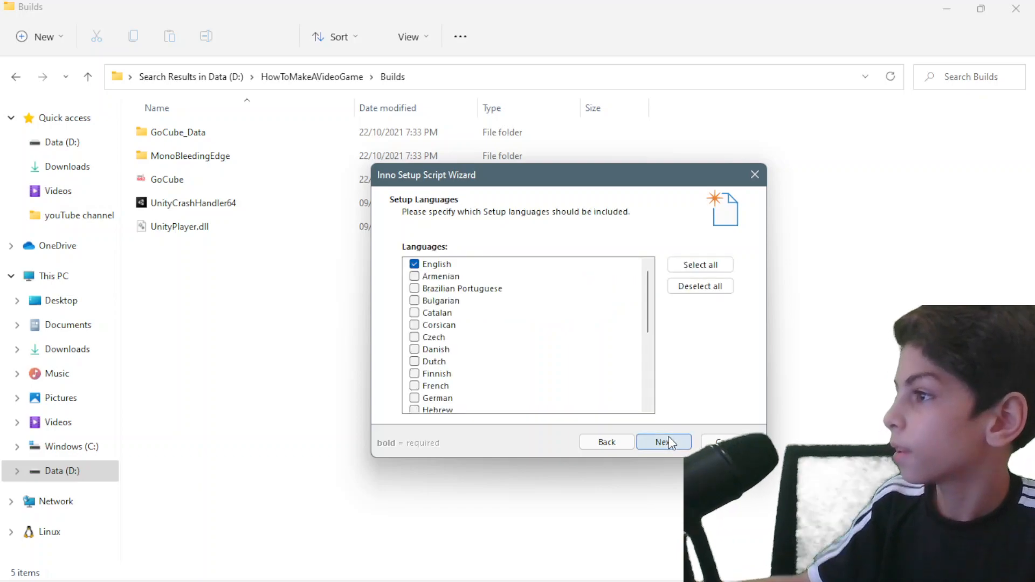
pyautogui.moveTo(572, 575)
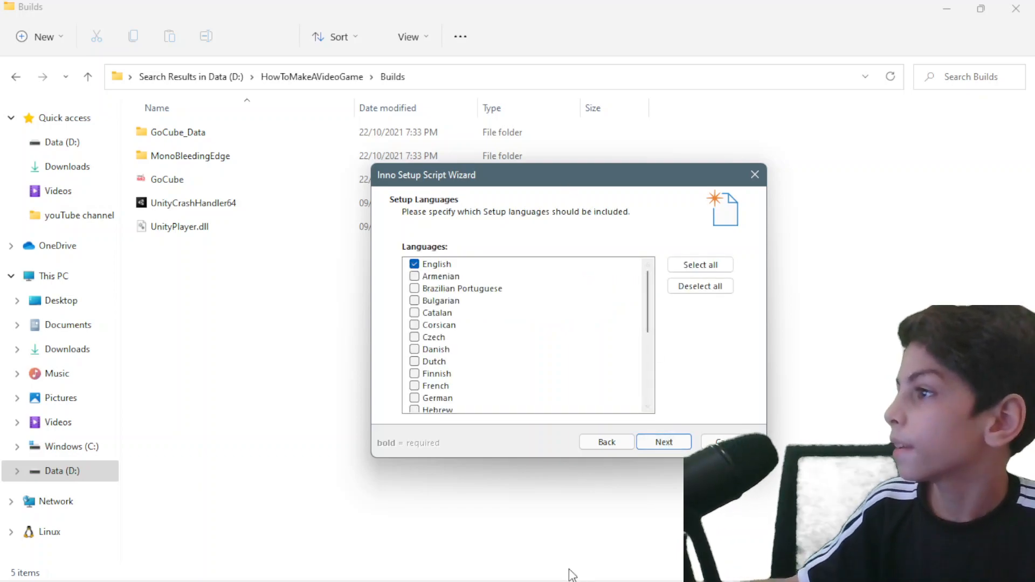
pyautogui.moveTo(436, 264)
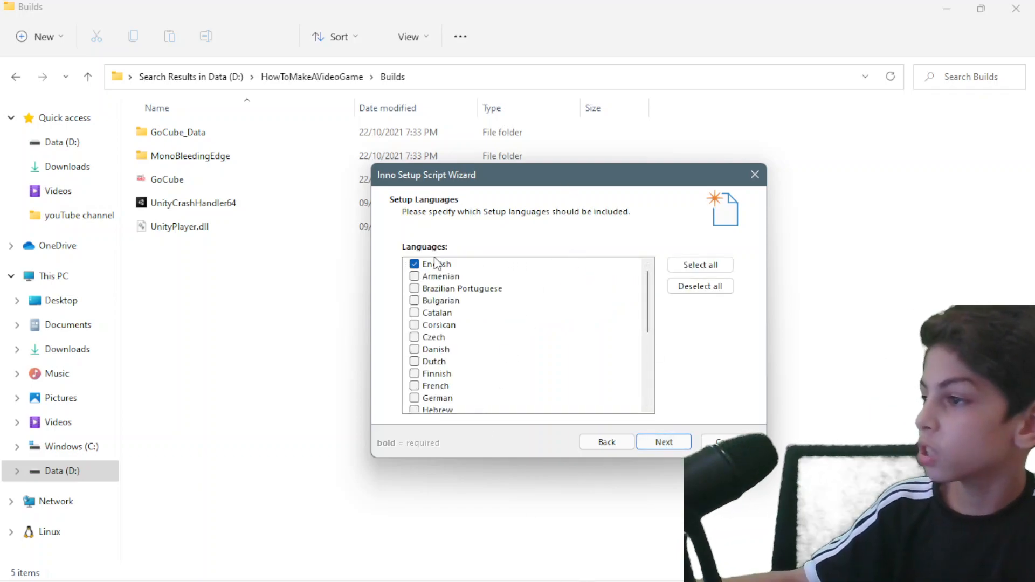
pyautogui.scroll(-3)
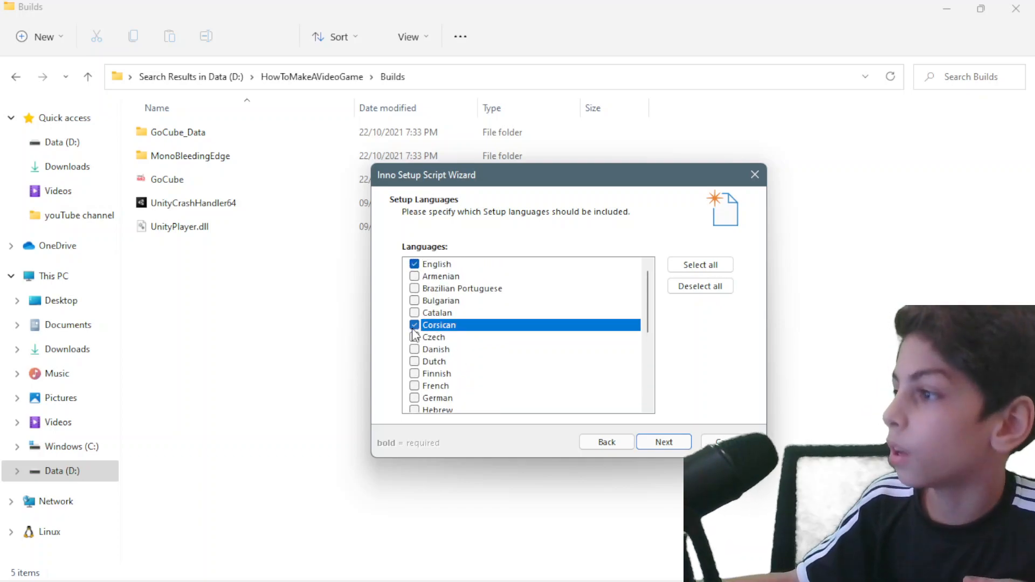
pyautogui.click(462, 349)
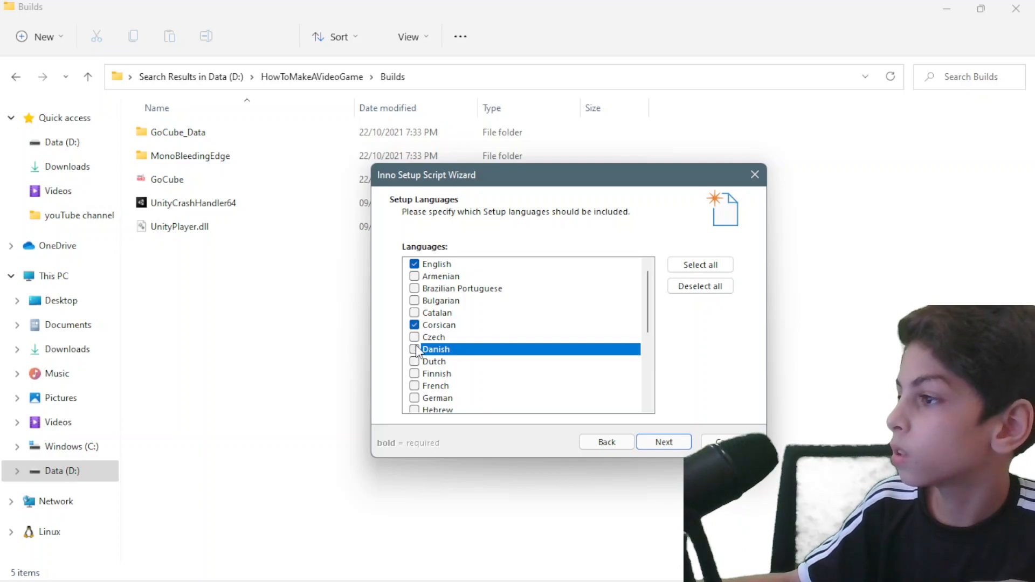
pyautogui.click(414, 324)
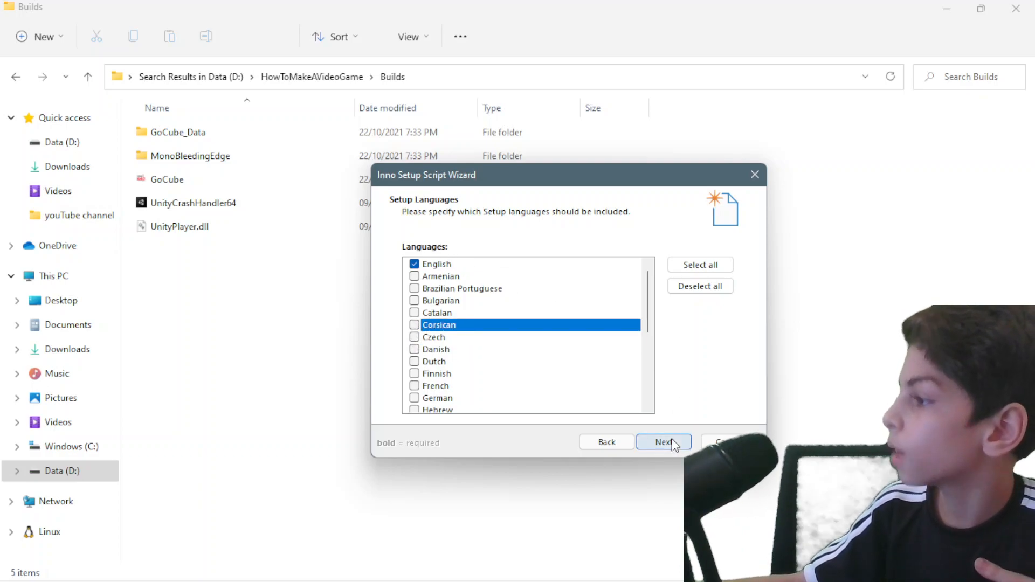
pyautogui.click(663, 442)
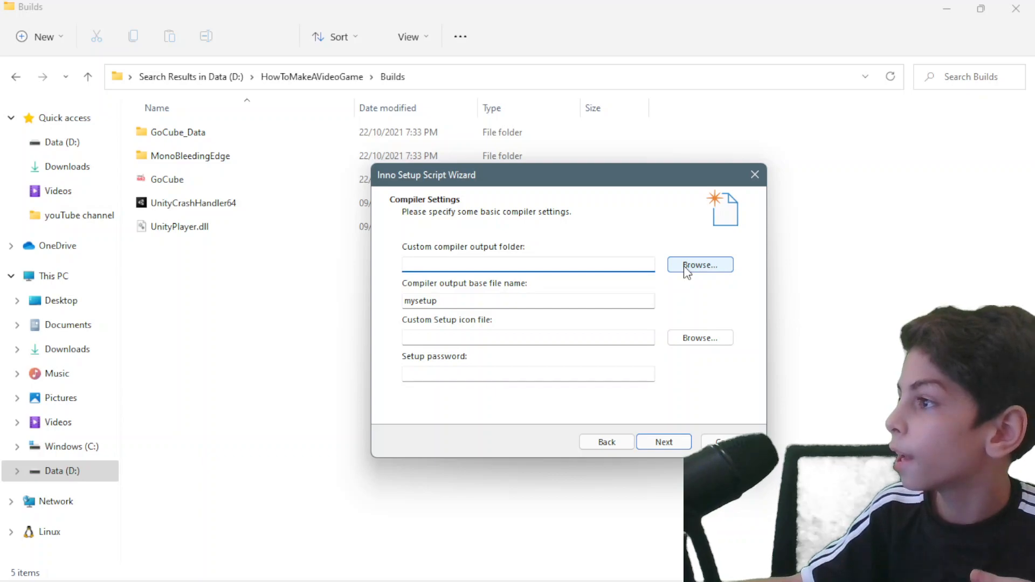
# - Set the compiler output folder to D:\youTube channel\HowToMakeAVideoGame\Builds
pyautogui.click(700, 265)
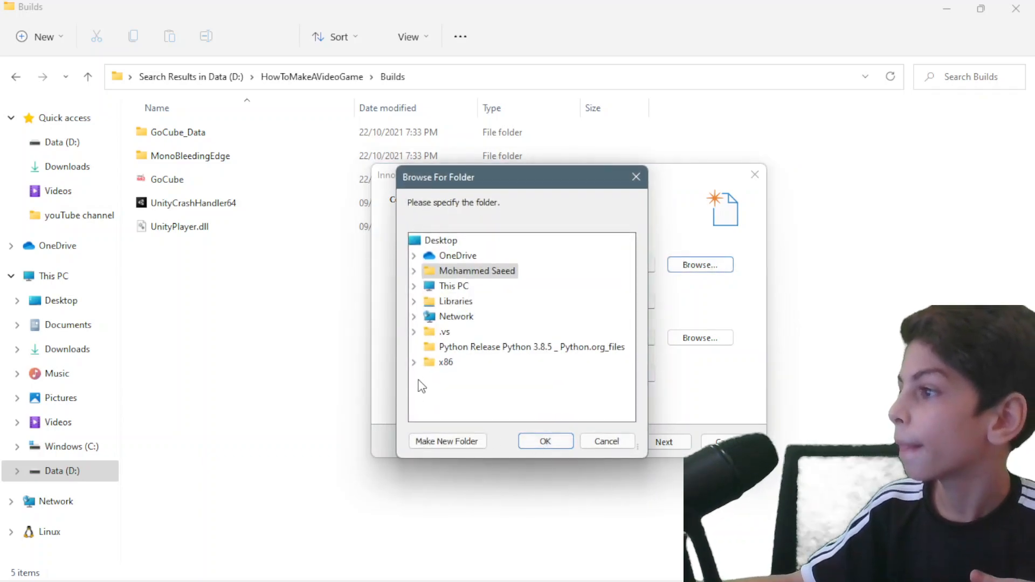
pyautogui.click(413, 270)
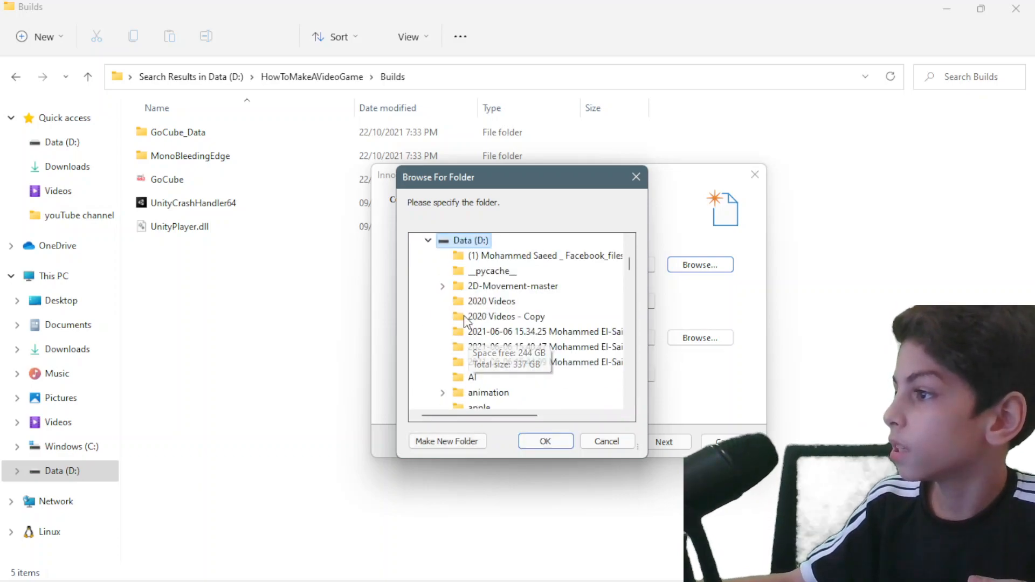
pyautogui.scroll(-3)
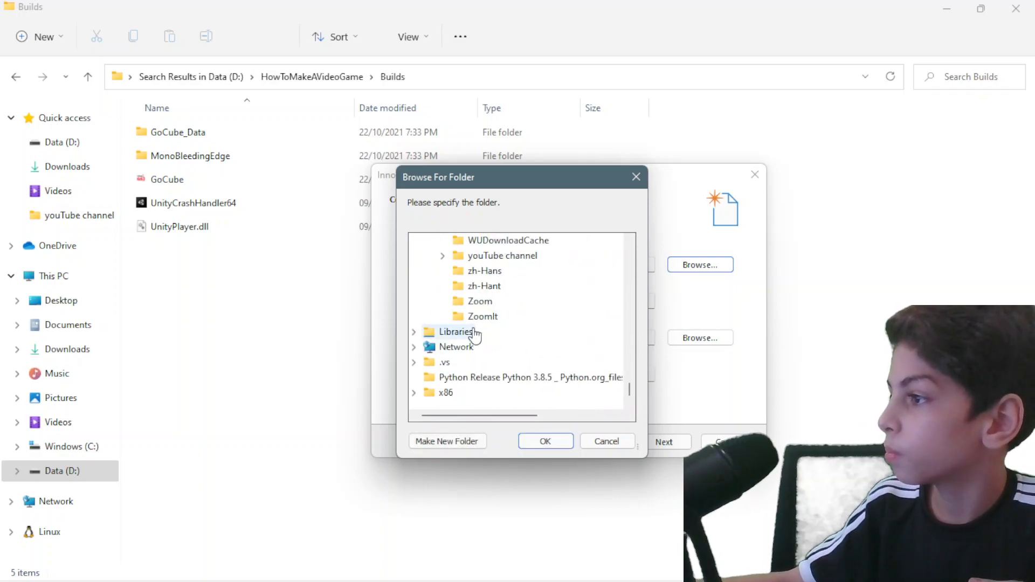
pyautogui.click(442, 256)
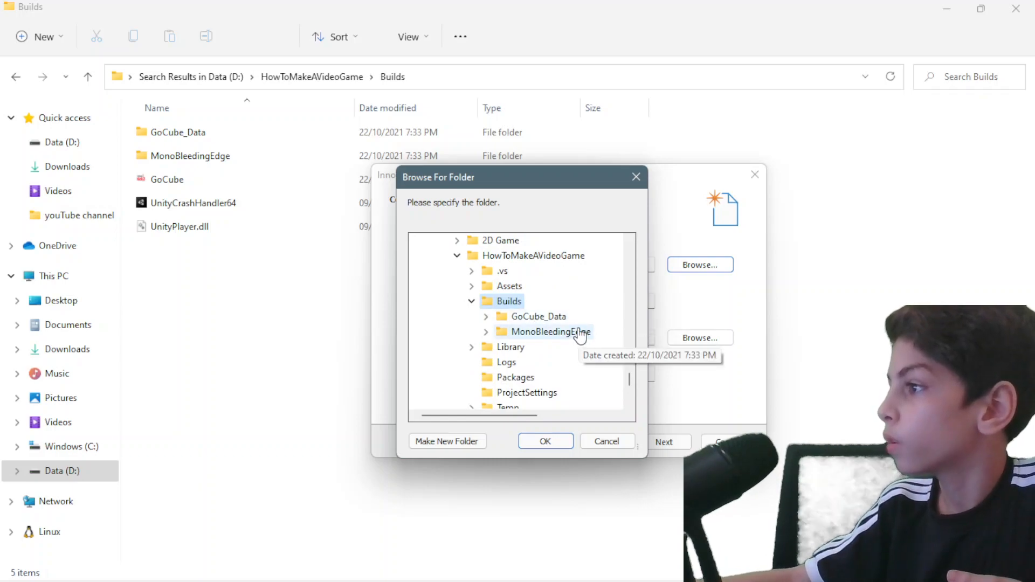
pyautogui.click(543, 440)
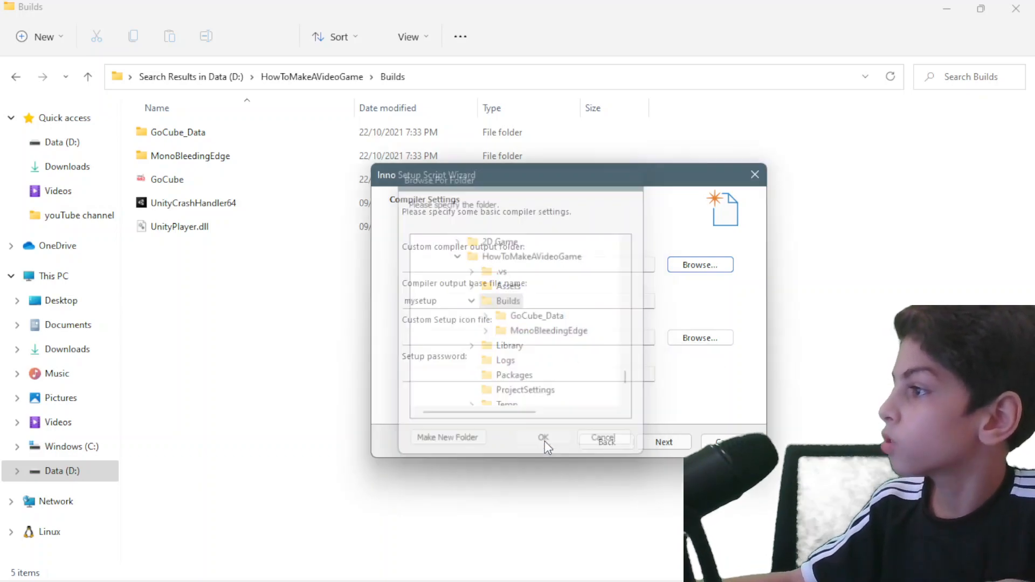
# - Keep the output base name mysetup and advance to the wizard's final page
pyautogui.click(542, 437)
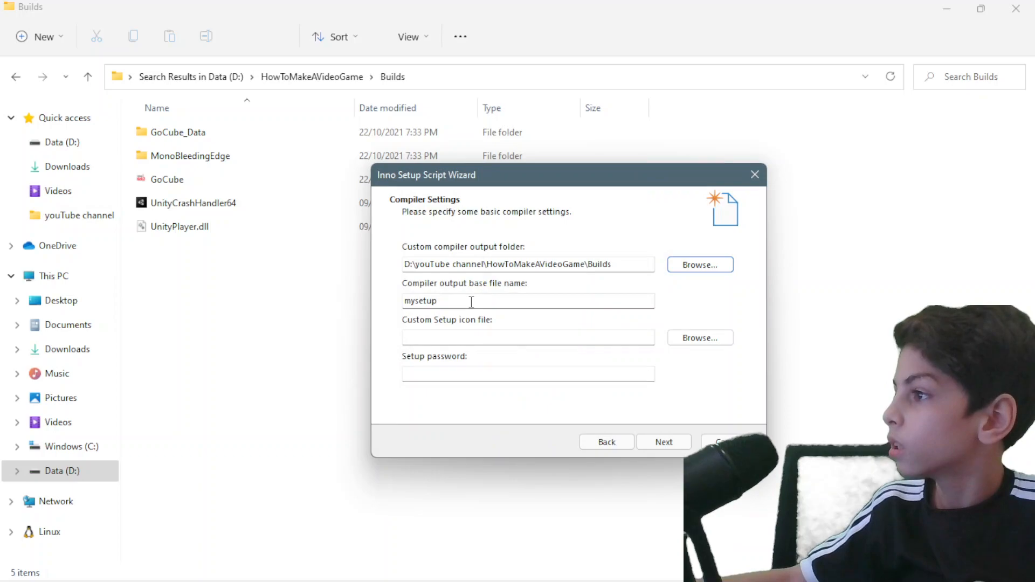
pyautogui.doubleClick(420, 301)
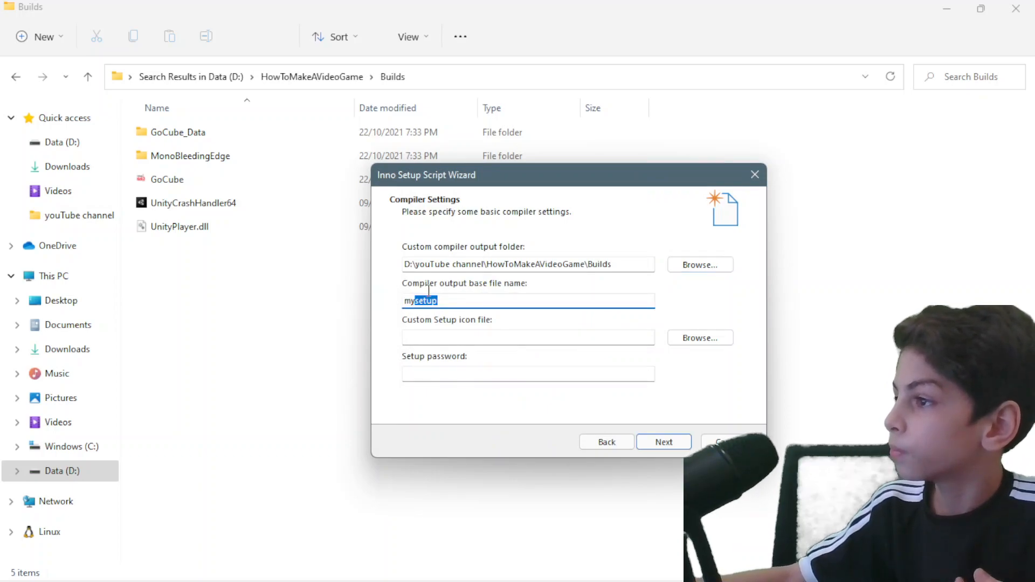
pyautogui.moveTo(699, 265)
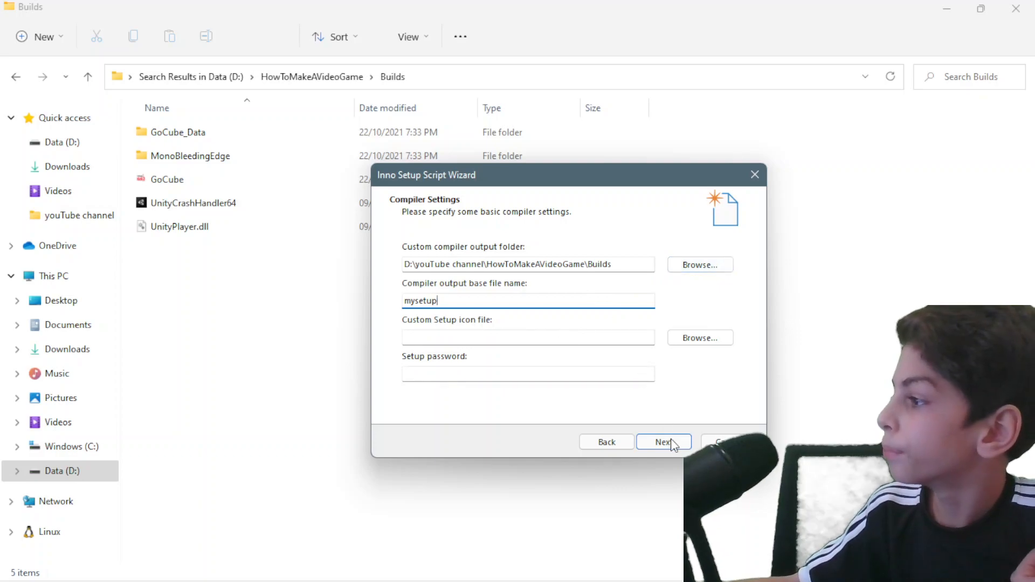
pyautogui.click(663, 442)
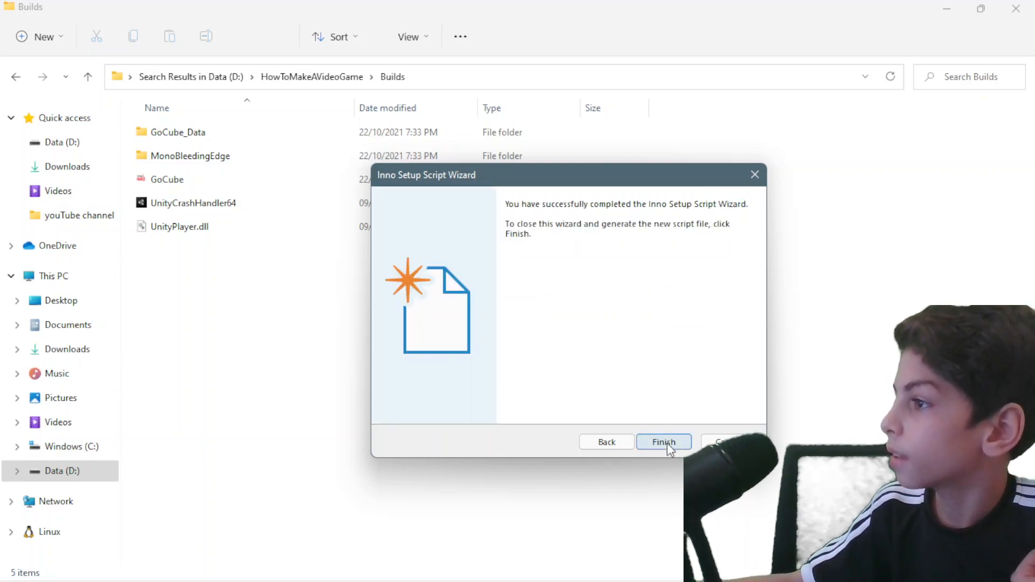
# - Finish the wizard so the GoCube script is generated and compiling begins
pyautogui.click(663, 442)
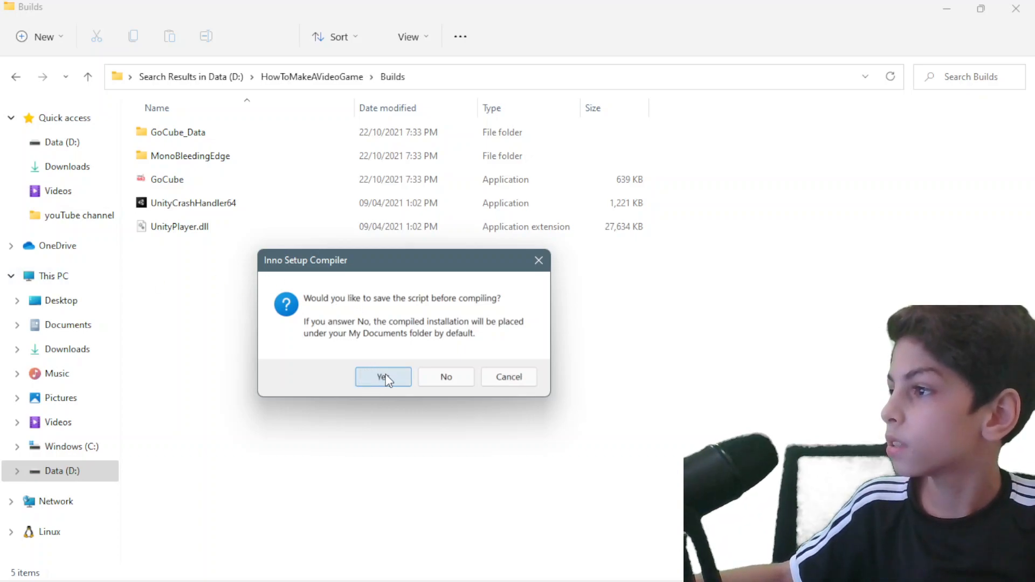
pyautogui.moveTo(408, 378)
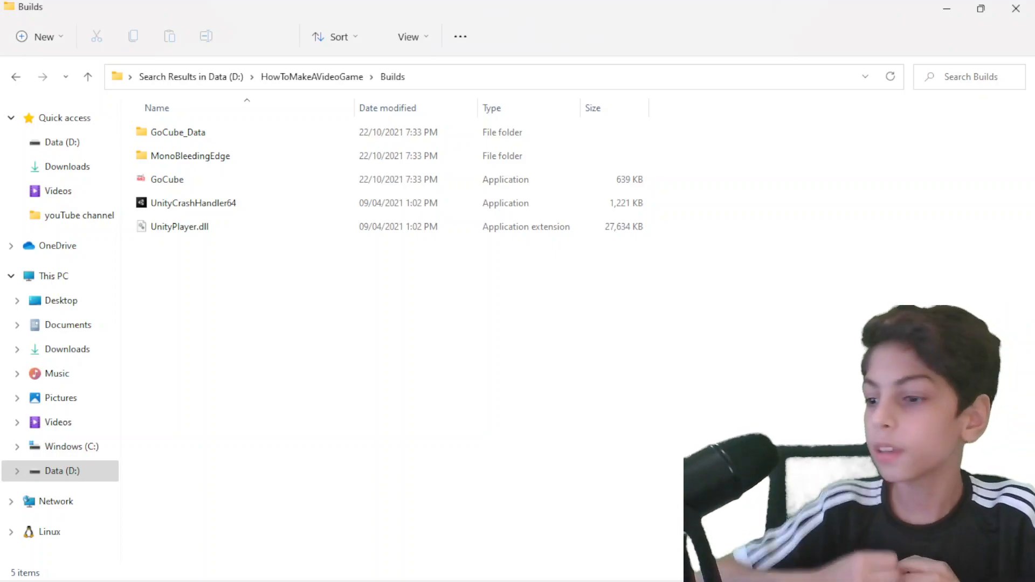
pyautogui.moveTo(356, 401)
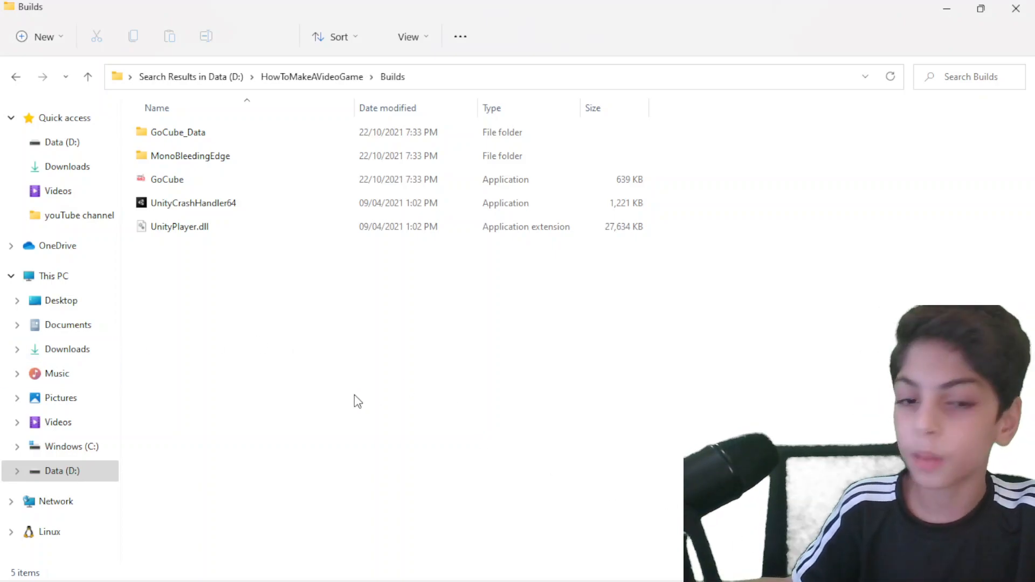
pyautogui.moveTo(286, 371)
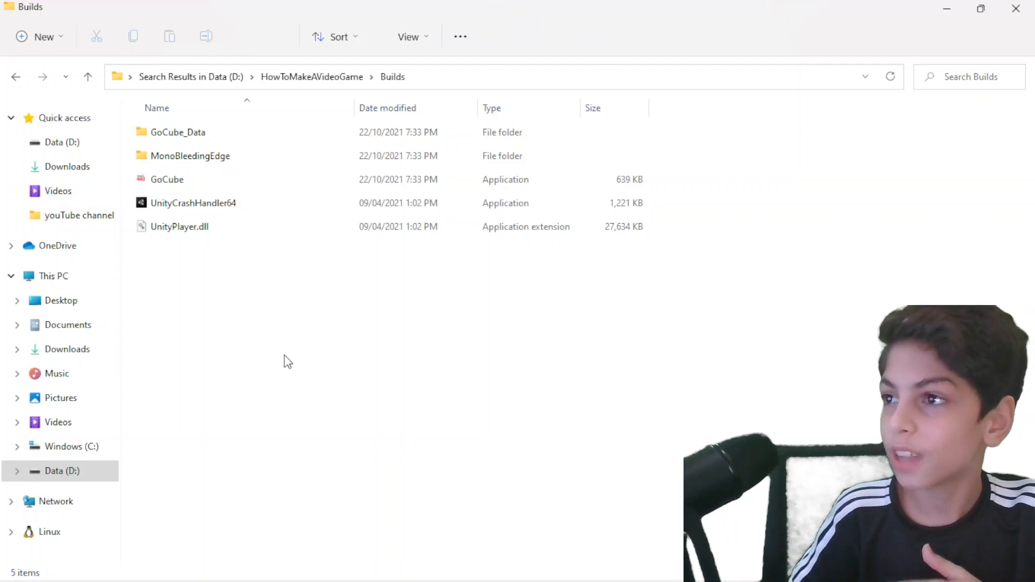
pyautogui.moveTo(67, 324)
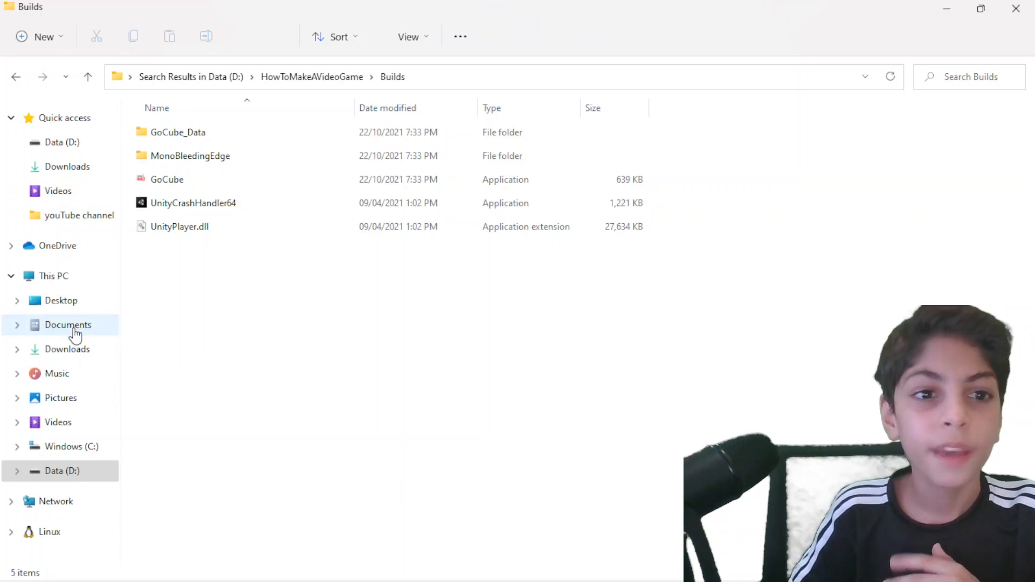
pyautogui.moveTo(57, 265)
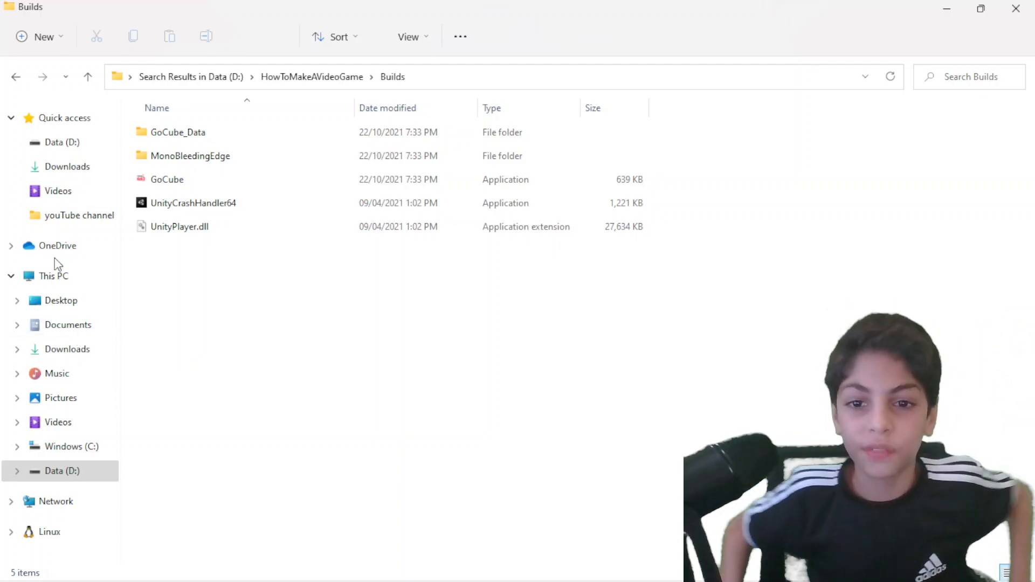